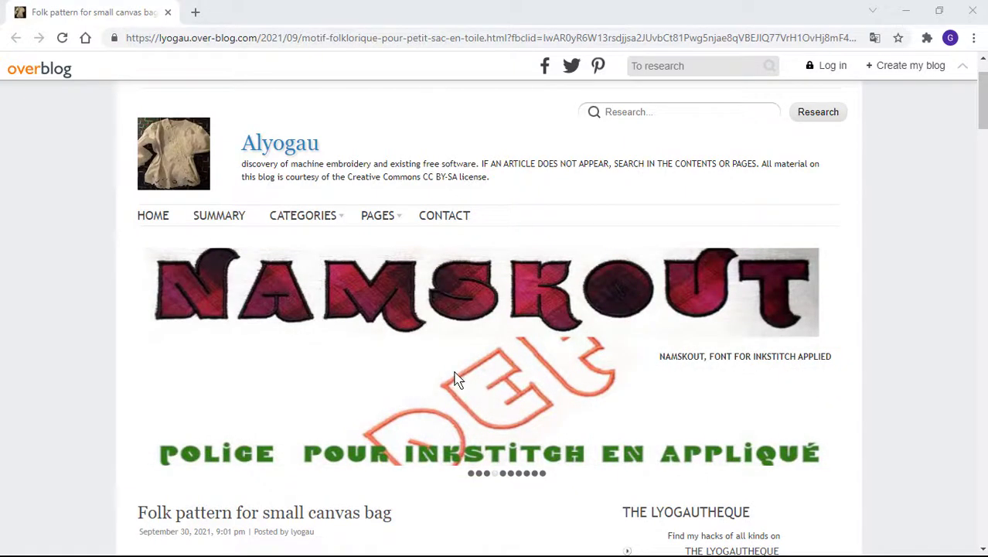
{"action": "mouse_move", "coordinate": [394, 285]}
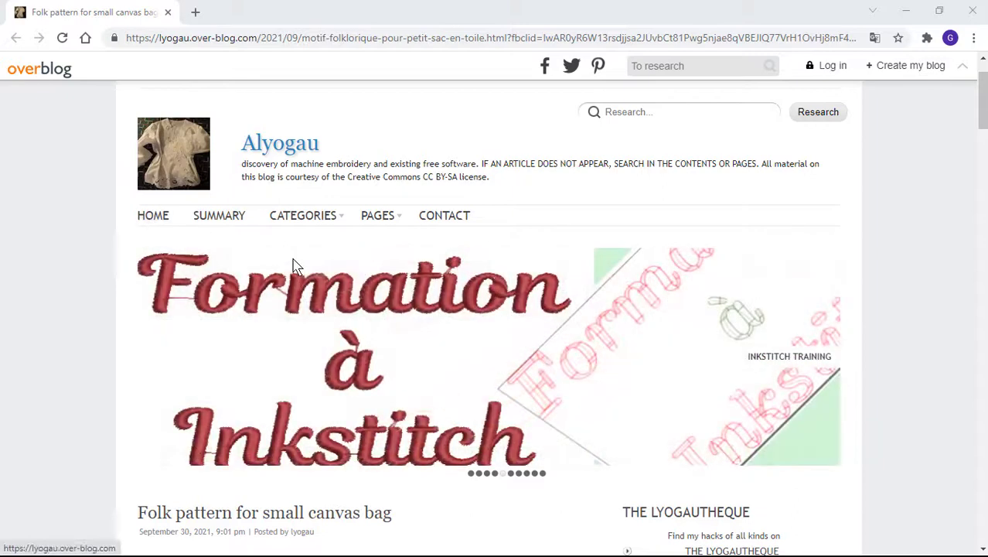
{"action": "mouse_move", "coordinate": [297, 266]}
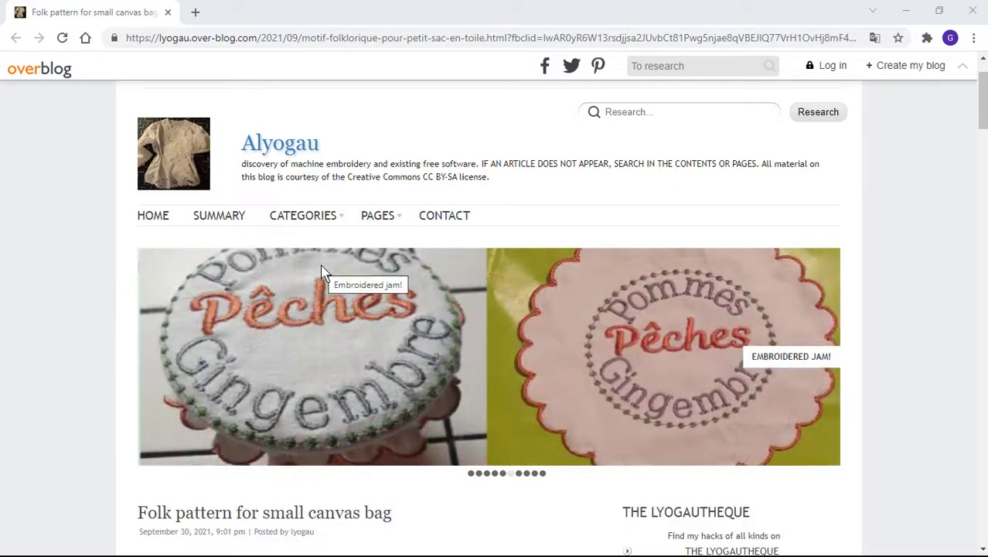
{"action": "mouse_move", "coordinate": [400, 269]}
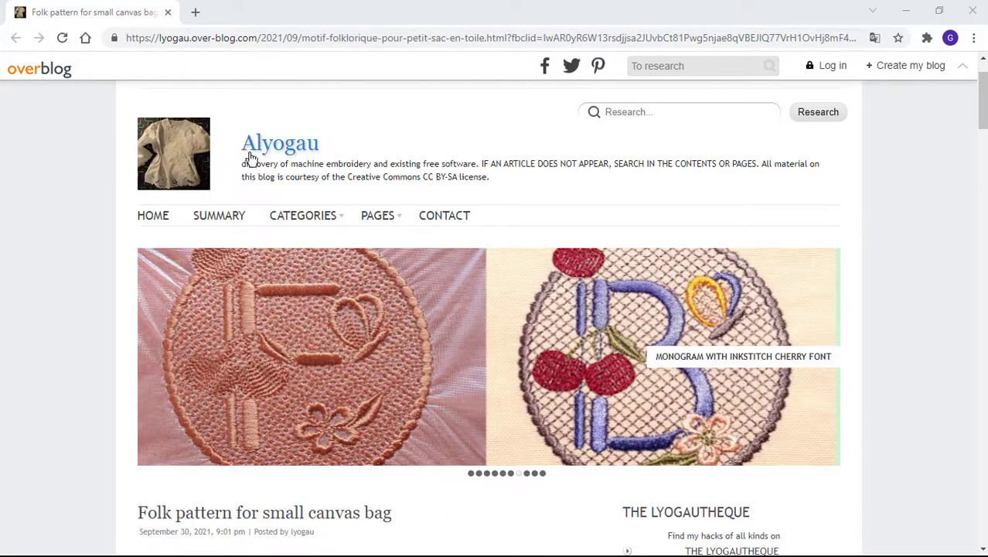
{"action": "mouse_move", "coordinate": [309, 163]}
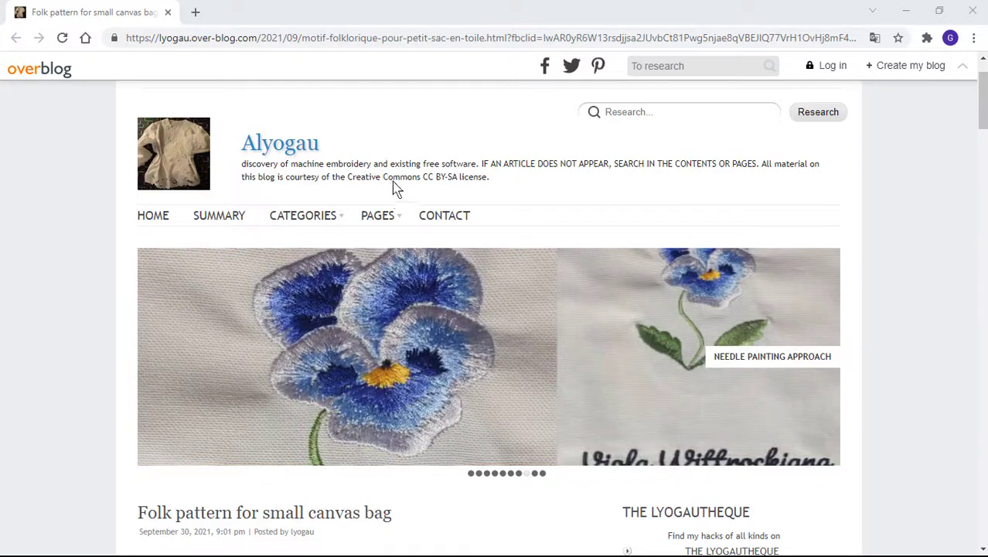
{"action": "mouse_move", "coordinate": [356, 177]}
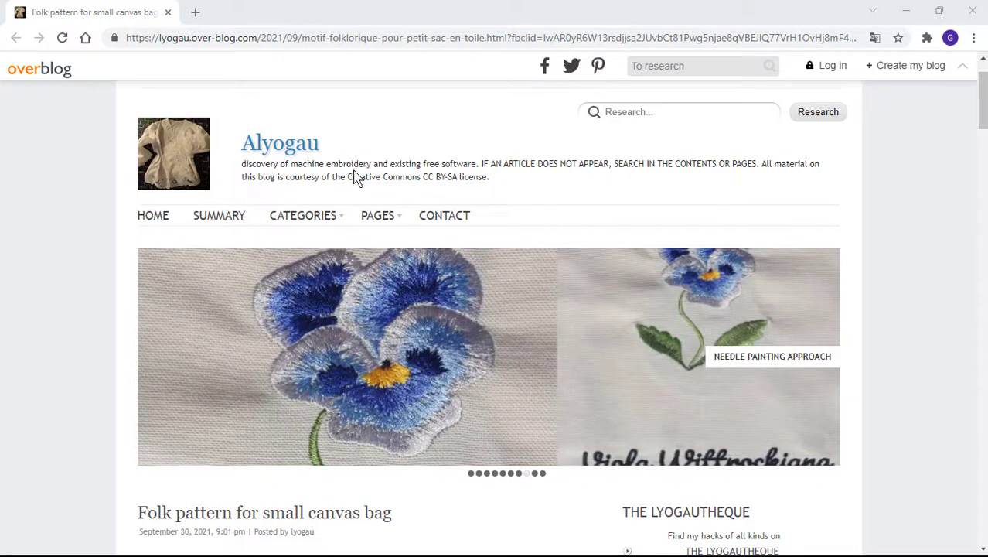
Scroll through the blog's page list in Chrome, then close the browser.
{"action": "left_click", "coordinate": [377, 215]}
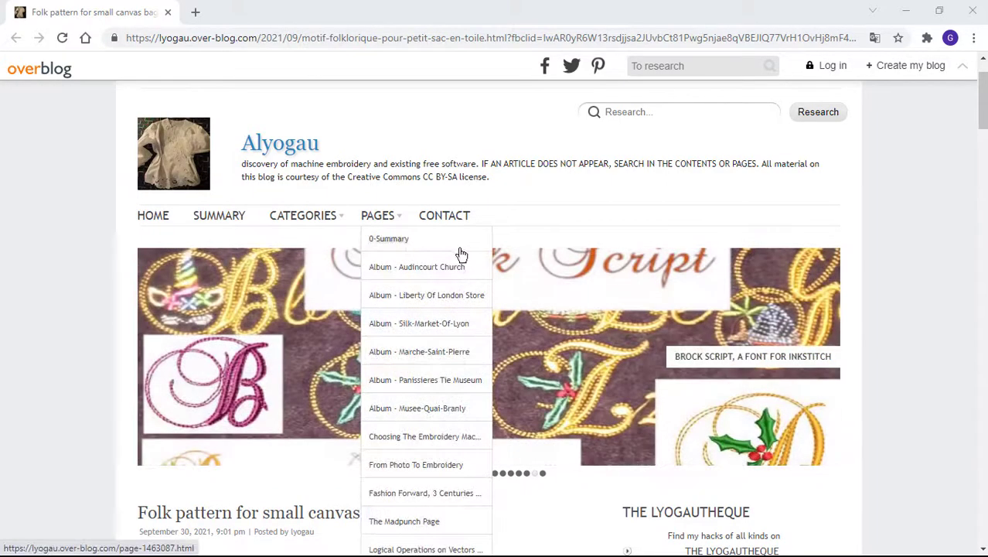
{"action": "scroll", "scroll_direction": "down", "scroll_amount": 3}
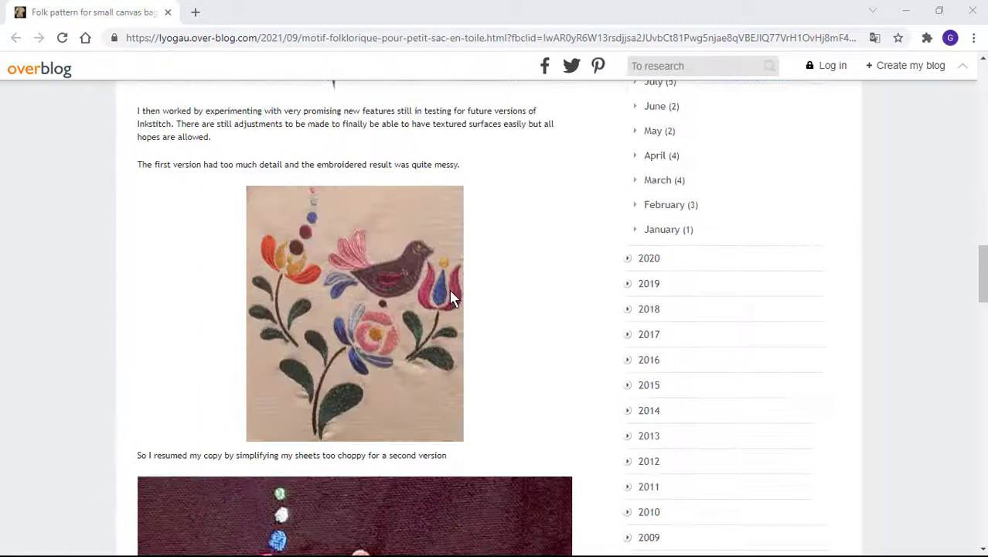
{"action": "scroll", "scroll_direction": "down", "scroll_amount": 3}
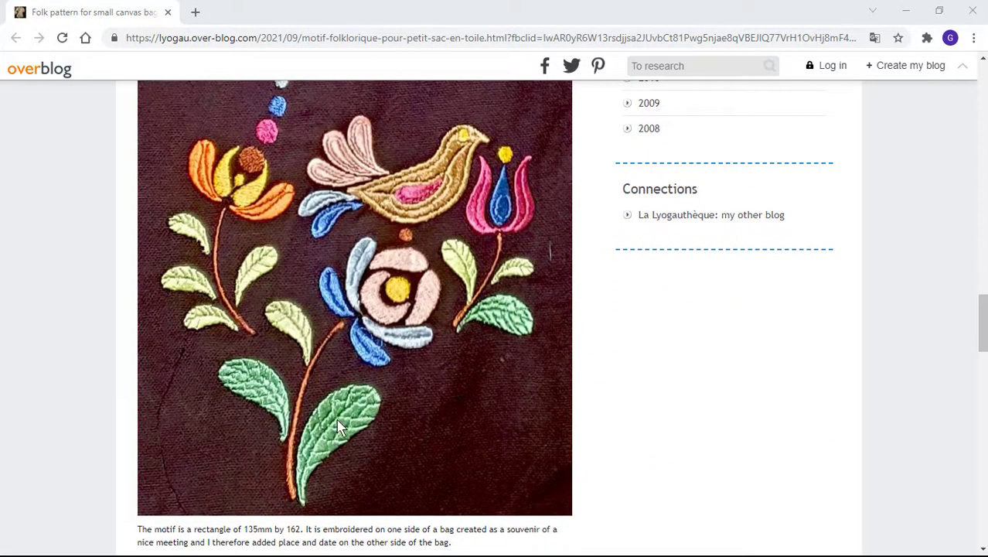
{"action": "scroll", "scroll_direction": "down", "scroll_amount": 3}
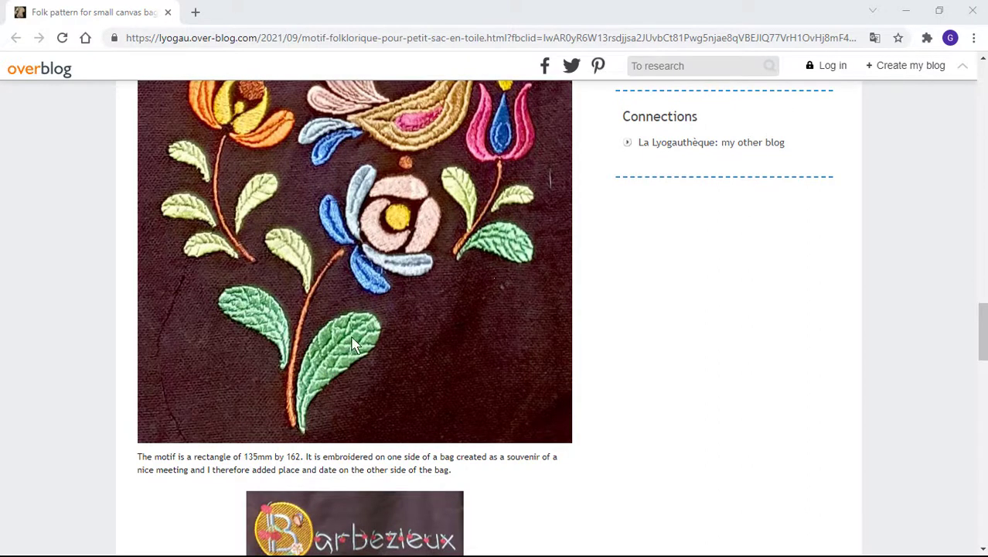
{"action": "mouse_move", "coordinate": [322, 272]}
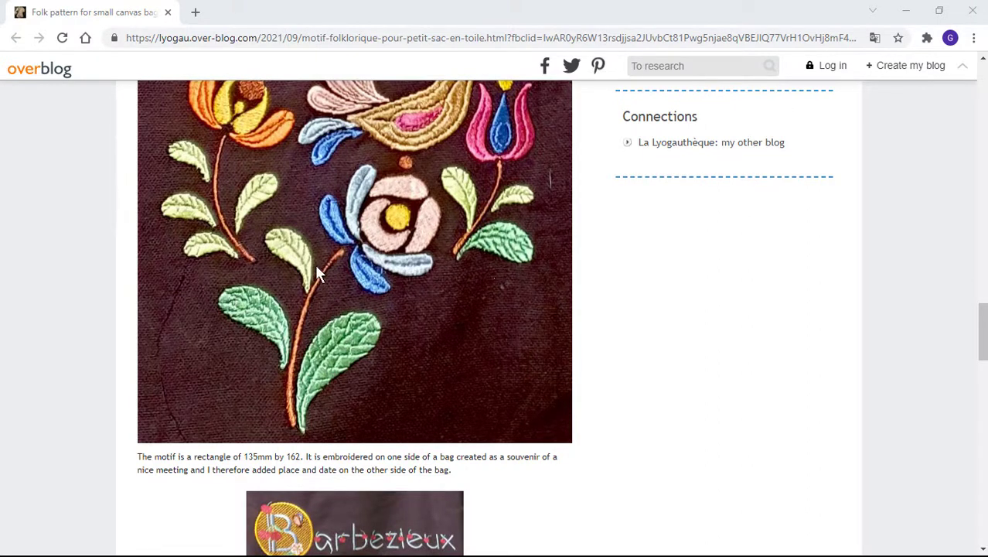
{"action": "mouse_move", "coordinate": [363, 189]}
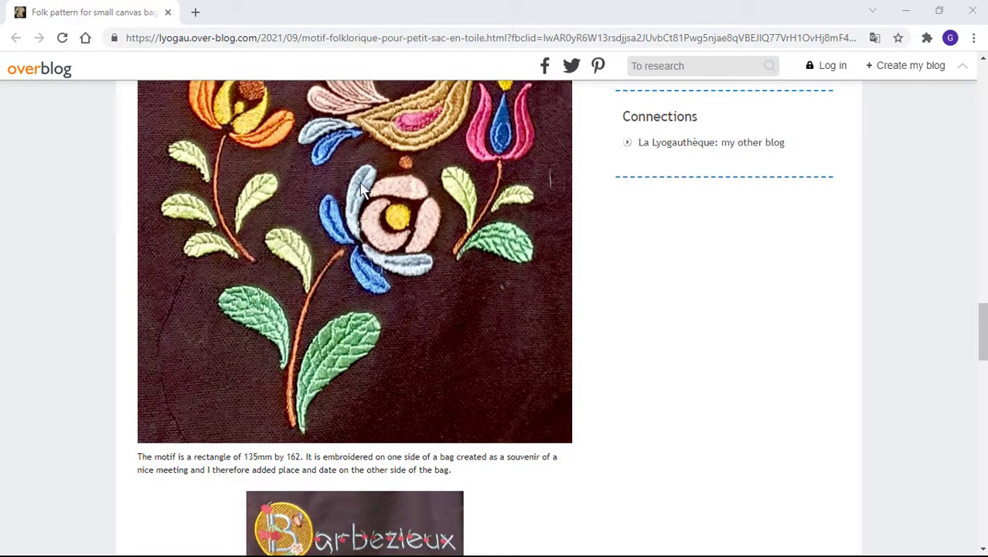
{"action": "mouse_move", "coordinate": [352, 225]}
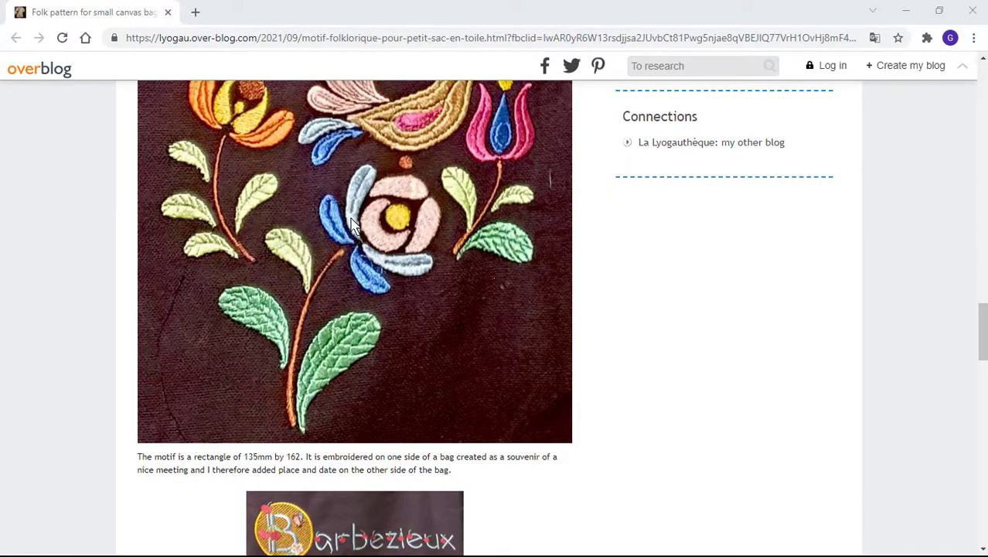
{"action": "mouse_move", "coordinate": [353, 230]}
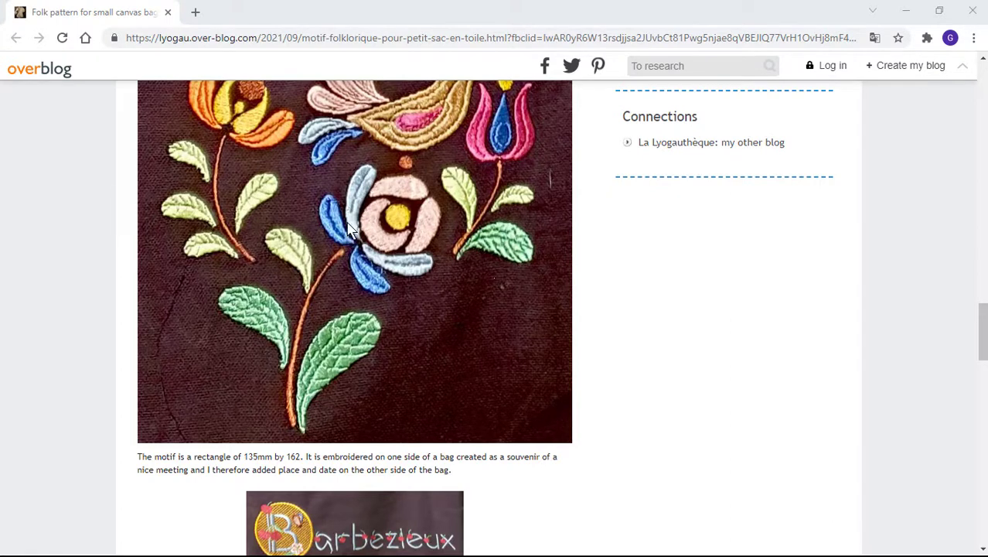
{"action": "mouse_move", "coordinate": [433, 137]}
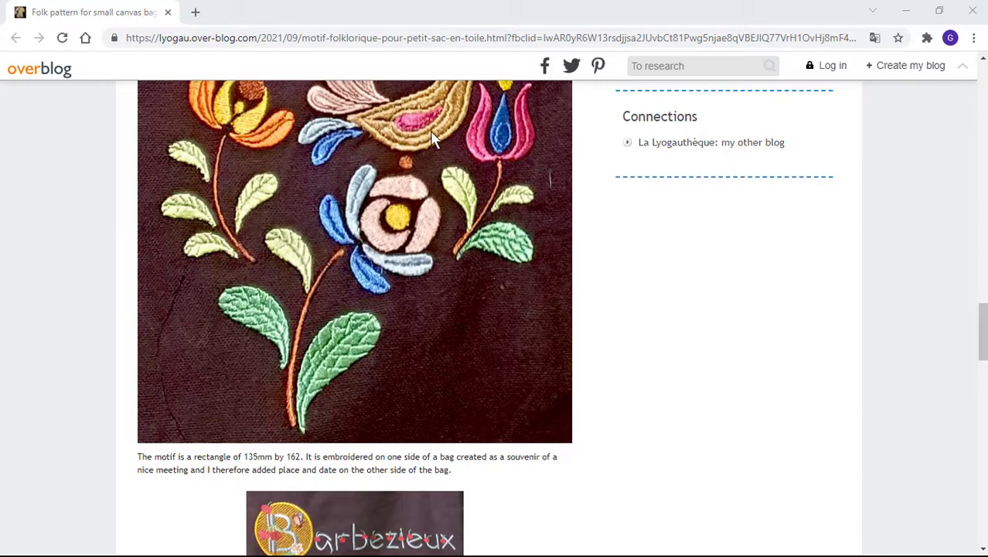
{"action": "mouse_move", "coordinate": [424, 133]}
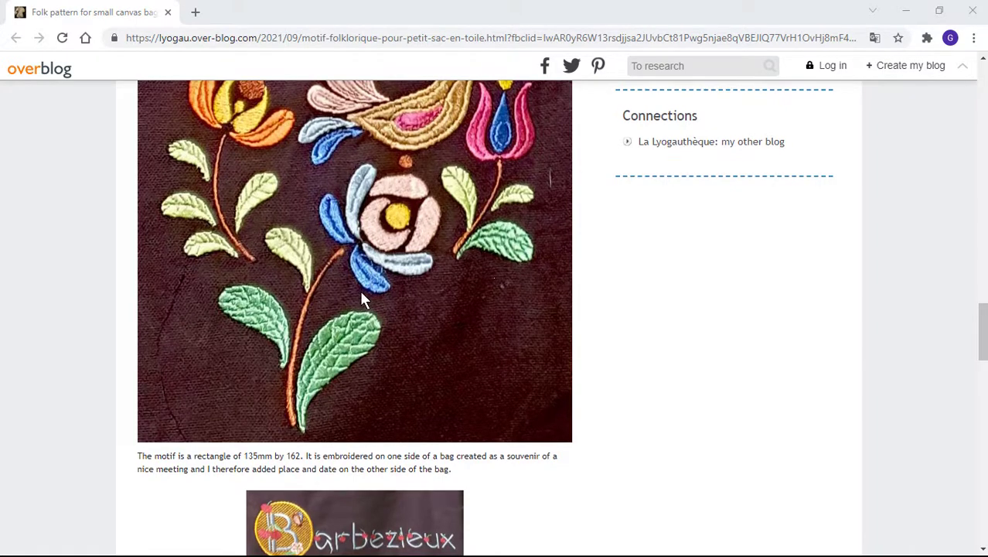
{"action": "scroll", "scroll_direction": "down", "scroll_amount": 3}
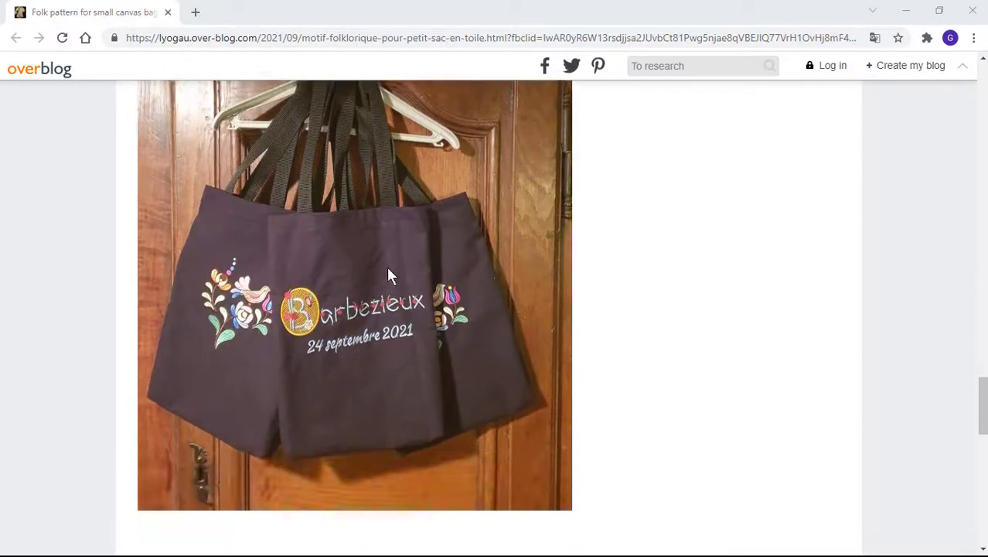
{"action": "scroll", "scroll_direction": "down", "scroll_amount": 3}
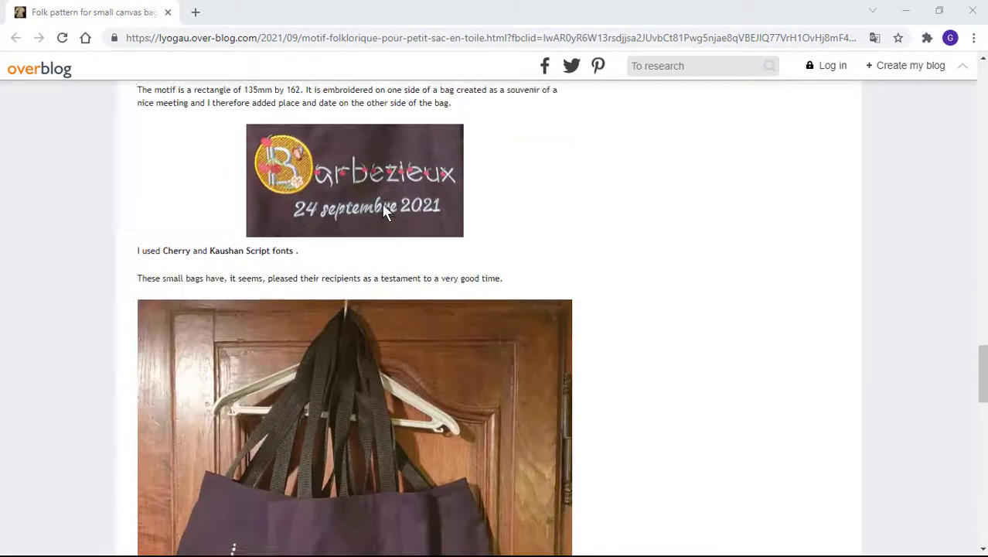
{"action": "scroll", "scroll_direction": "up", "scroll_amount": 3}
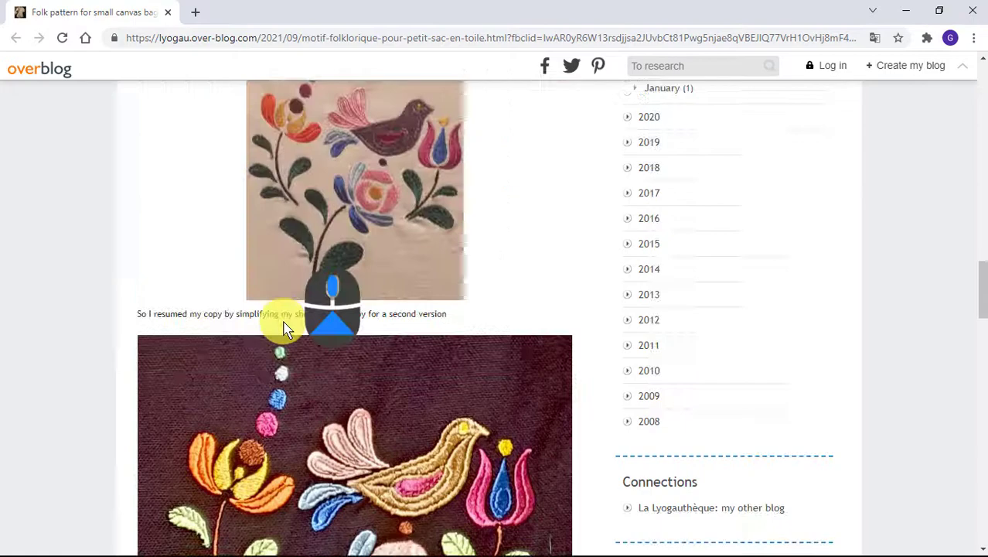
{"action": "scroll", "scroll_direction": "down", "scroll_amount": 3}
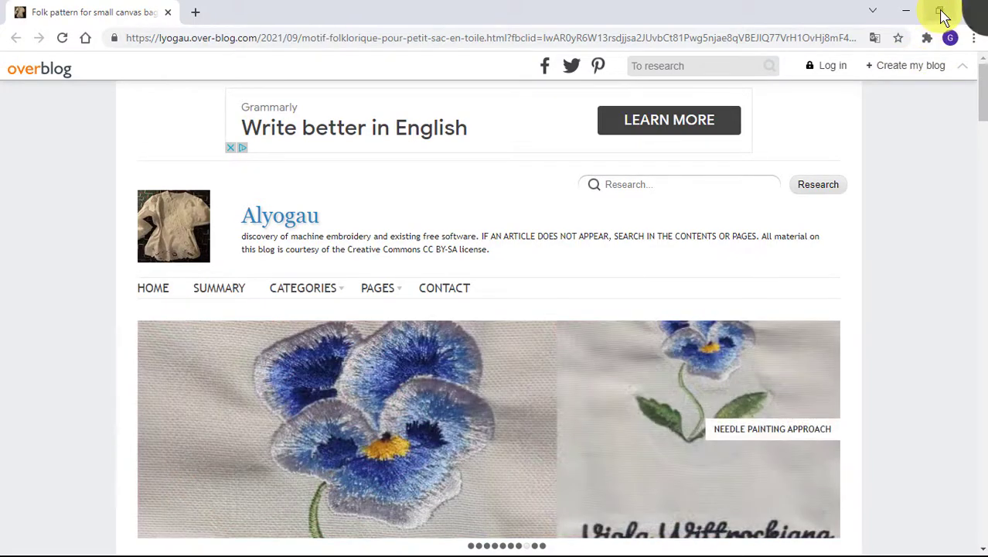
{"action": "left_click", "coordinate": [942, 13]}
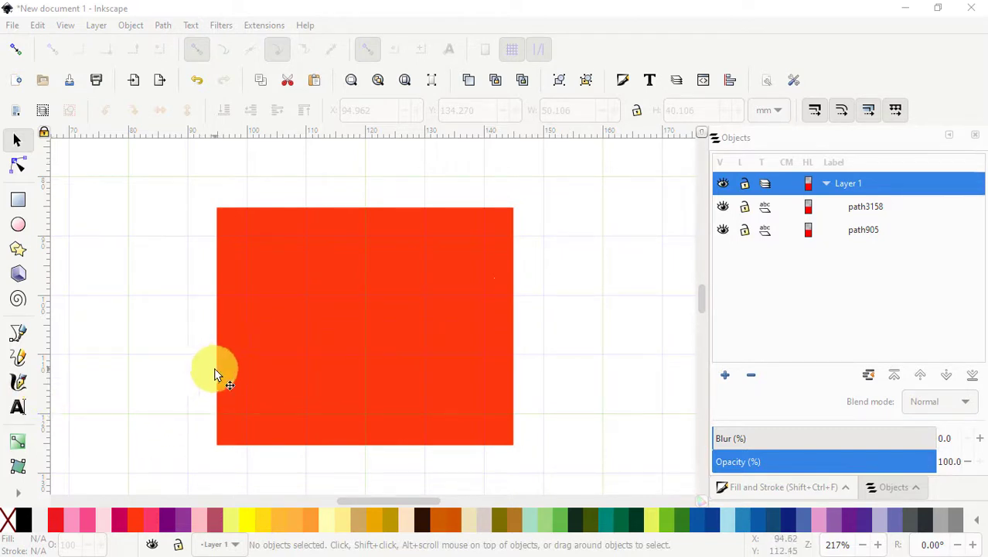
{"action": "mouse_move", "coordinate": [365, 306]}
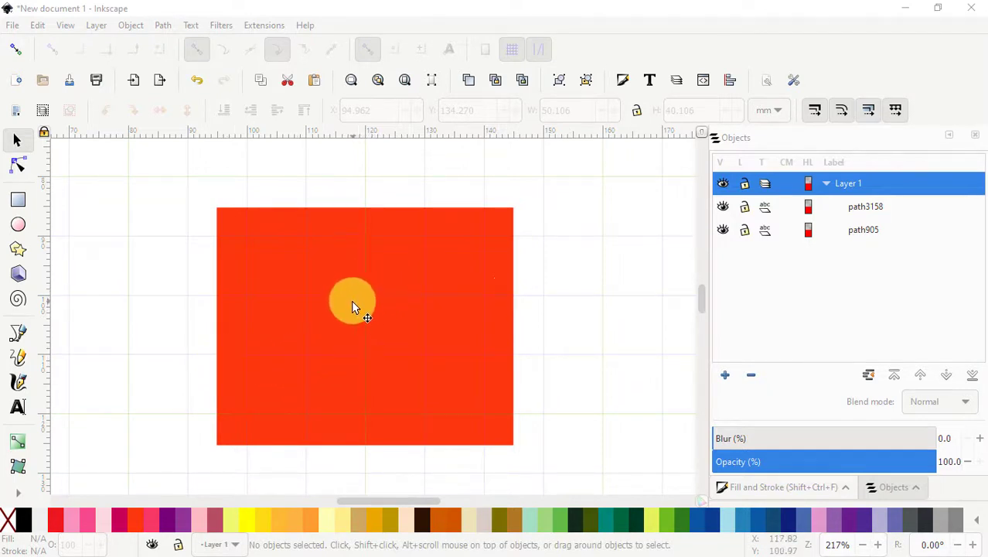
Select the red square and bring up its Ink/Stitch Params embroidery settings.
{"action": "left_click_drag", "start_coordinate": [352, 302], "coordinate": [222, 334]}
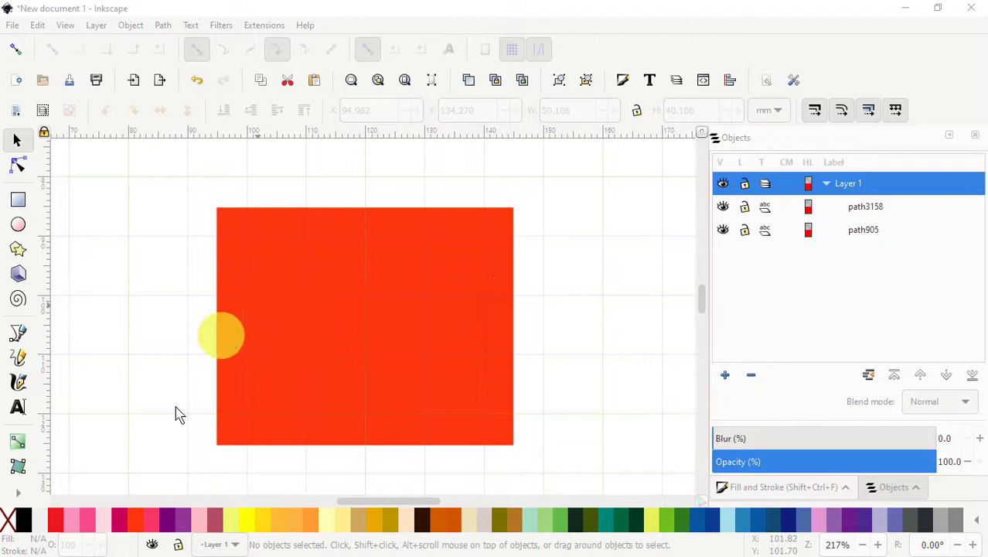
{"action": "left_click_drag", "start_coordinate": [223, 334], "coordinate": [426, 225]}
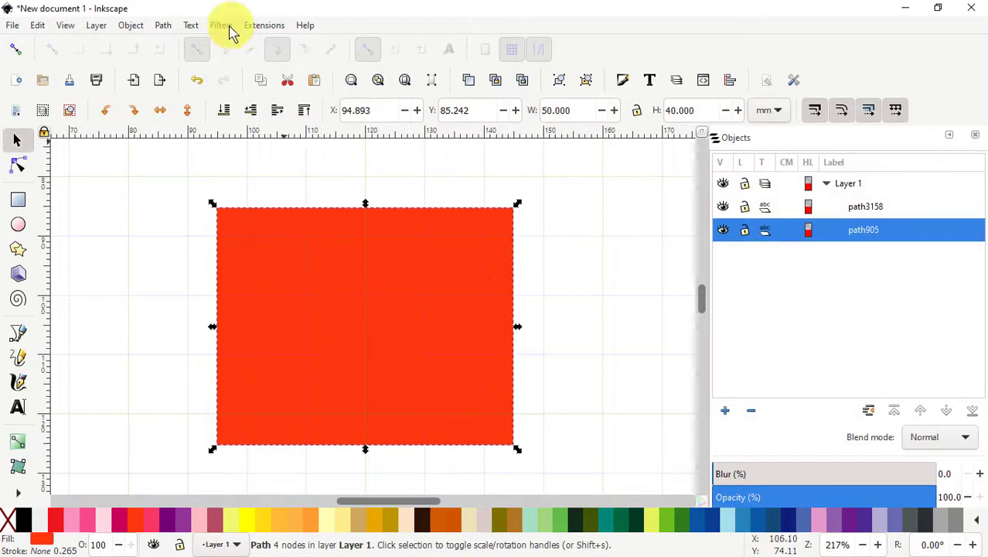
{"action": "left_click", "coordinate": [263, 25]}
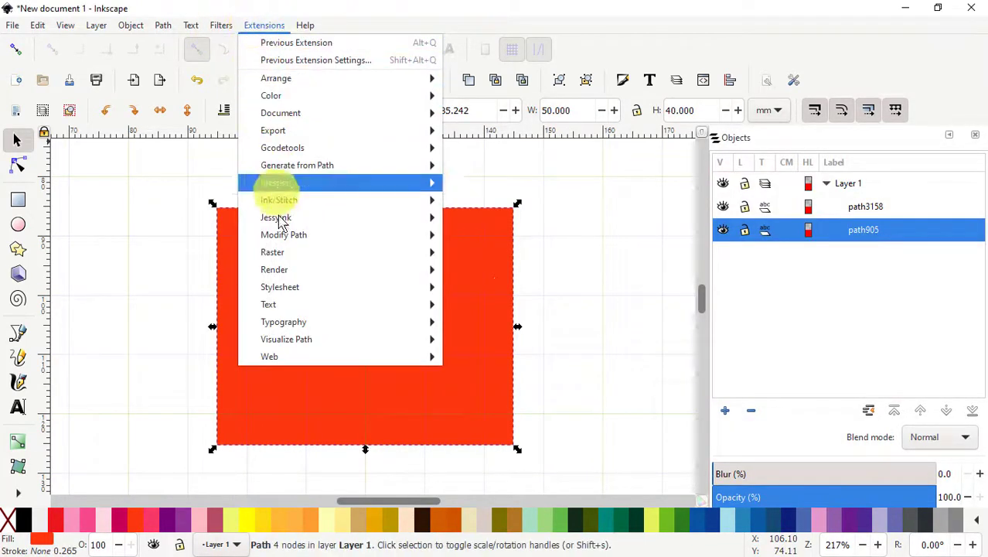
{"action": "mouse_move", "coordinate": [279, 200]}
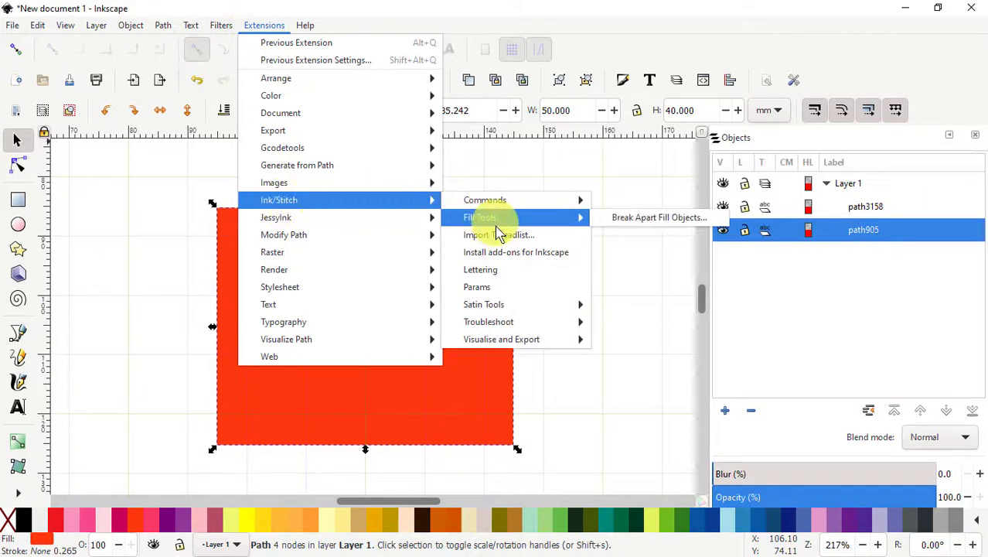
{"action": "mouse_move", "coordinate": [476, 286]}
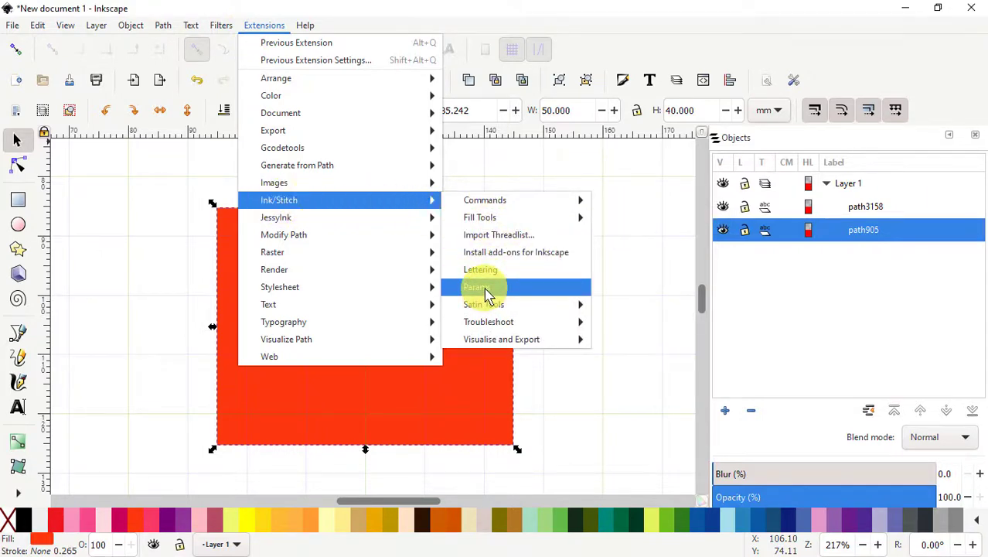
{"action": "left_click", "coordinate": [478, 286]}
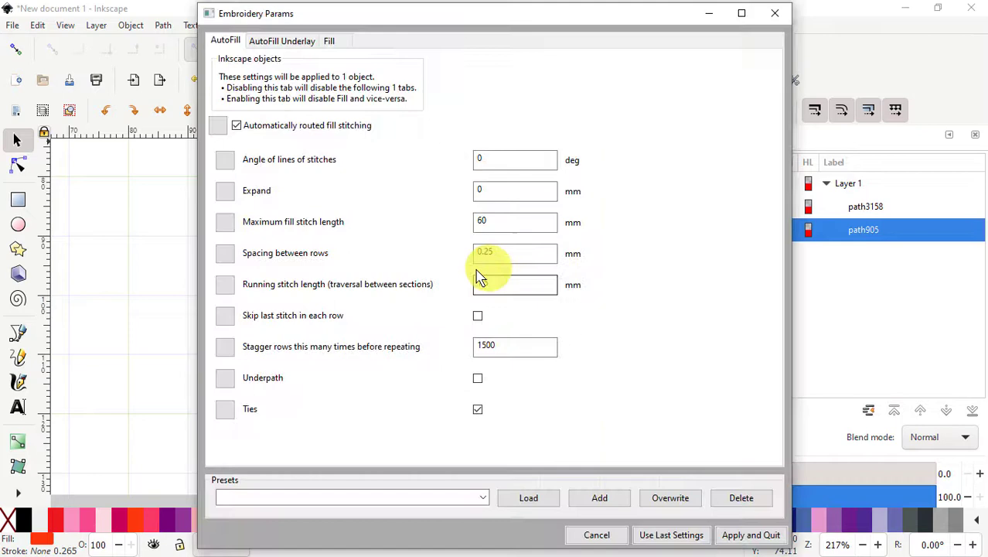
Review the square's AutoFill and fill underlay settings, entering 1.5, and replay the stitch simulation.
{"action": "type", "text": "1.5"}
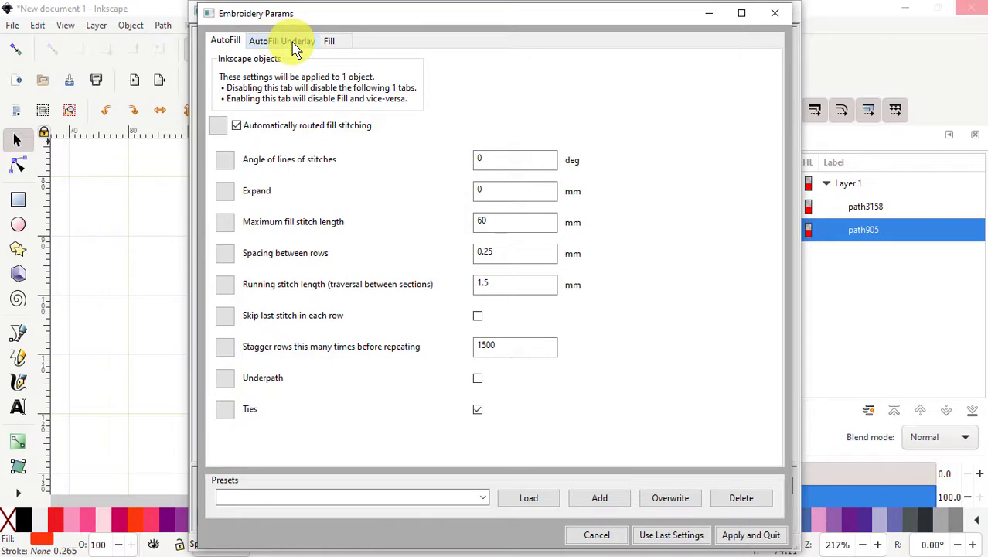
{"action": "left_click", "coordinate": [282, 40]}
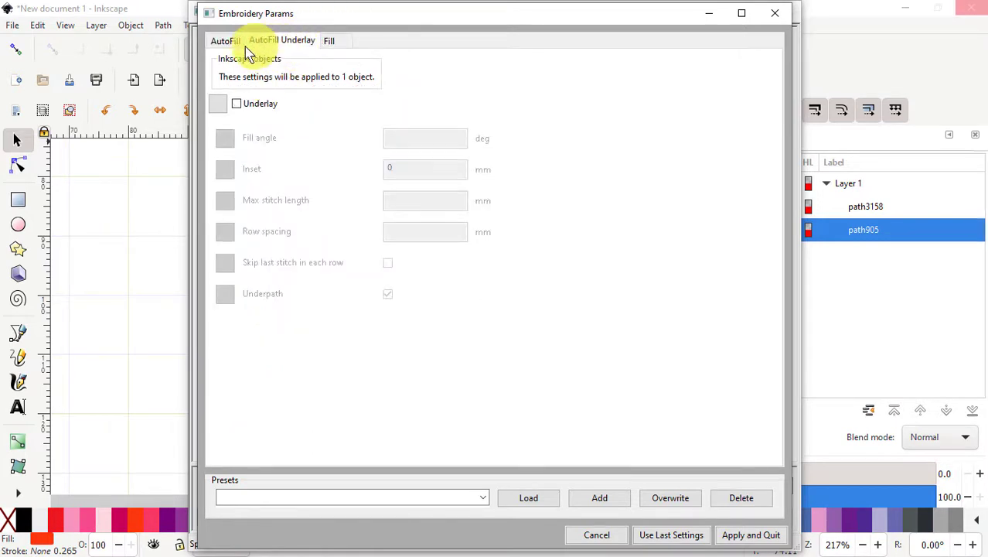
{"action": "left_click", "coordinate": [226, 40]}
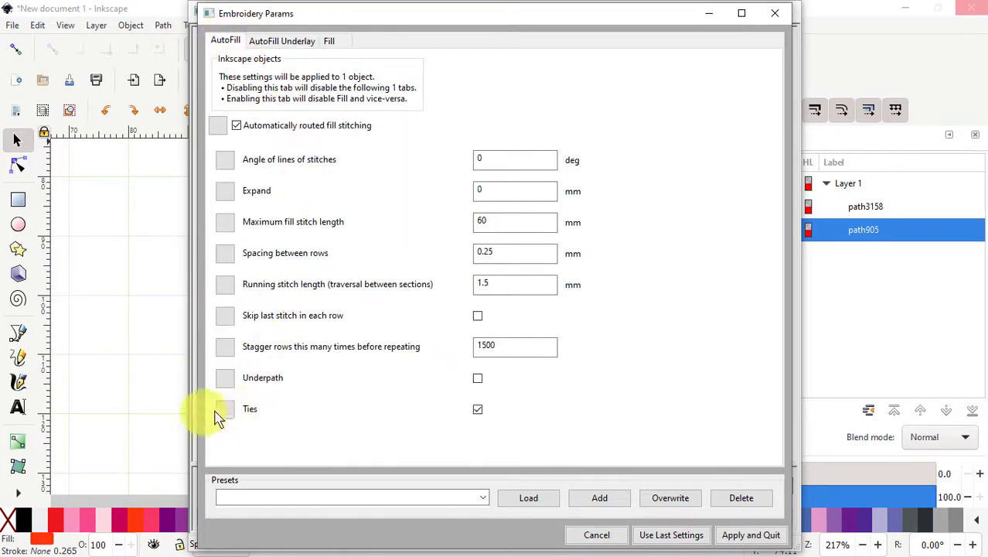
{"action": "mouse_move", "coordinate": [480, 379]}
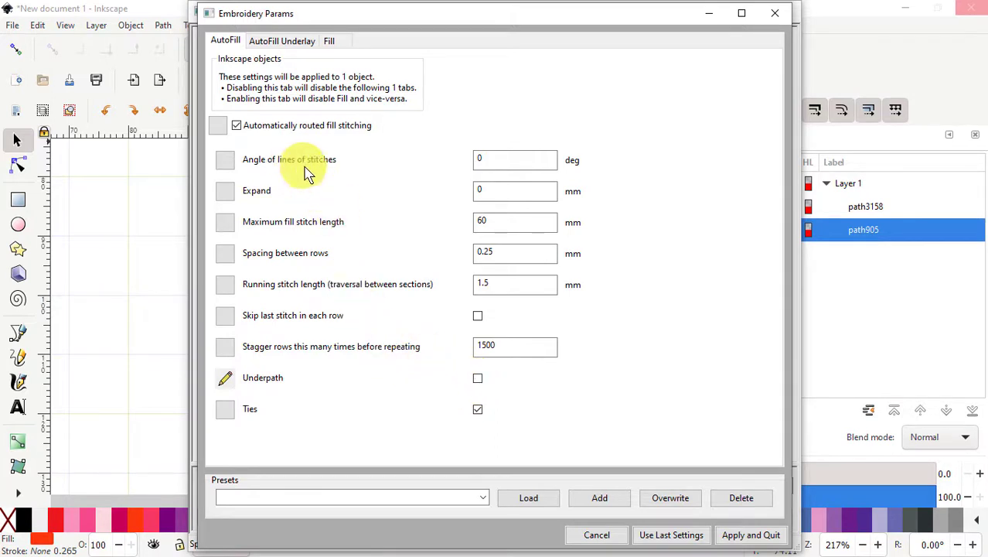
{"action": "mouse_move", "coordinate": [374, 217]}
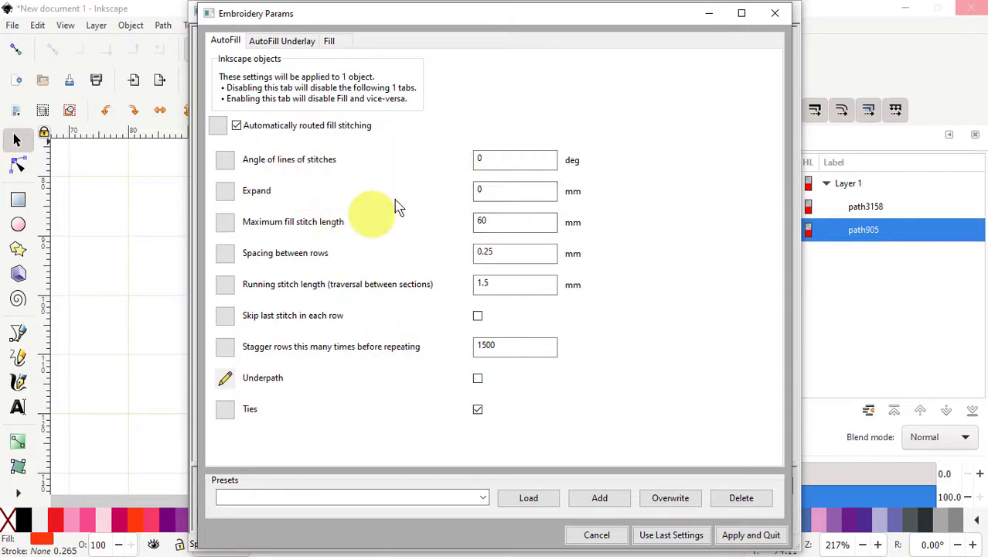
{"action": "mouse_move", "coordinate": [420, 255]}
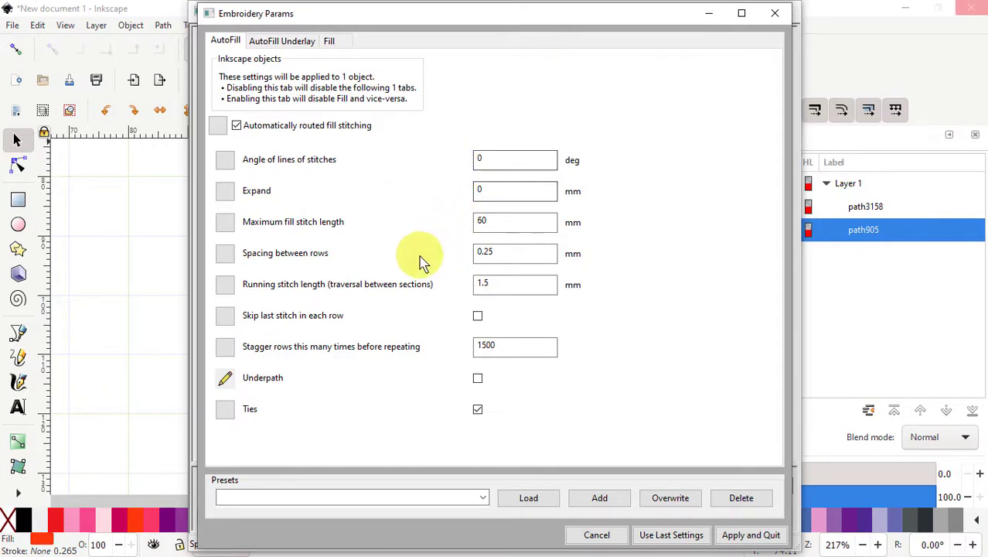
{"action": "mouse_move", "coordinate": [325, 223]}
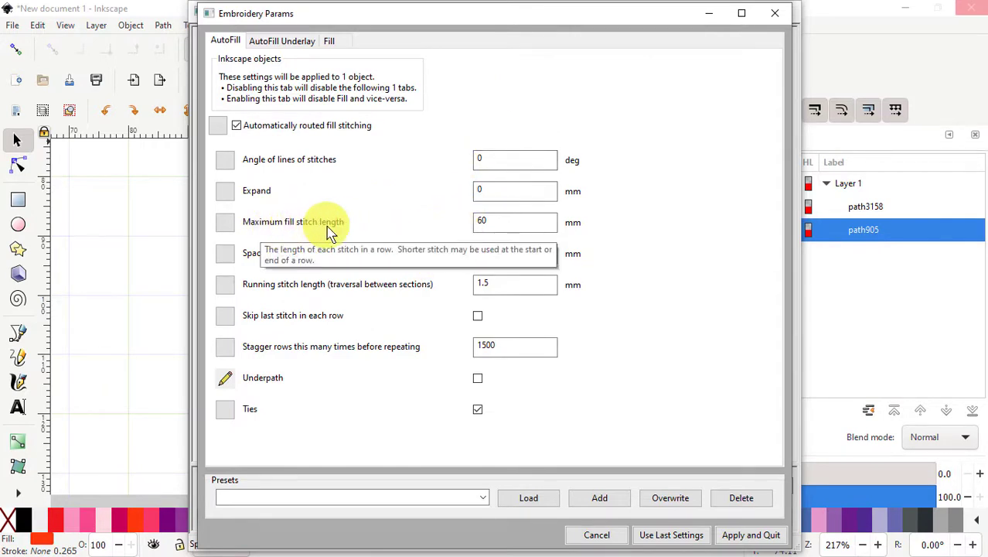
{"action": "mouse_move", "coordinate": [390, 232]}
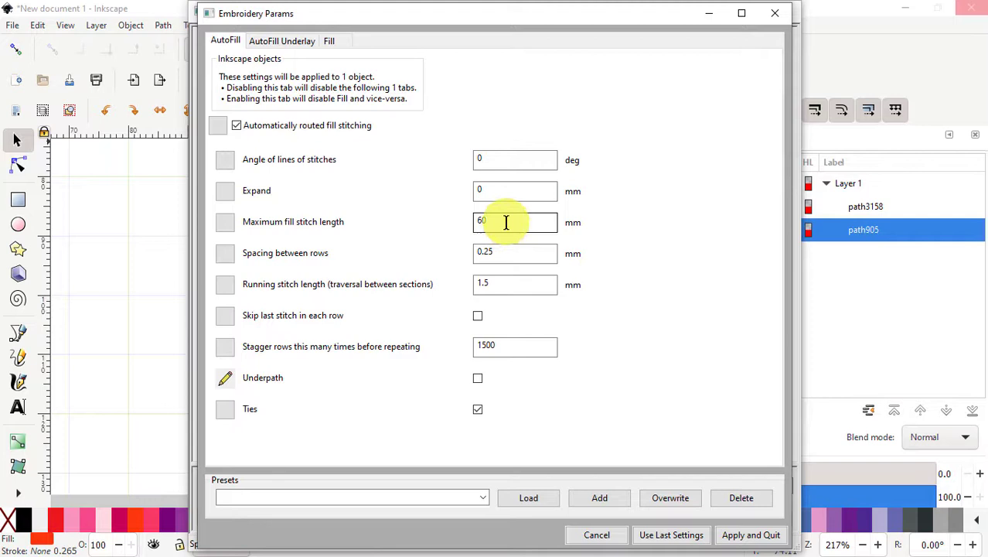
{"action": "mouse_move", "coordinate": [286, 324]}
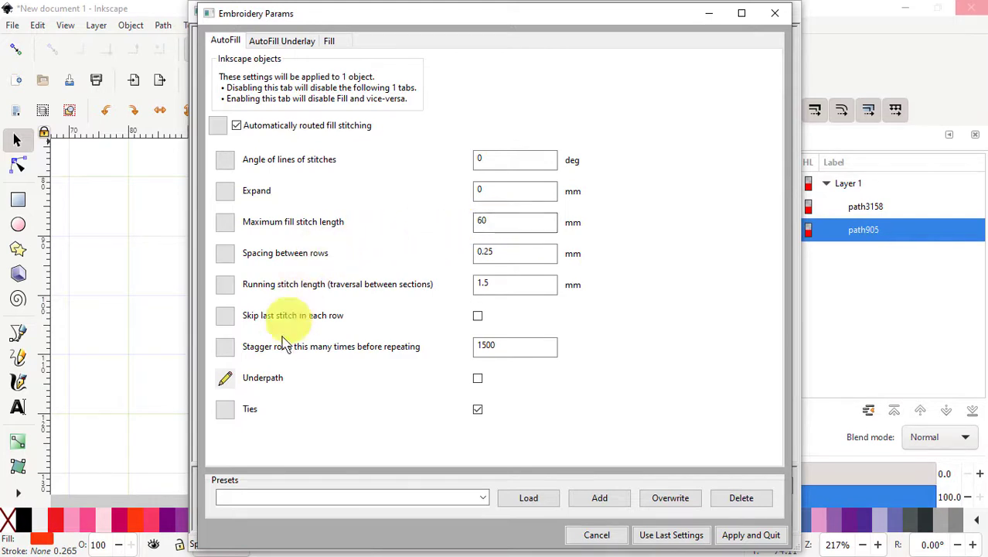
{"action": "mouse_move", "coordinate": [374, 347]}
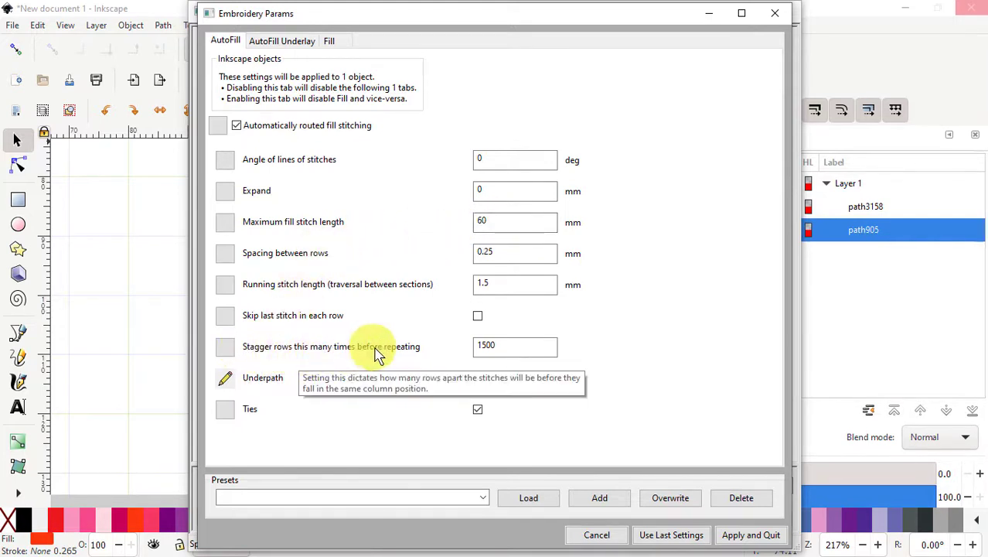
{"action": "mouse_move", "coordinate": [294, 356]}
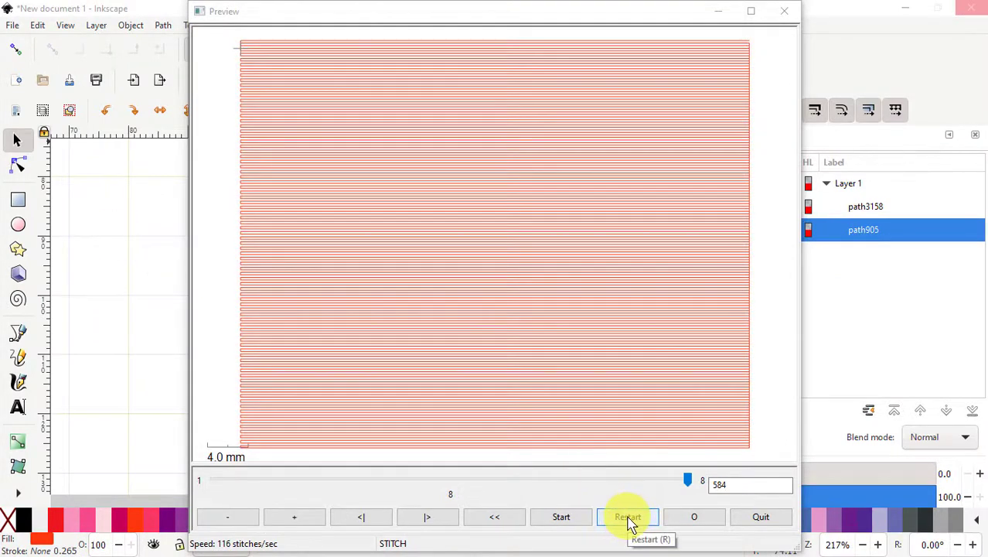
{"action": "left_click", "coordinate": [628, 516]}
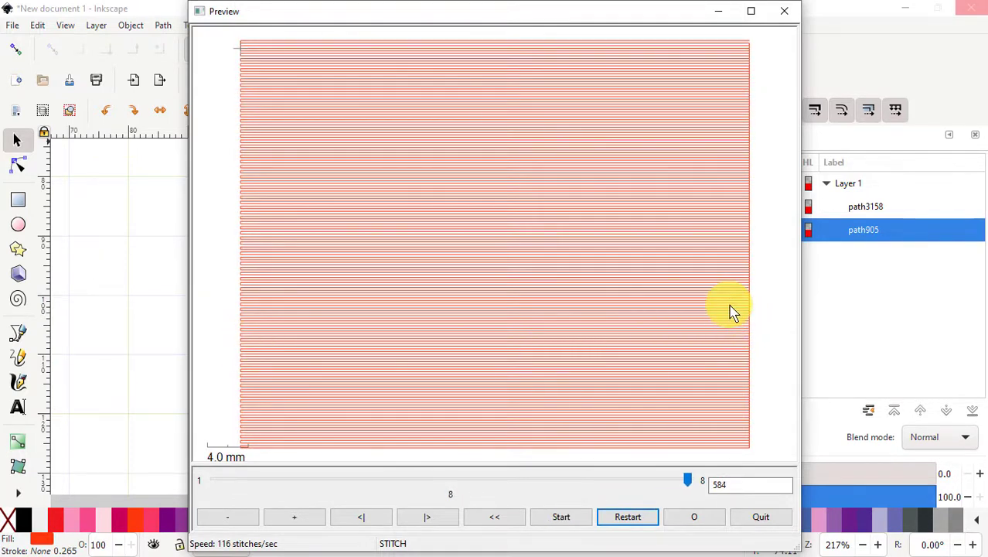
{"action": "mouse_move", "coordinate": [565, 402]}
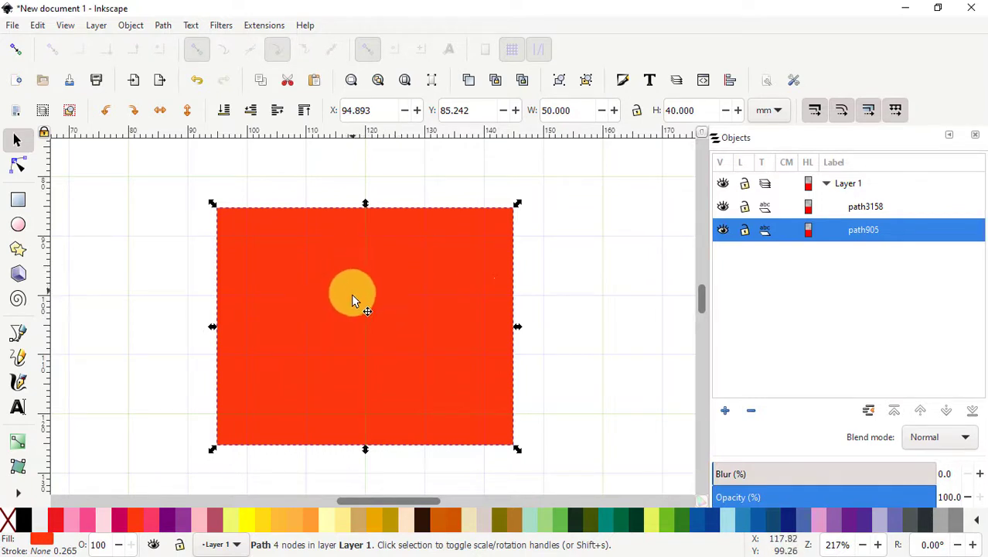
Start Save As, check the file type offered, then cancel leaving the drawing unsaved.
{"action": "left_click", "coordinate": [13, 25]}
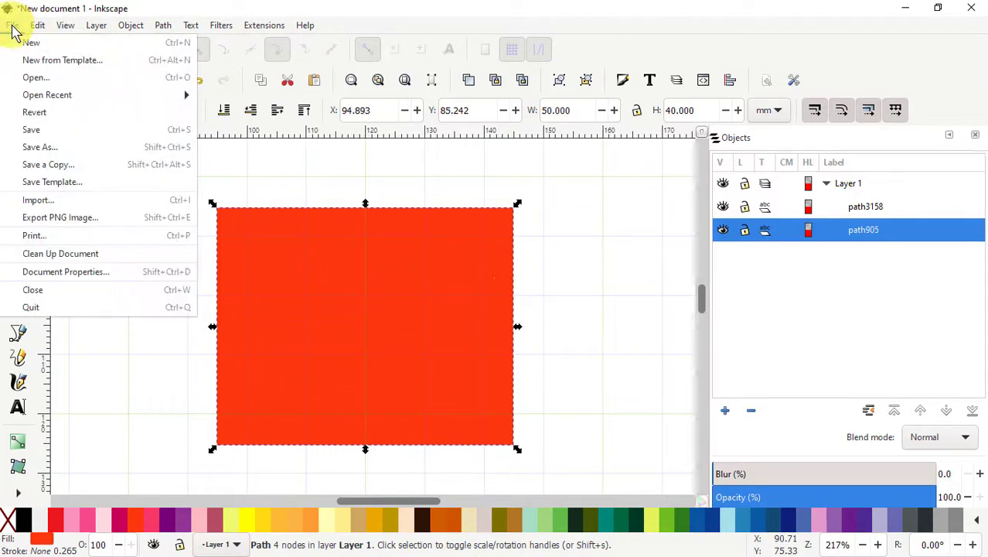
{"action": "mouse_move", "coordinate": [39, 147]}
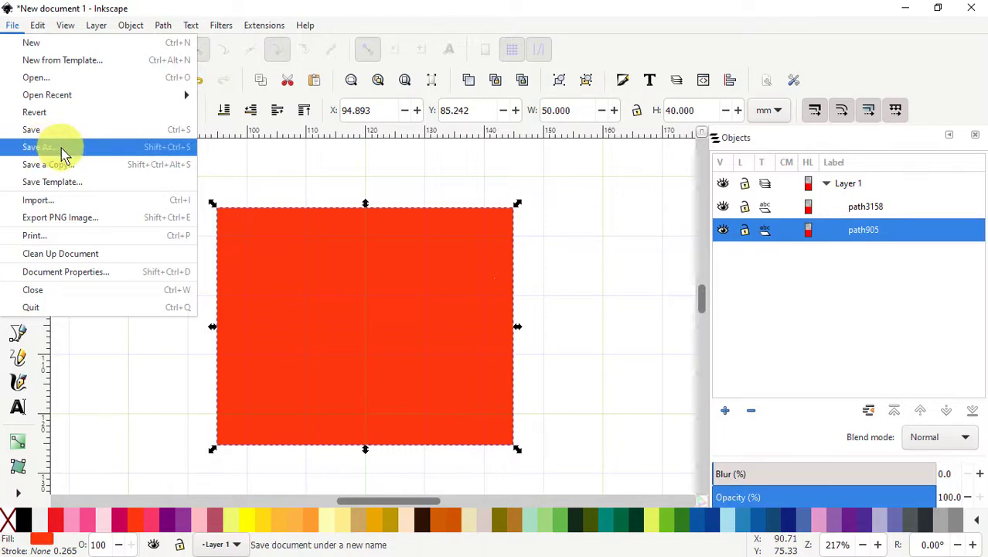
{"action": "left_click", "coordinate": [39, 147]}
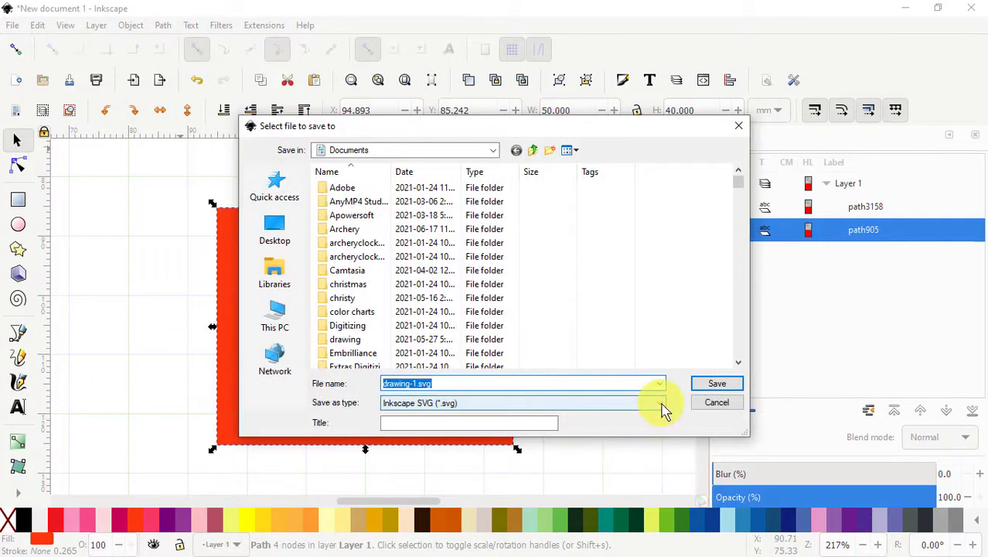
{"action": "left_click", "coordinate": [658, 402]}
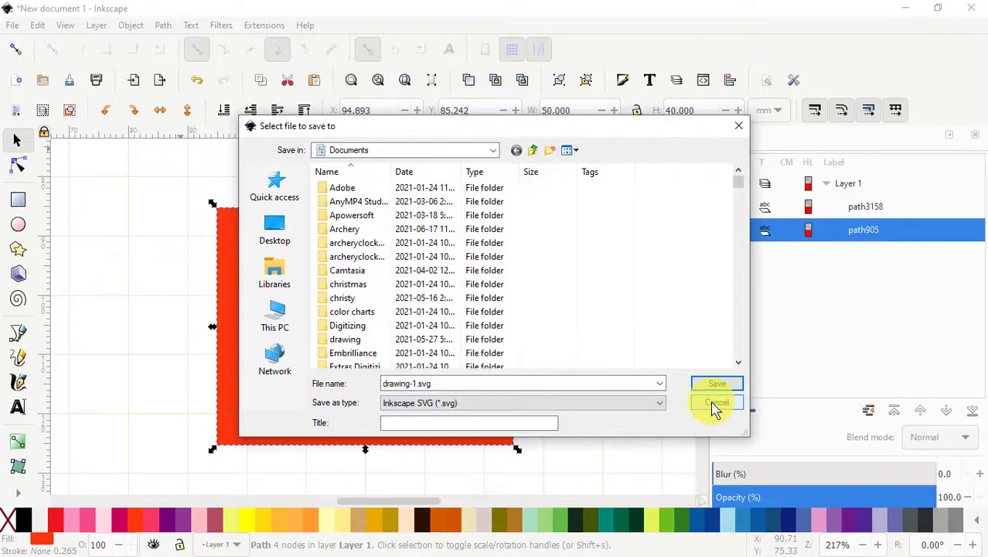
{"action": "left_click", "coordinate": [716, 402]}
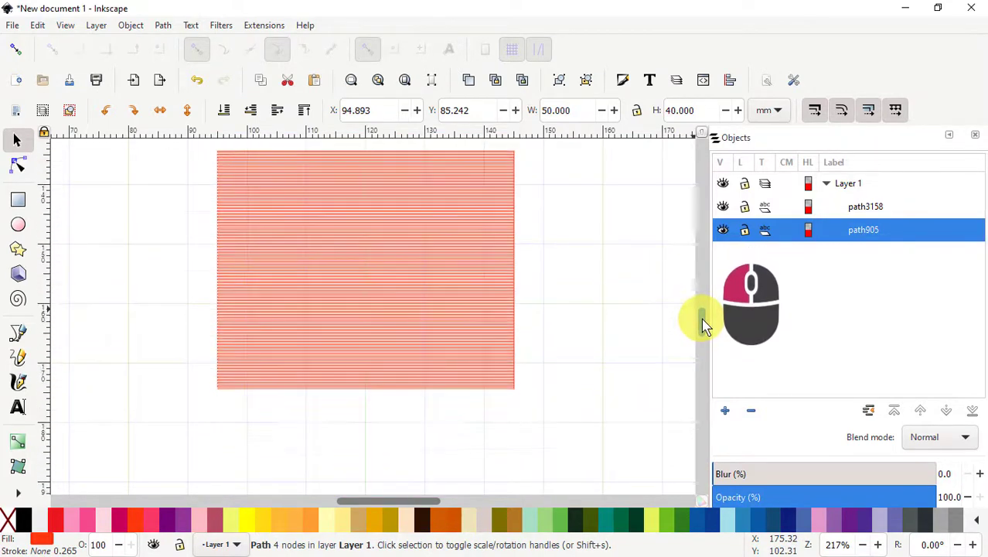
{"action": "scroll", "scroll_direction": "down", "scroll_amount": 3}
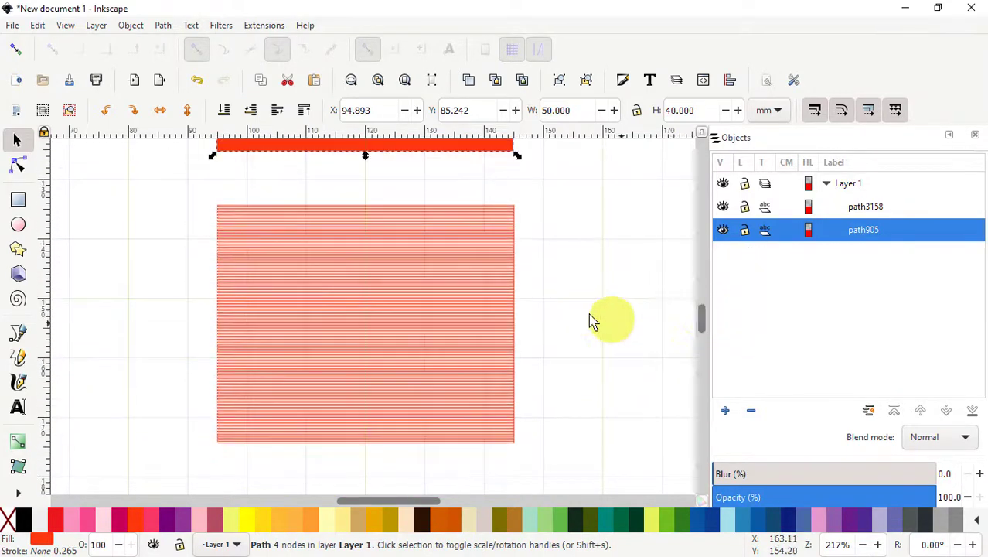
{"action": "mouse_move", "coordinate": [348, 321]}
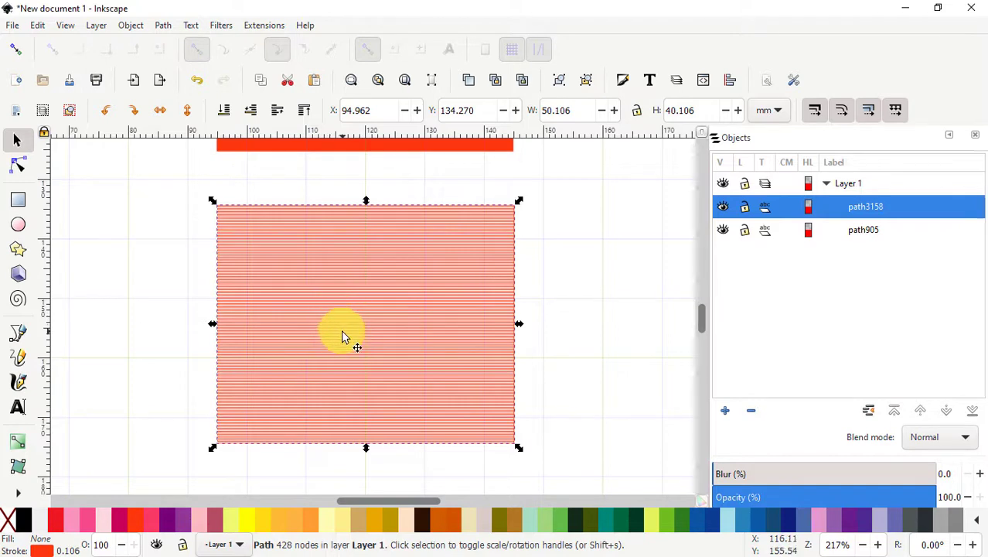
{"action": "mouse_move", "coordinate": [19, 167]}
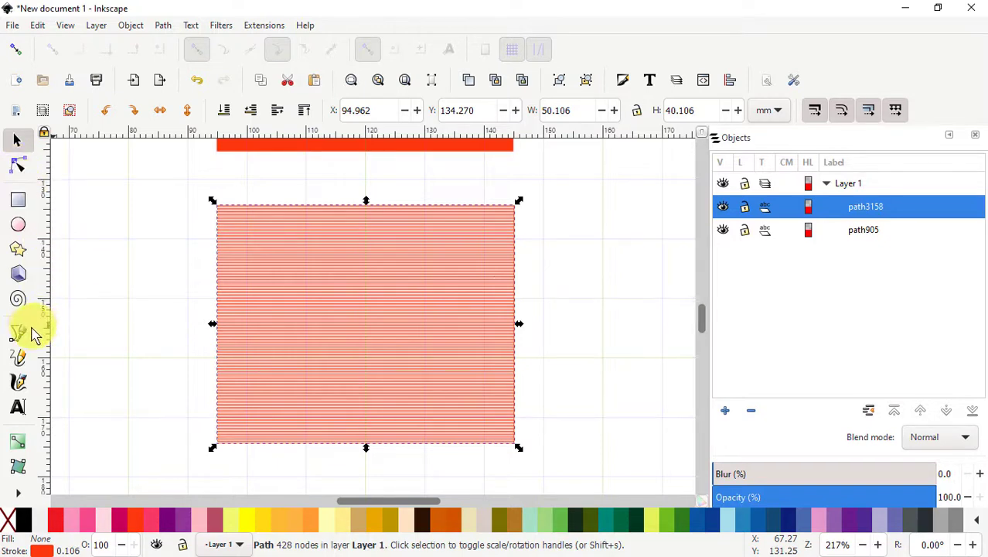
{"action": "mouse_move", "coordinate": [65, 352]}
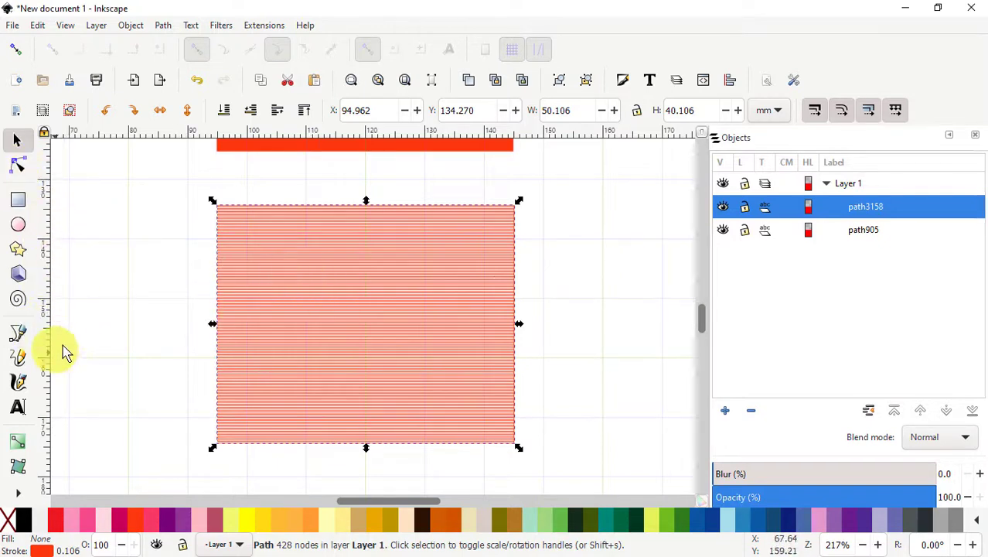
{"action": "mouse_move", "coordinate": [278, 263]}
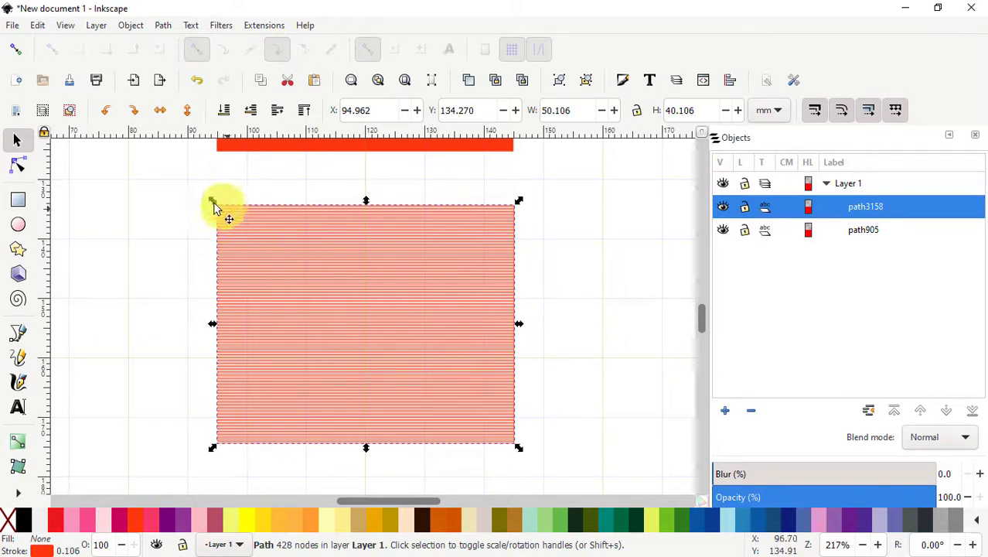
{"action": "mouse_move", "coordinate": [217, 195]}
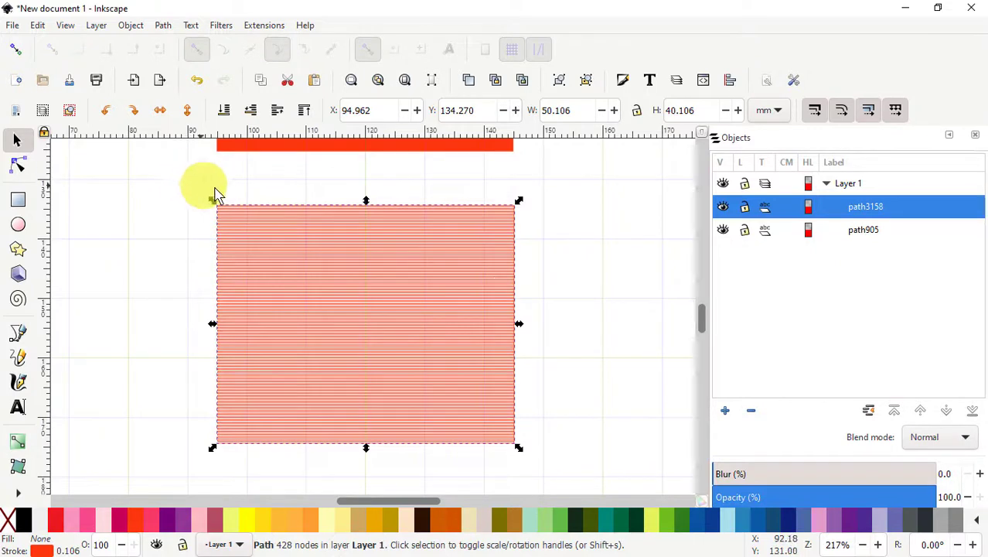
{"action": "mouse_move", "coordinate": [693, 318]}
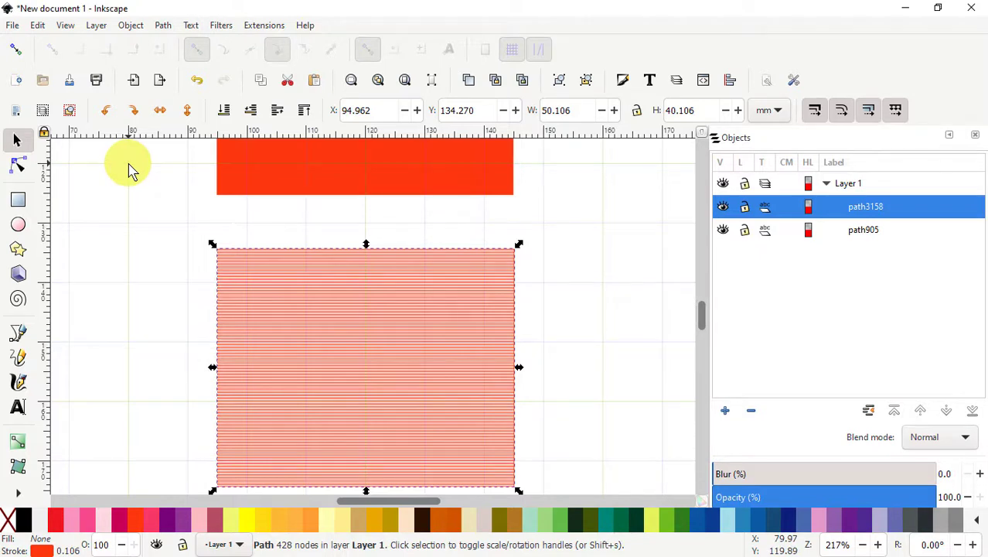
{"action": "mouse_move", "coordinate": [69, 167]}
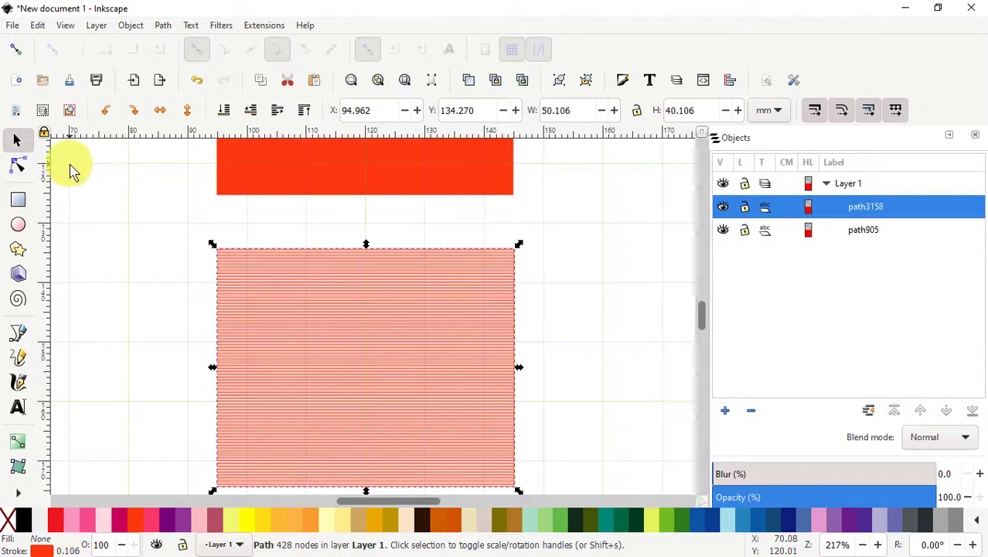
{"action": "mouse_move", "coordinate": [30, 348]}
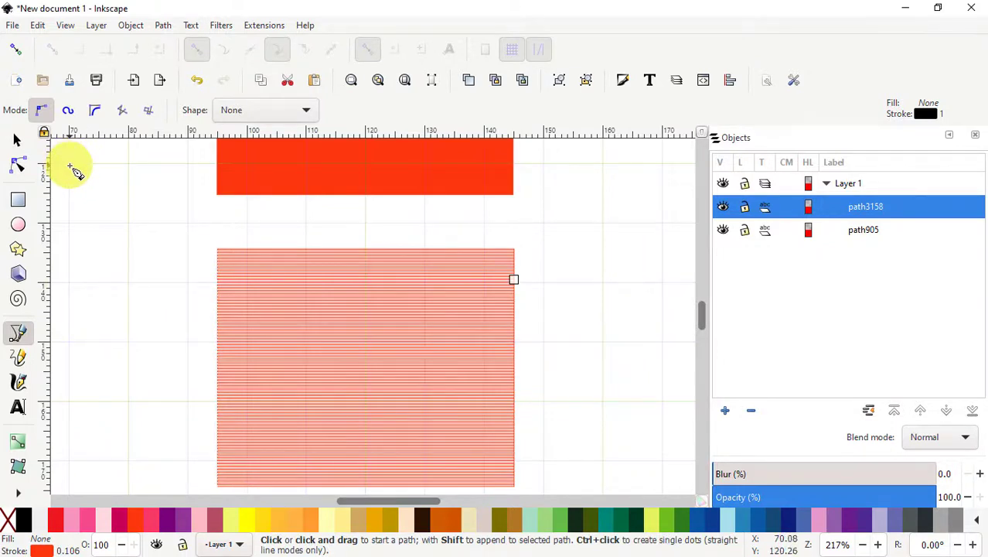
{"action": "mouse_move", "coordinate": [77, 272]}
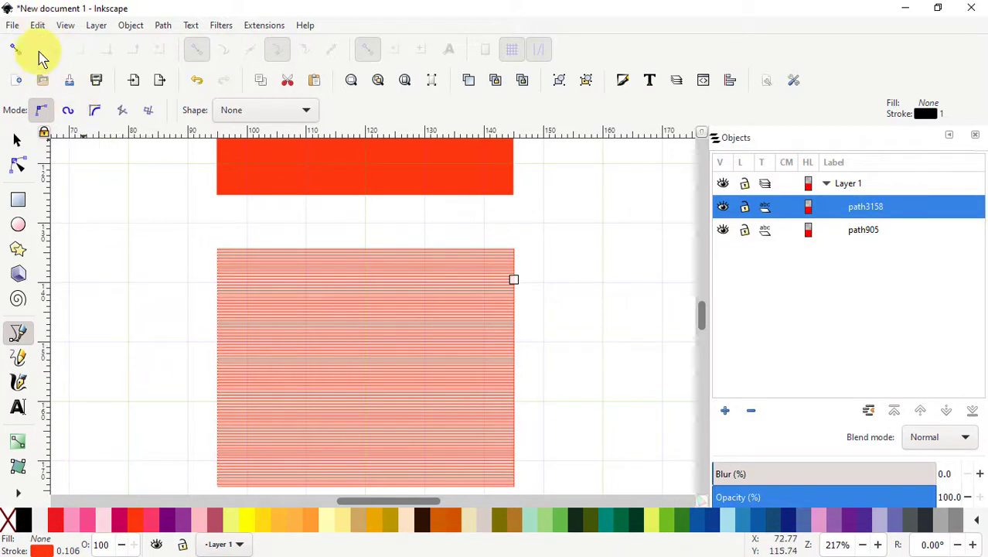
{"action": "mouse_move", "coordinate": [47, 43]}
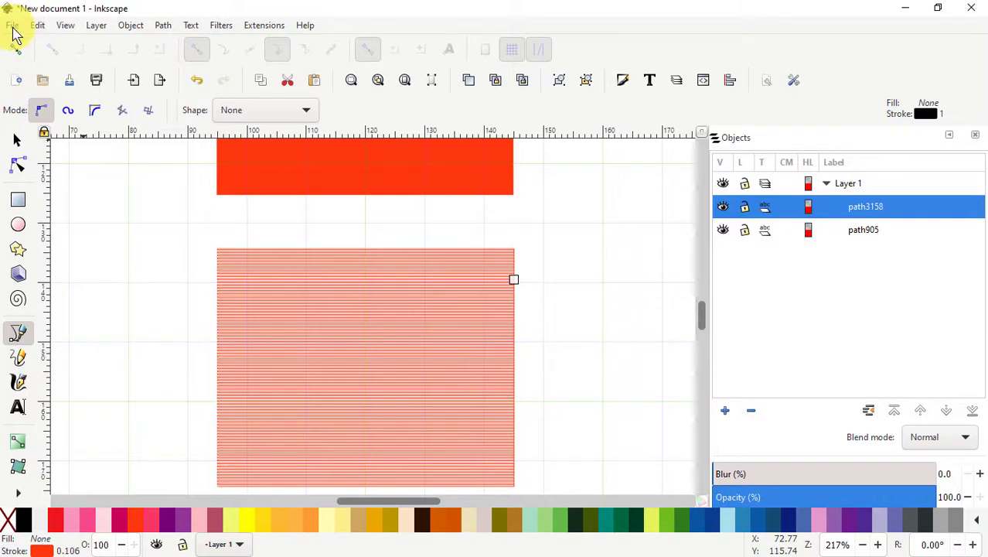
Set the document grid to 10 mm spacing in Document Properties and return to the drawing.
{"action": "left_click", "coordinate": [13, 25]}
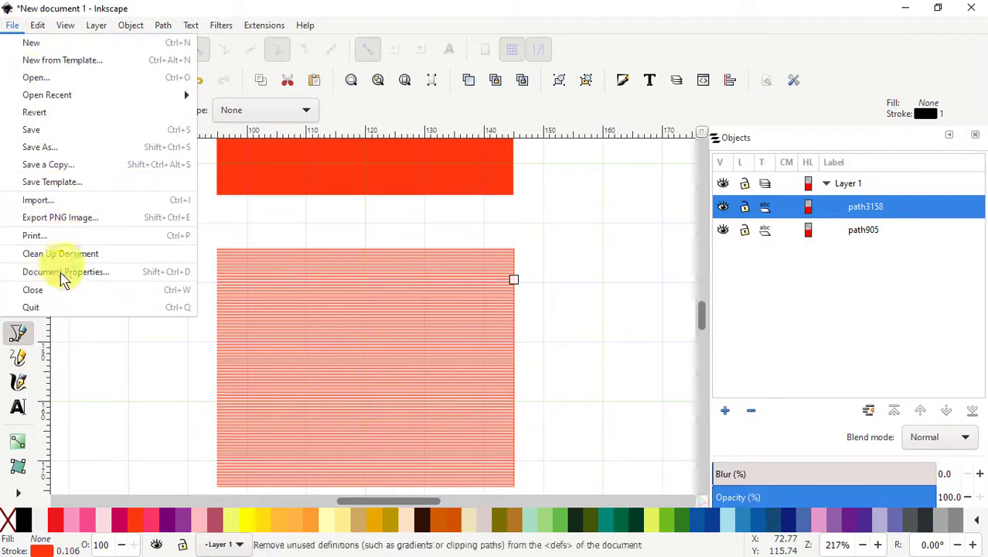
{"action": "left_click", "coordinate": [65, 272]}
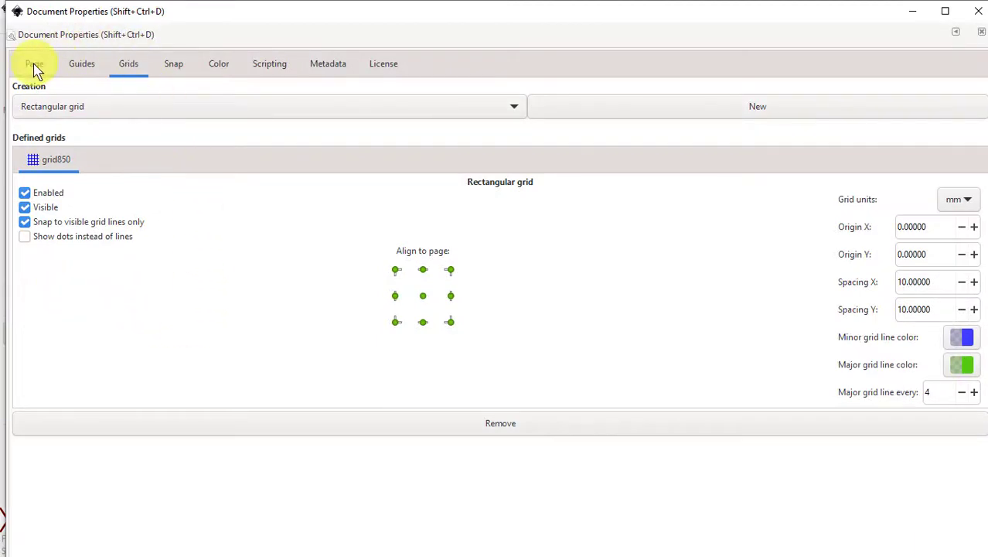
{"action": "left_click", "coordinate": [34, 63]}
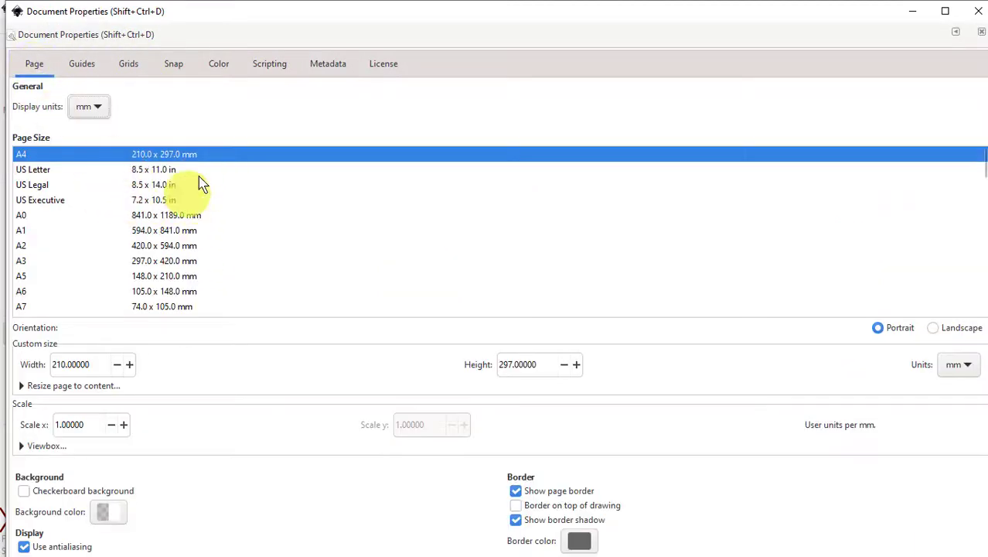
{"action": "mouse_move", "coordinate": [219, 328]}
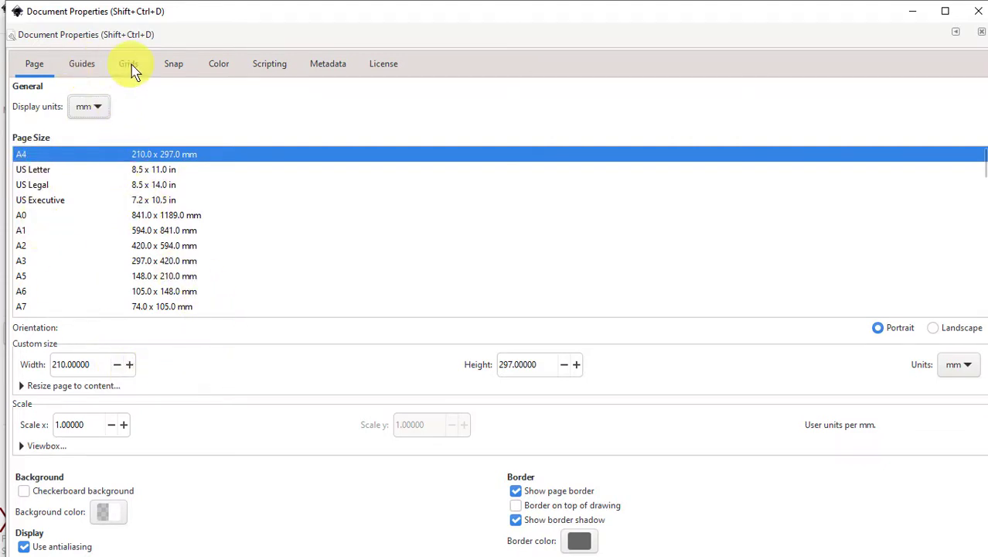
{"action": "left_click", "coordinate": [82, 64]}
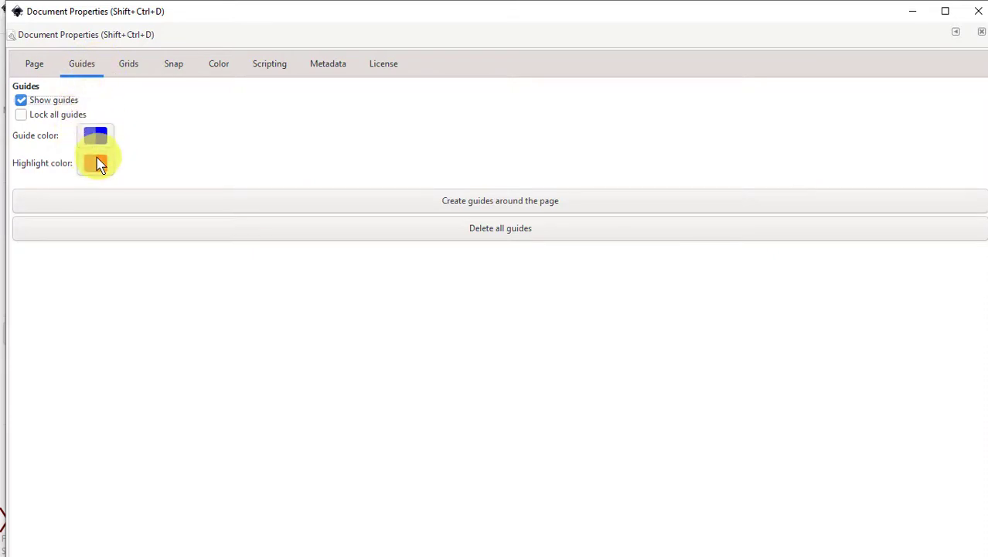
{"action": "left_click", "coordinate": [128, 63]}
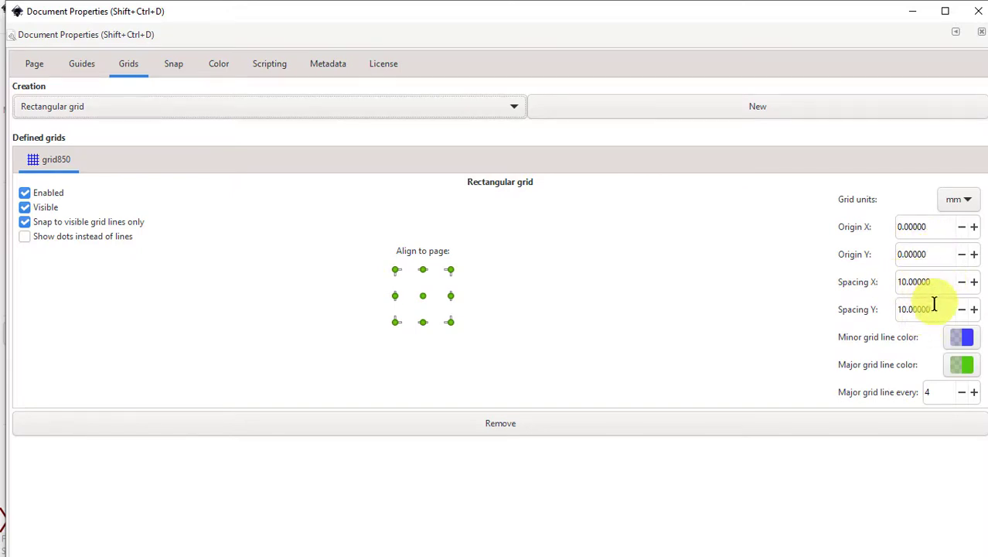
{"action": "mouse_move", "coordinate": [914, 281]}
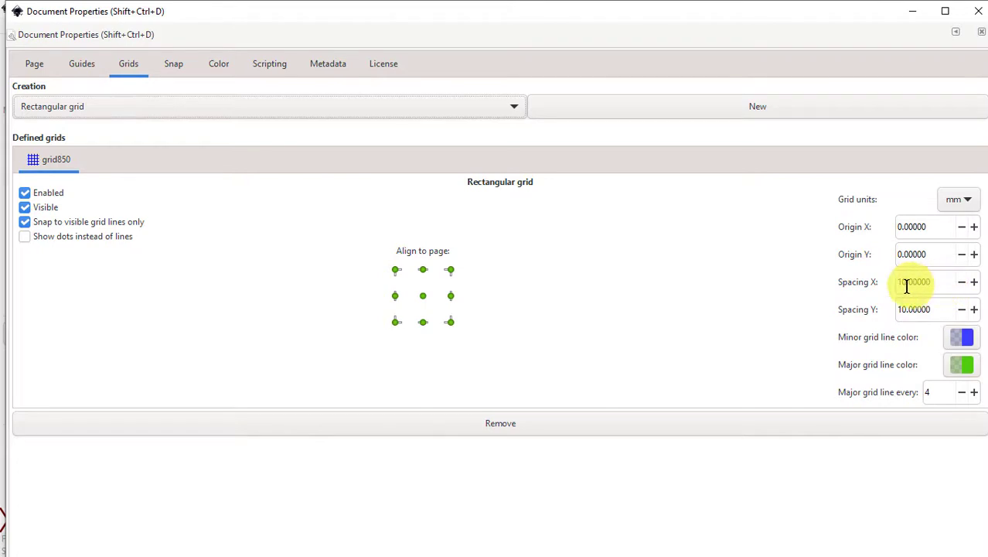
{"action": "mouse_move", "coordinate": [937, 282]}
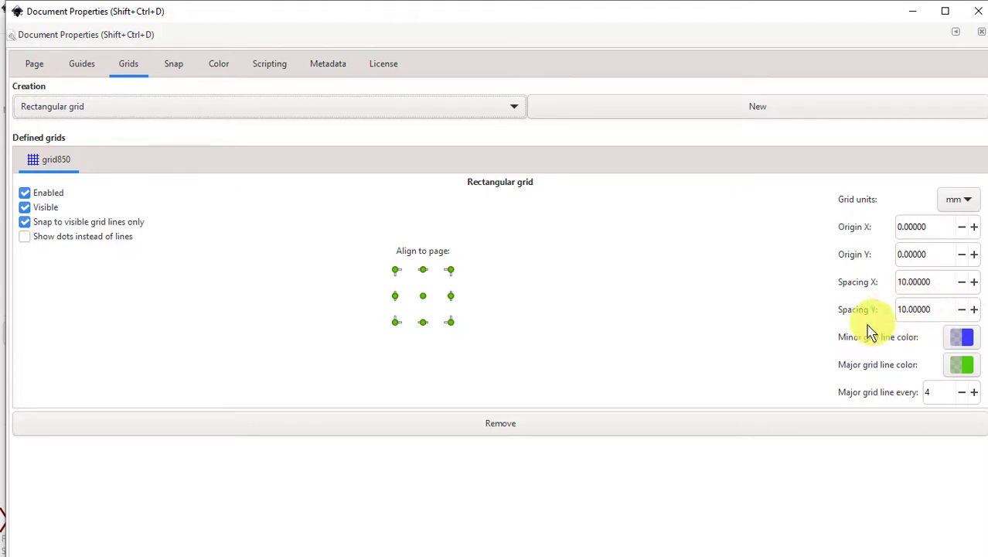
{"action": "mouse_move", "coordinate": [889, 48]}
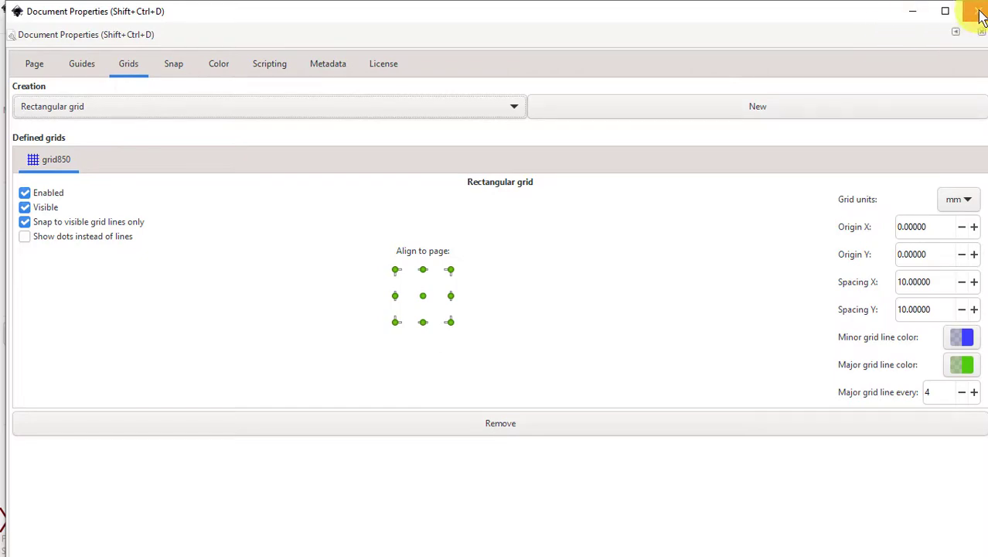
{"action": "left_click", "coordinate": [962, 11]}
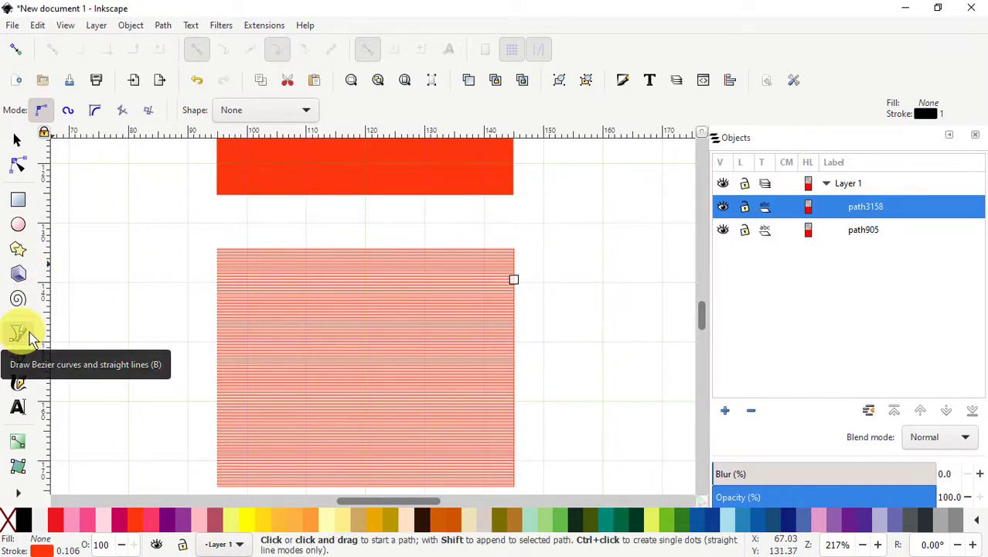
{"action": "left_click", "coordinate": [19, 164]}
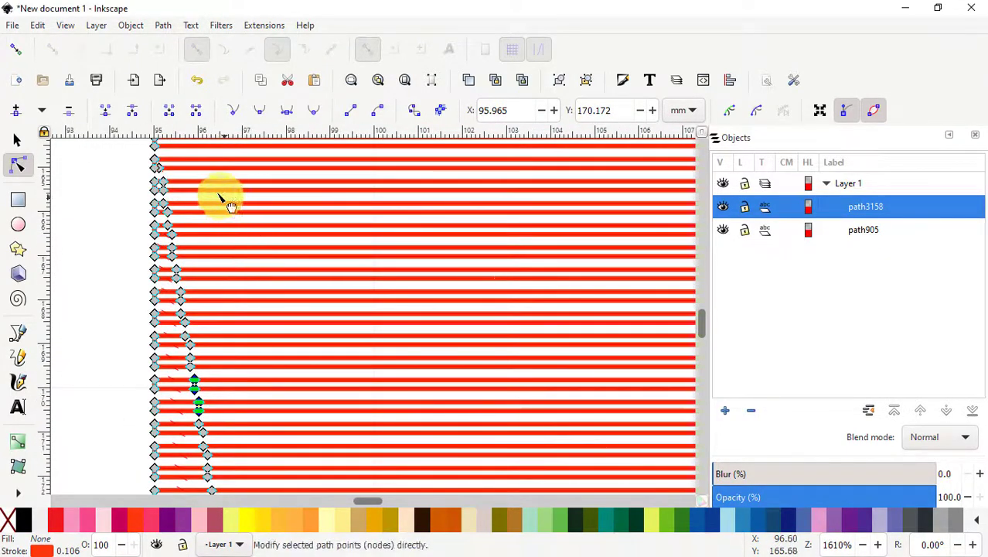
{"action": "mouse_move", "coordinate": [430, 290]}
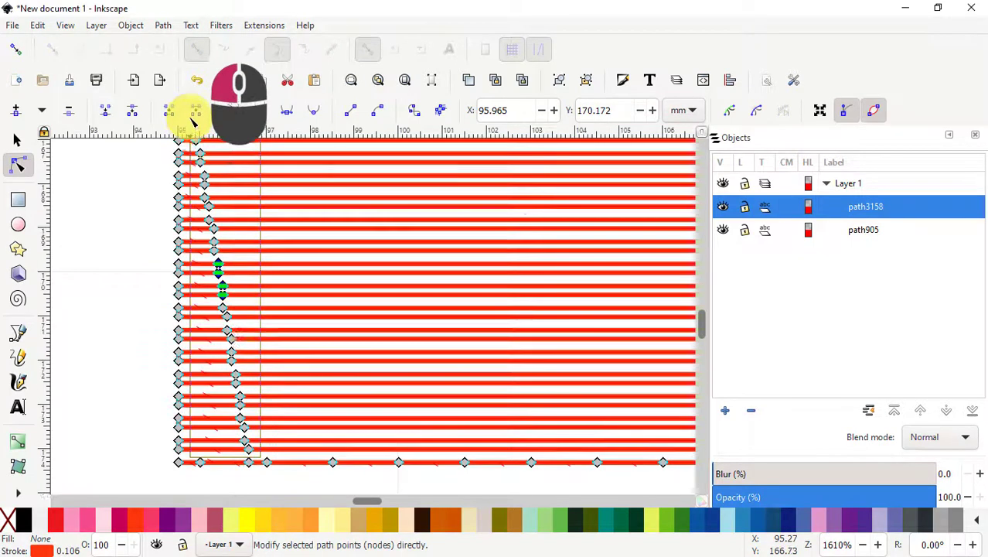
{"action": "scroll", "scroll_direction": "down", "scroll_amount": 3}
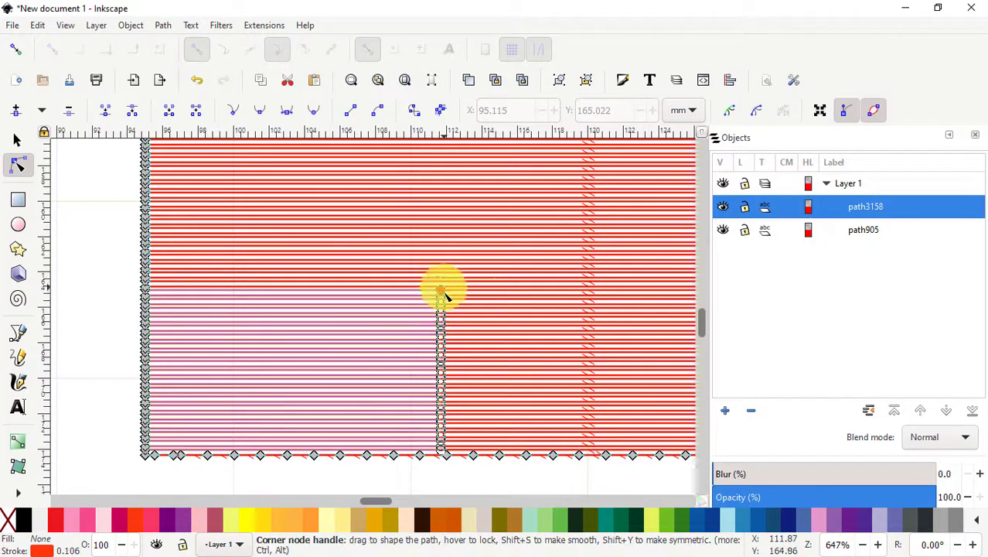
{"action": "mouse_move", "coordinate": [471, 387]}
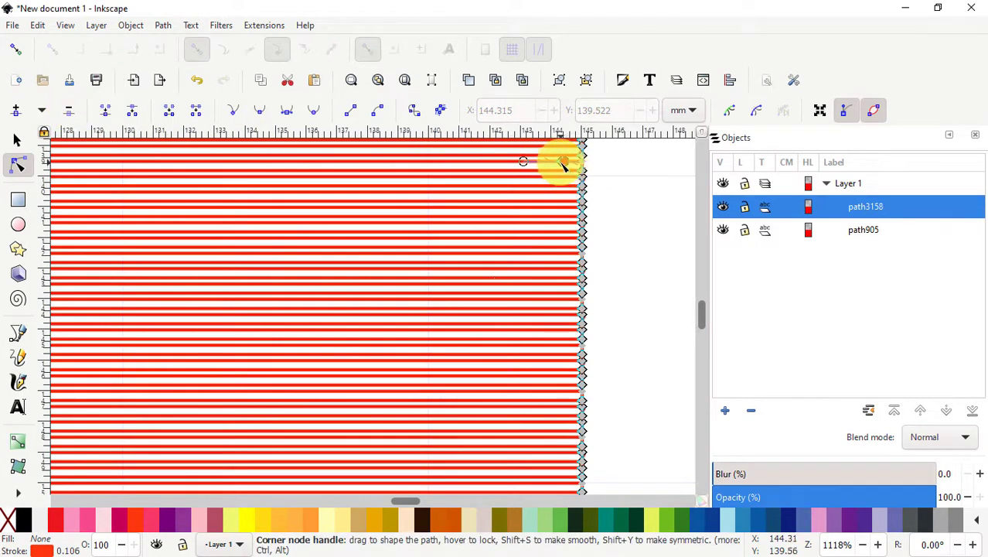
{"action": "mouse_move", "coordinate": [440, 168]}
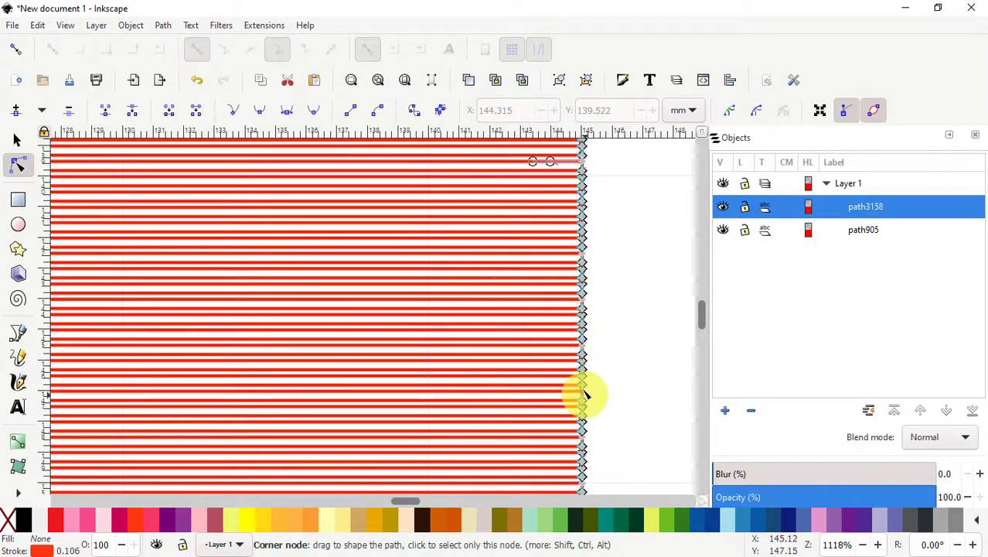
{"action": "mouse_move", "coordinate": [595, 320]}
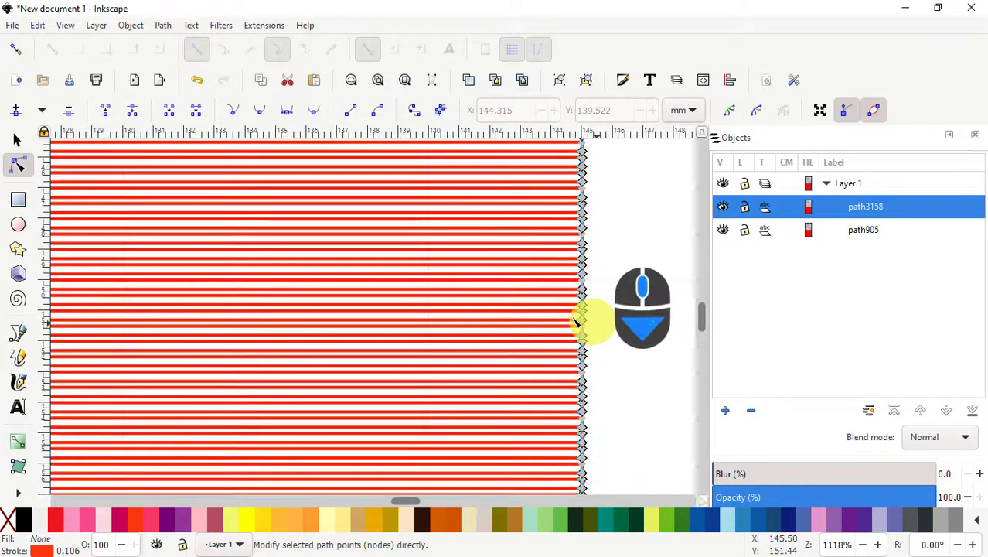
{"action": "scroll", "scroll_direction": "down", "scroll_amount": 3}
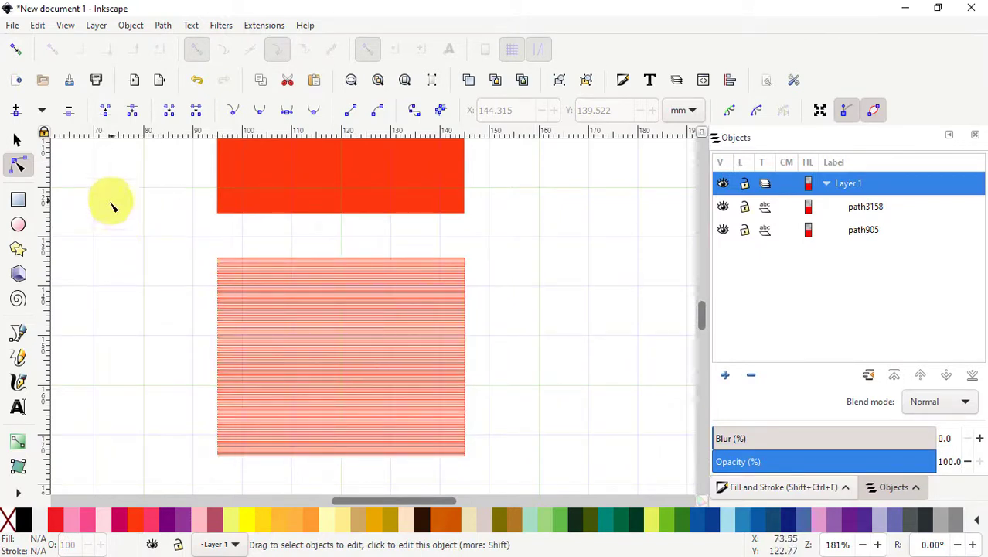
{"action": "mouse_move", "coordinate": [19, 333]}
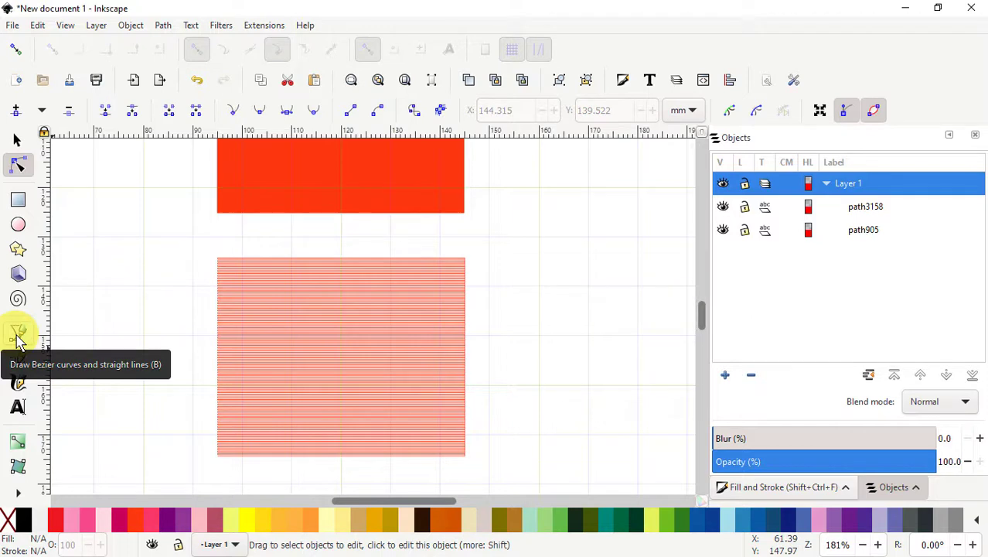
Switch to the Bezier pen for straight paths, place a trial point and undo it.
{"action": "left_click", "coordinate": [18, 333]}
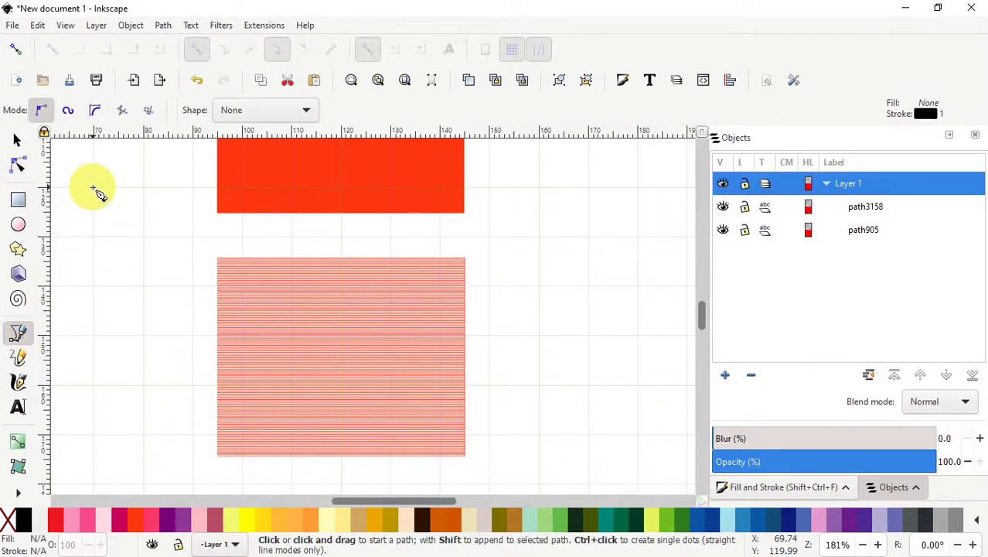
{"action": "left_click", "coordinate": [93, 187]}
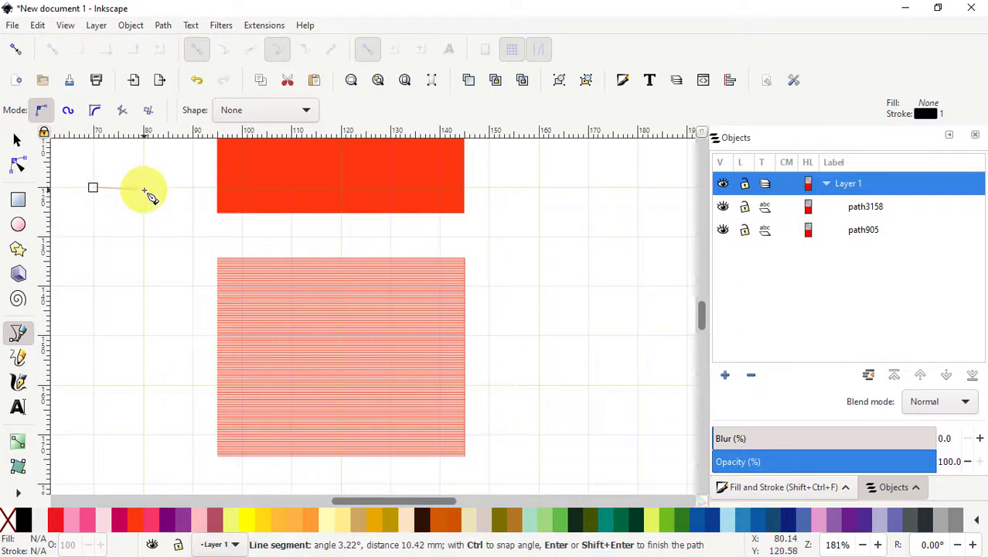
{"action": "mouse_move", "coordinate": [144, 192]}
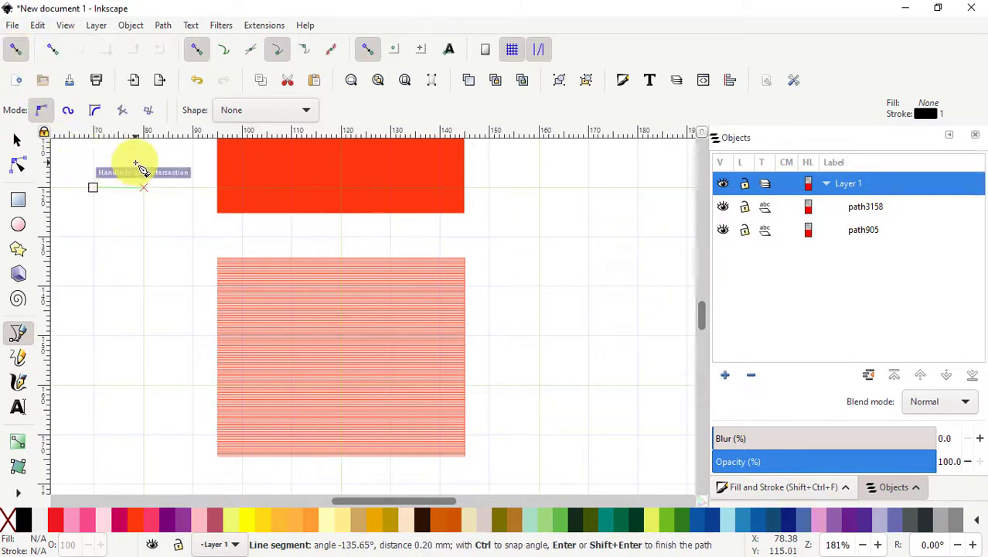
{"action": "key", "text": "ctrl+z"}
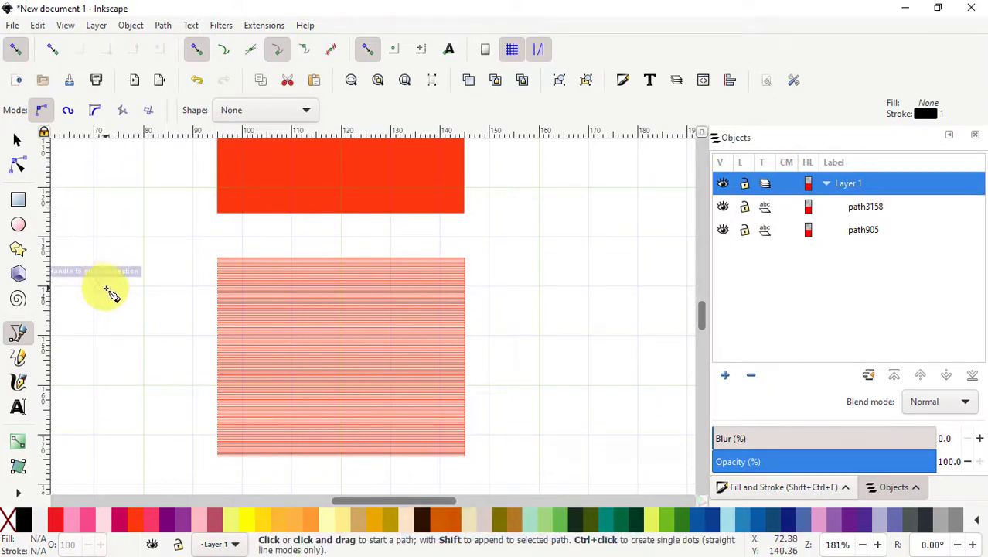
{"action": "mouse_move", "coordinate": [151, 308]}
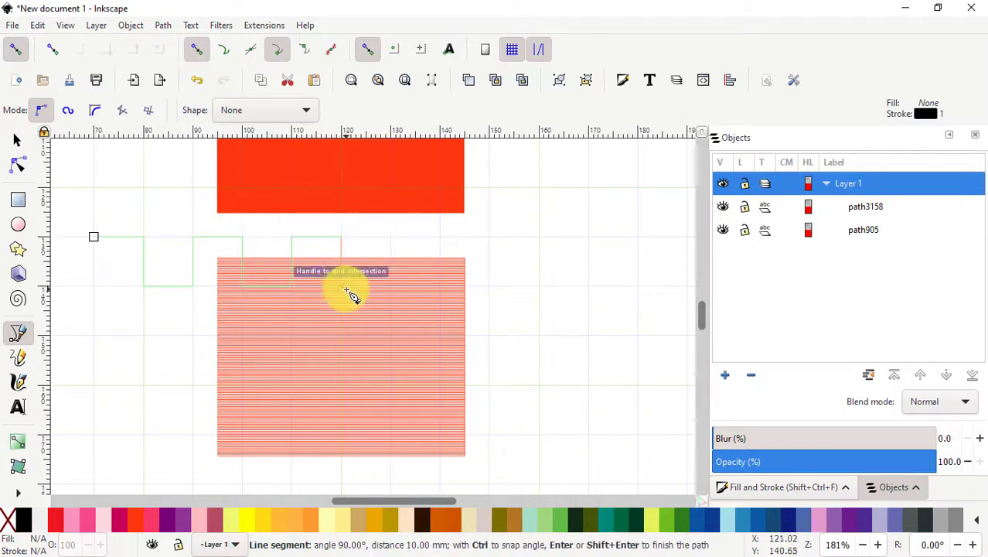
{"action": "mouse_move", "coordinate": [400, 247]}
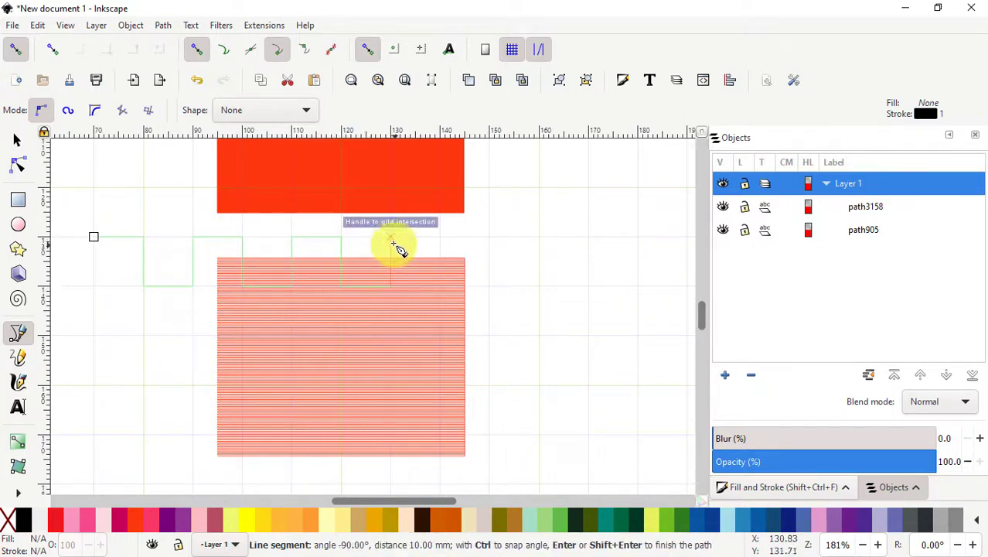
{"action": "mouse_move", "coordinate": [446, 292]}
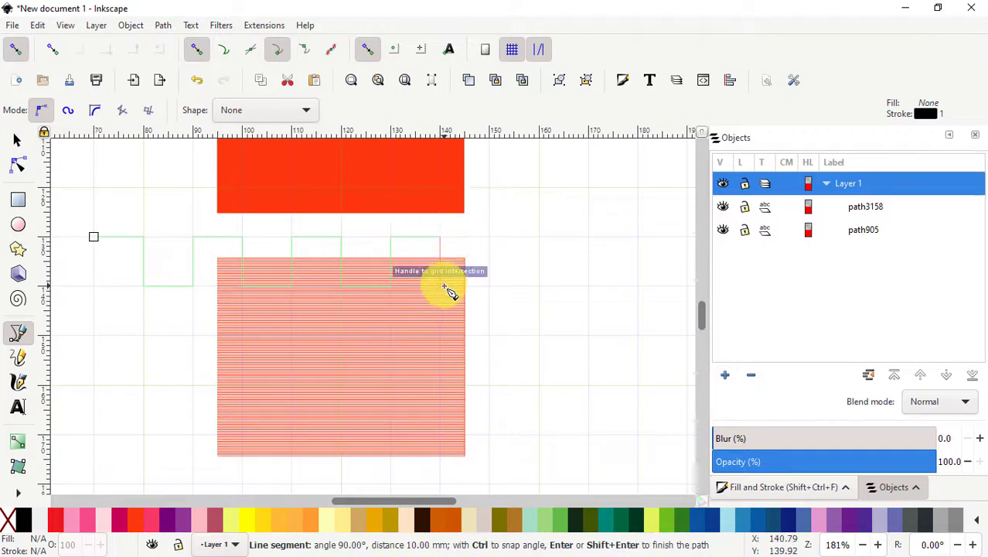
{"action": "mouse_move", "coordinate": [508, 250]}
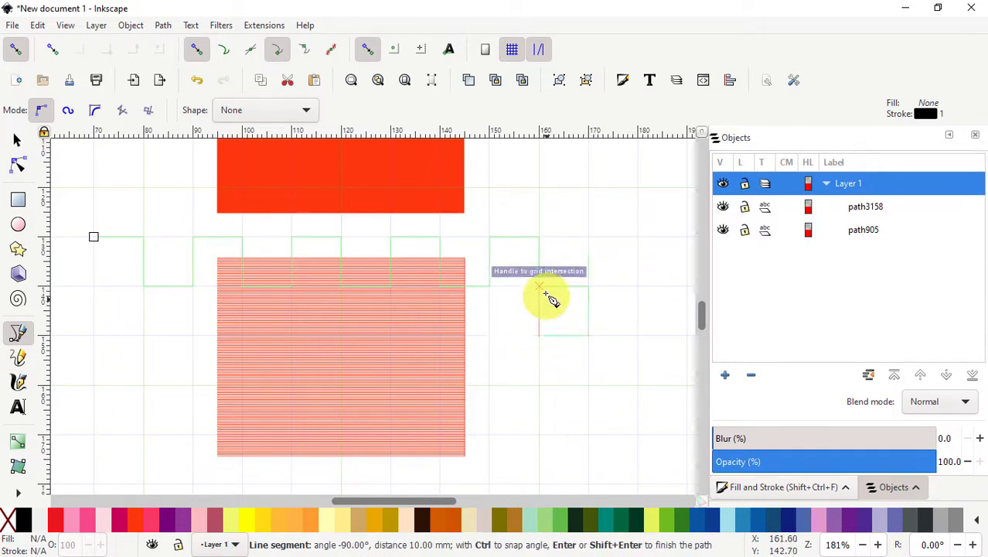
{"action": "mouse_move", "coordinate": [492, 312]}
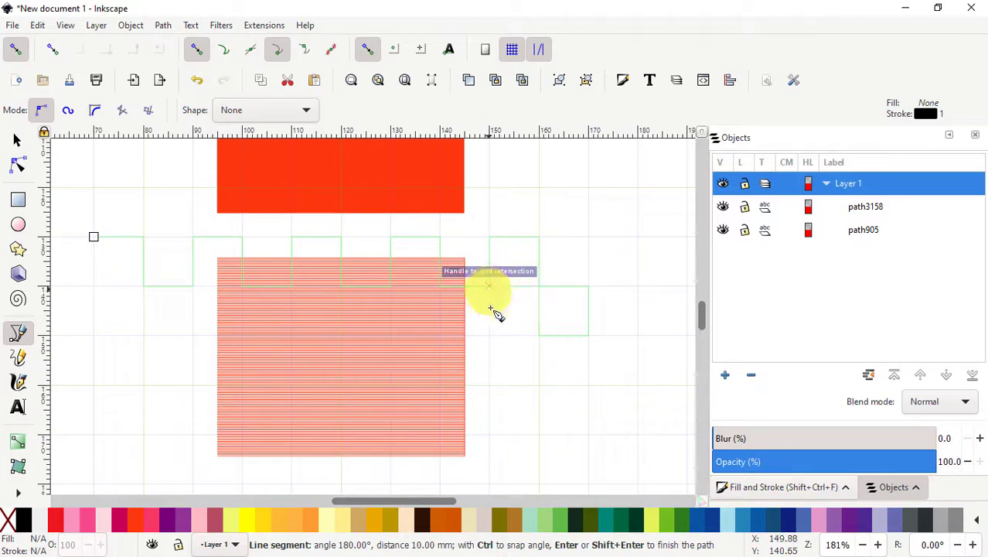
{"action": "mouse_move", "coordinate": [446, 300]}
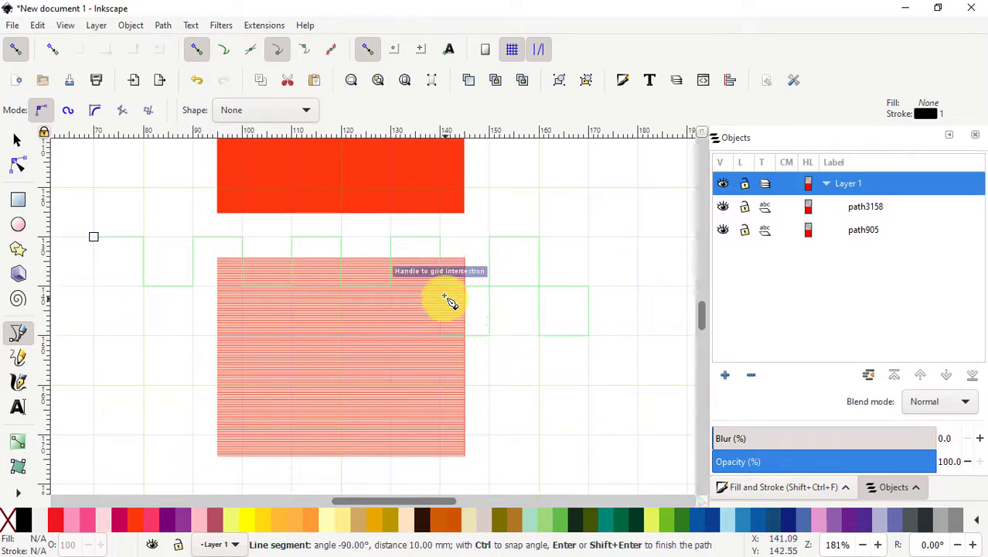
{"action": "mouse_move", "coordinate": [393, 337]}
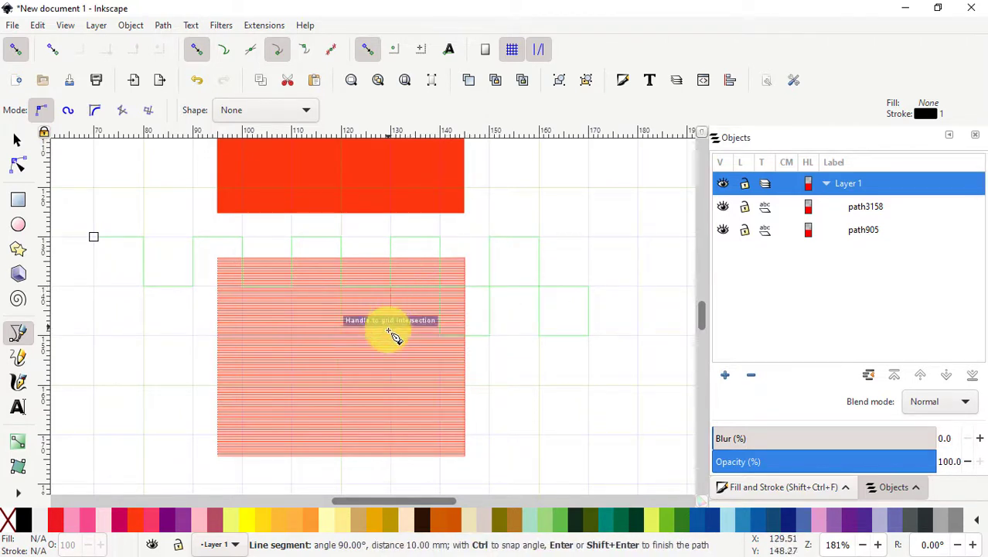
{"action": "mouse_move", "coordinate": [343, 338]}
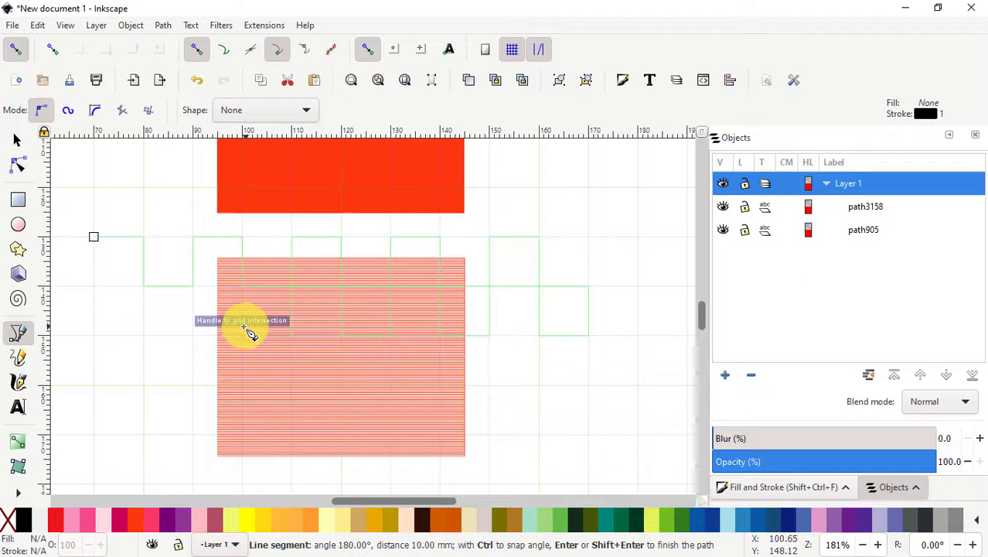
{"action": "mouse_move", "coordinate": [207, 296]}
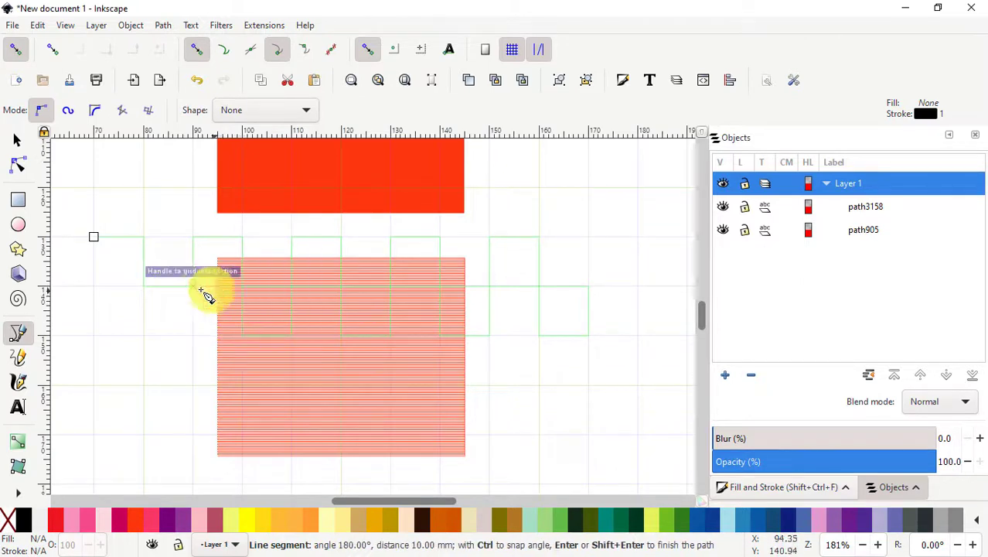
{"action": "mouse_move", "coordinate": [153, 334]}
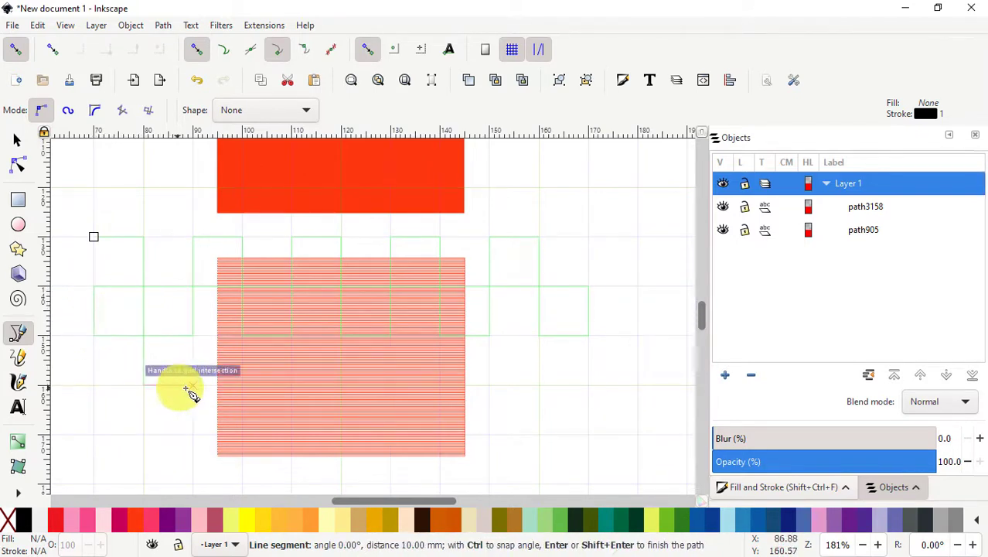
{"action": "mouse_move", "coordinate": [246, 365]}
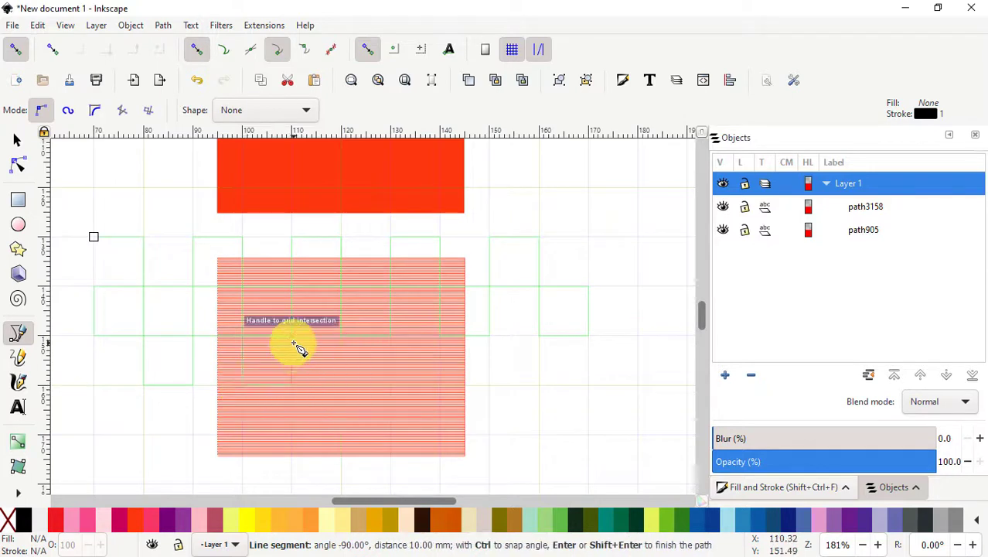
{"action": "mouse_move", "coordinate": [348, 396]}
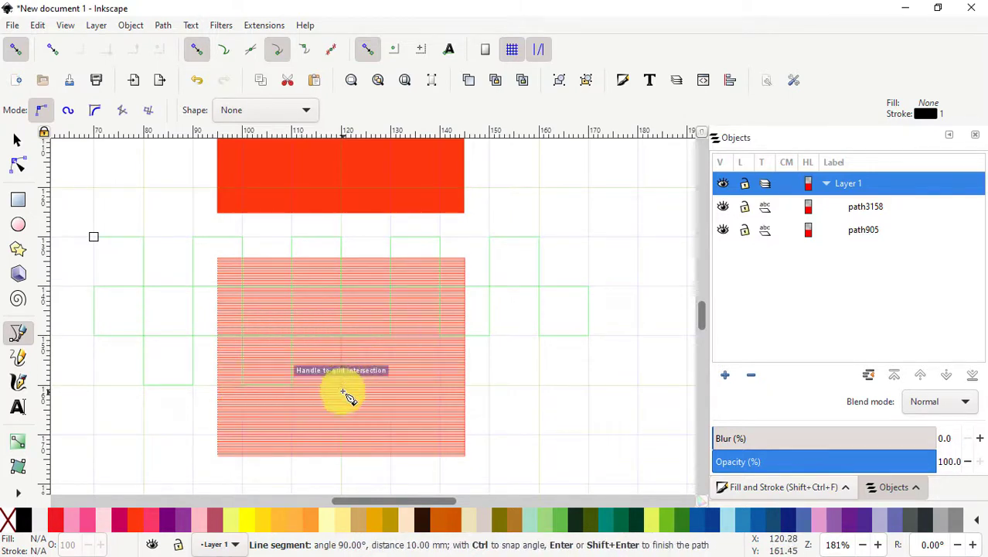
{"action": "mouse_move", "coordinate": [414, 343]}
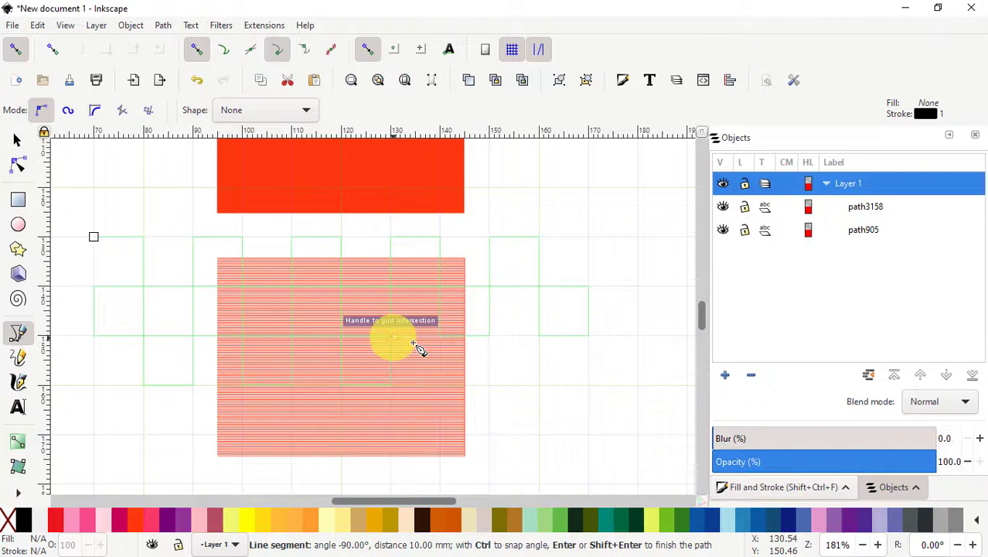
{"action": "mouse_move", "coordinate": [467, 394]}
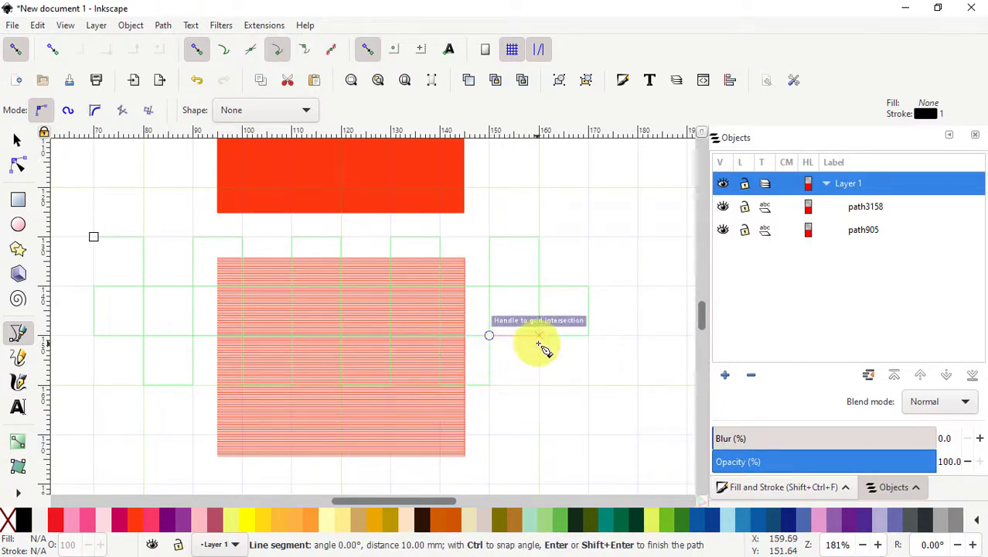
{"action": "mouse_move", "coordinate": [564, 410]}
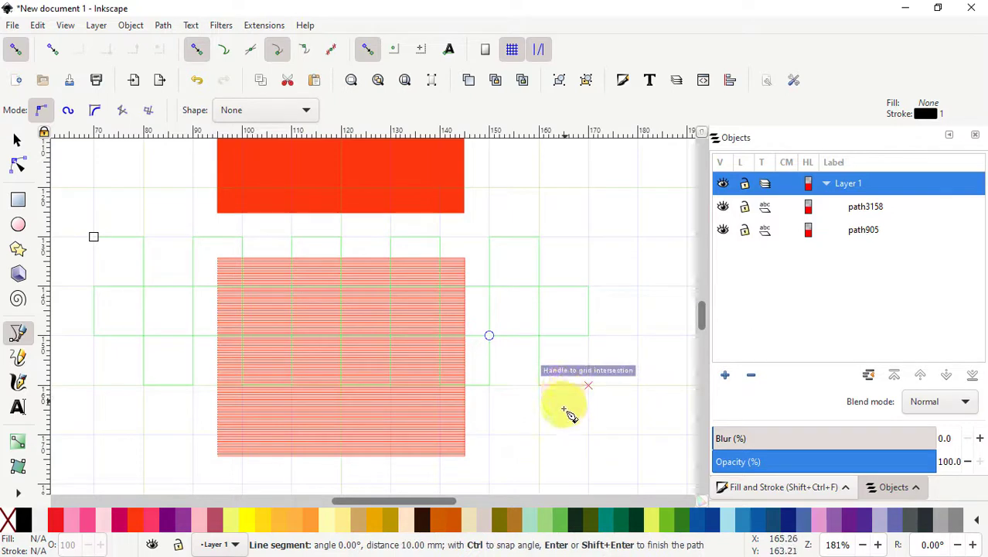
{"action": "mouse_move", "coordinate": [590, 390]}
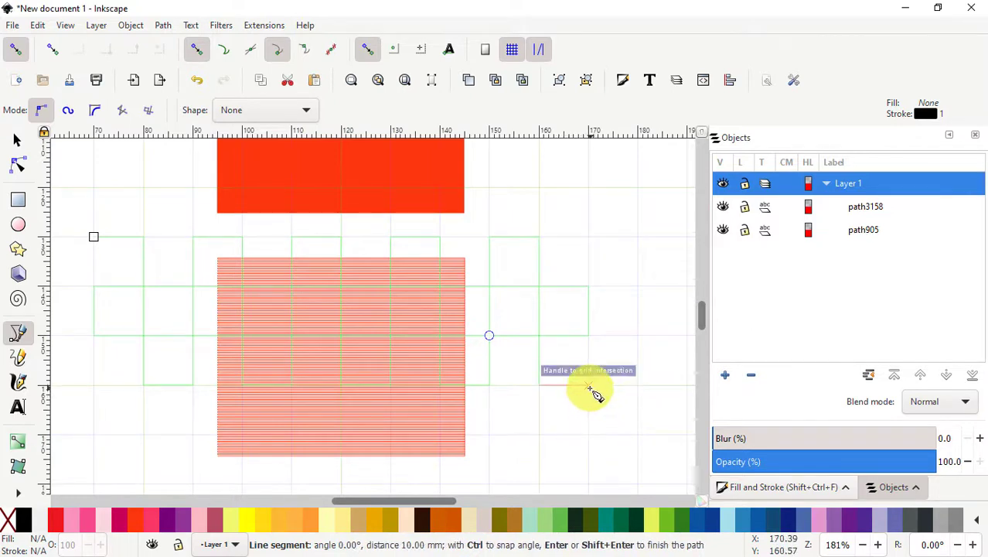
{"action": "mouse_move", "coordinate": [560, 452]}
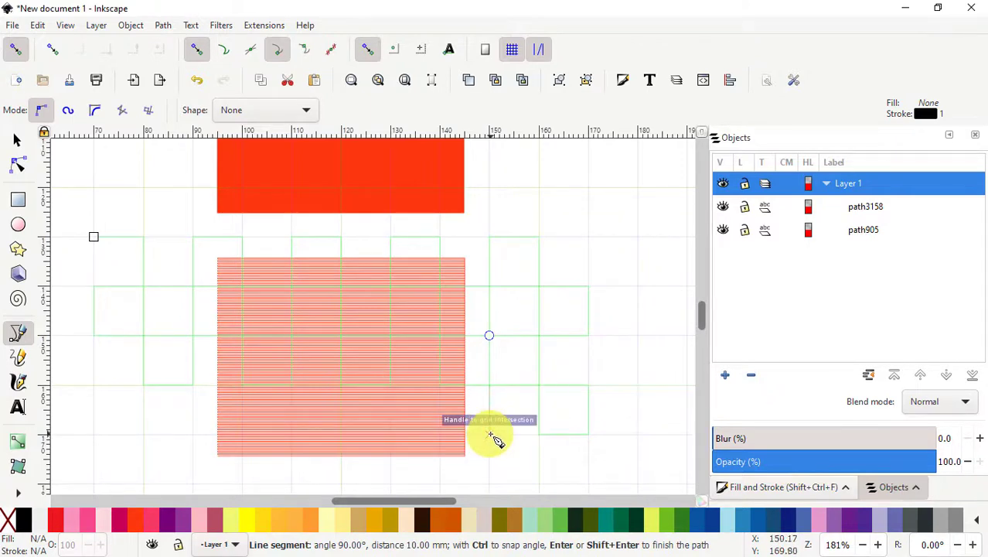
{"action": "mouse_move", "coordinate": [446, 394]}
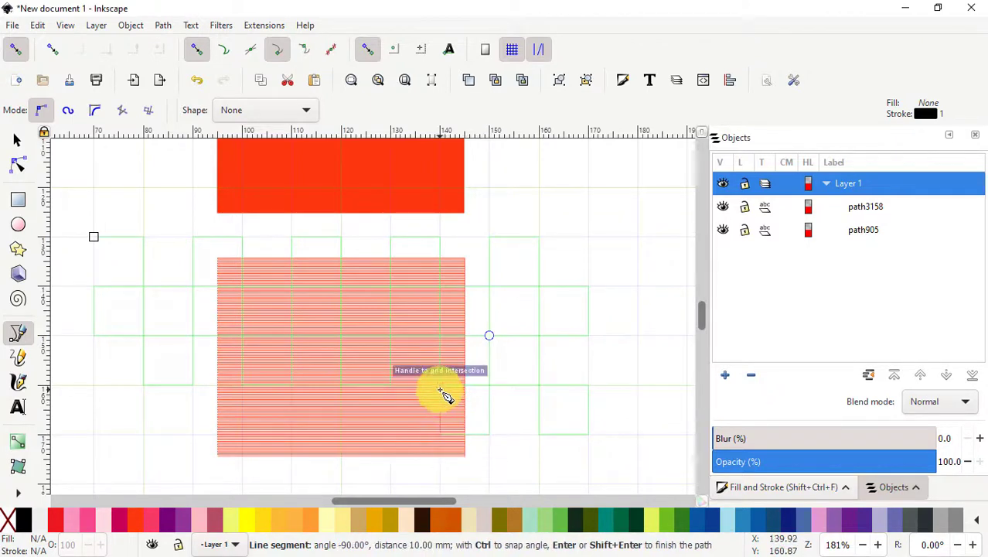
{"action": "mouse_move", "coordinate": [399, 390]}
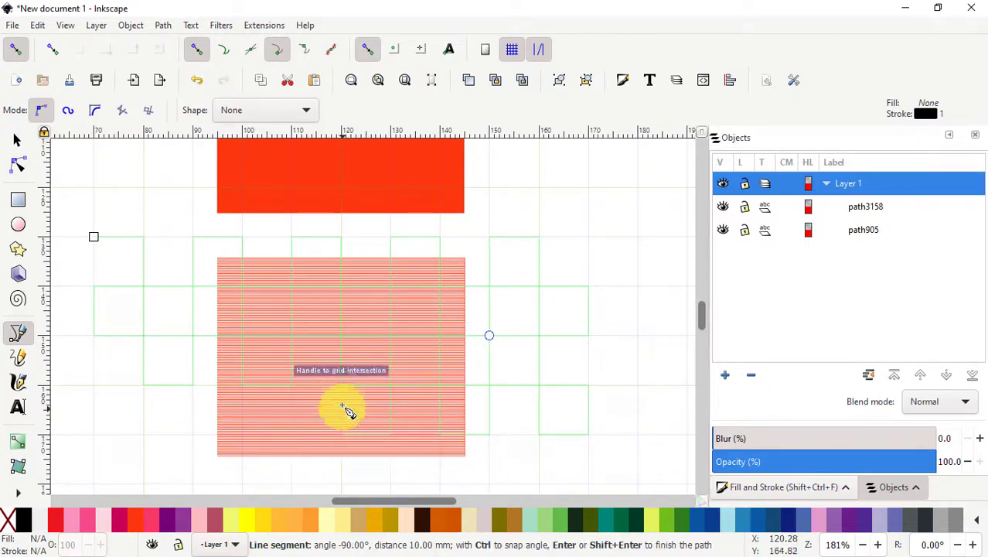
{"action": "mouse_move", "coordinate": [297, 390]}
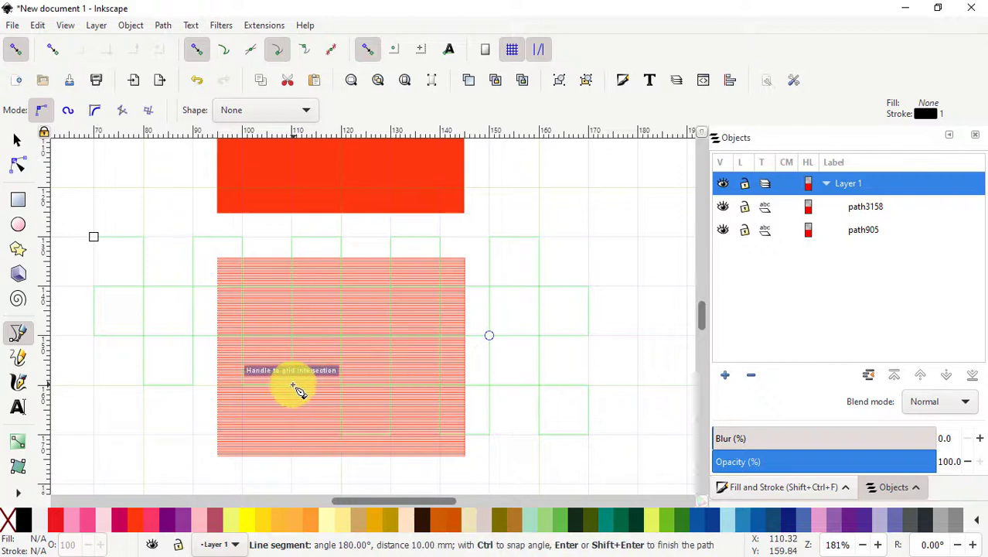
{"action": "mouse_move", "coordinate": [254, 441]}
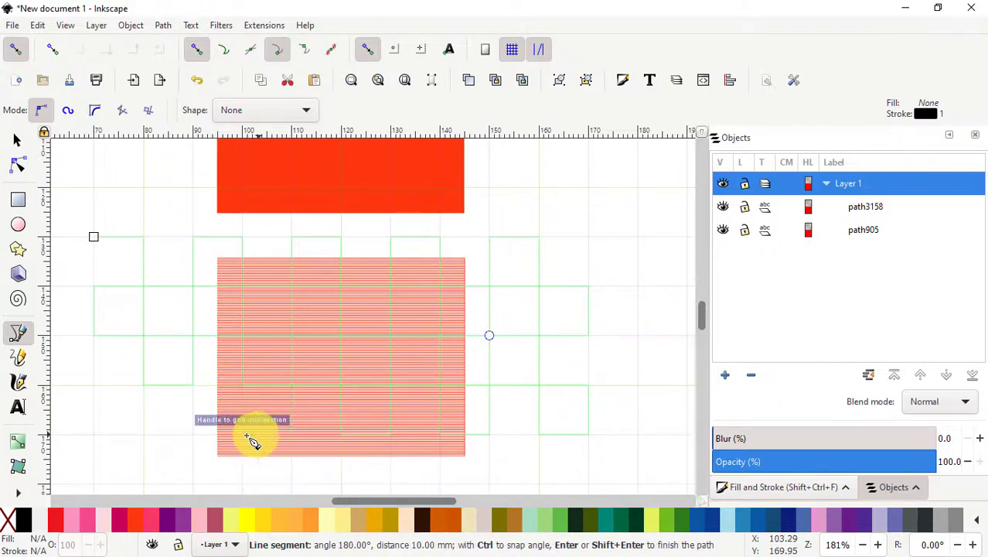
{"action": "mouse_move", "coordinate": [240, 394]}
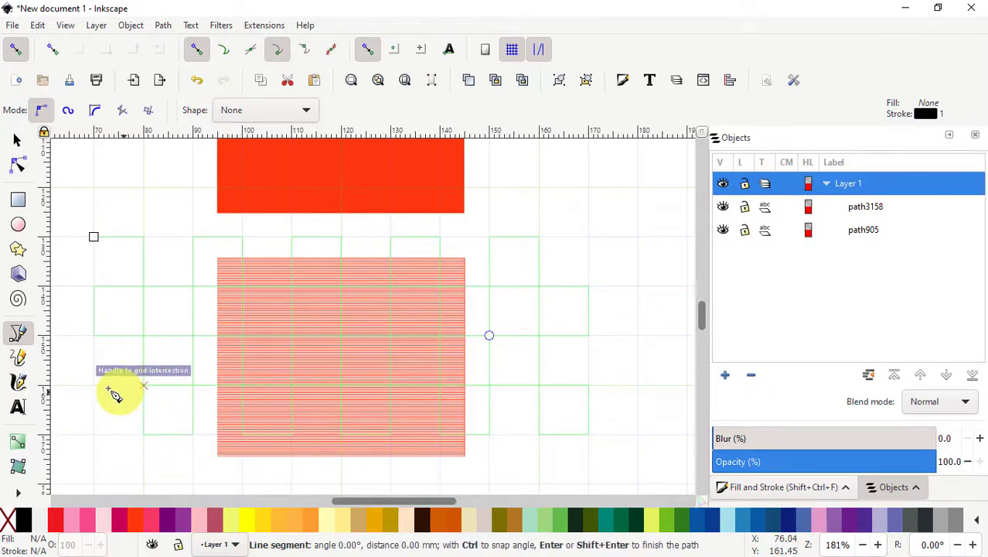
{"action": "mouse_move", "coordinate": [124, 447]}
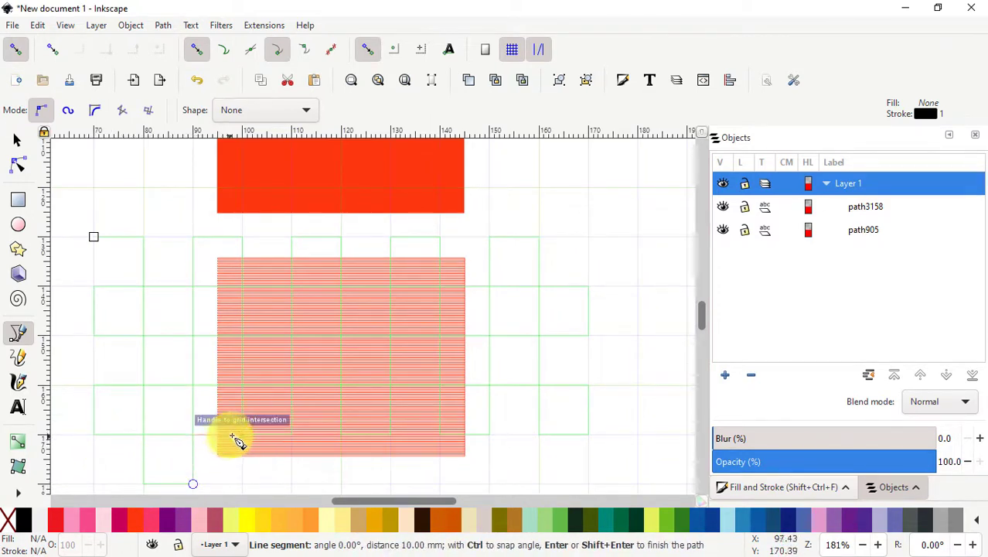
{"action": "mouse_move", "coordinate": [292, 492]}
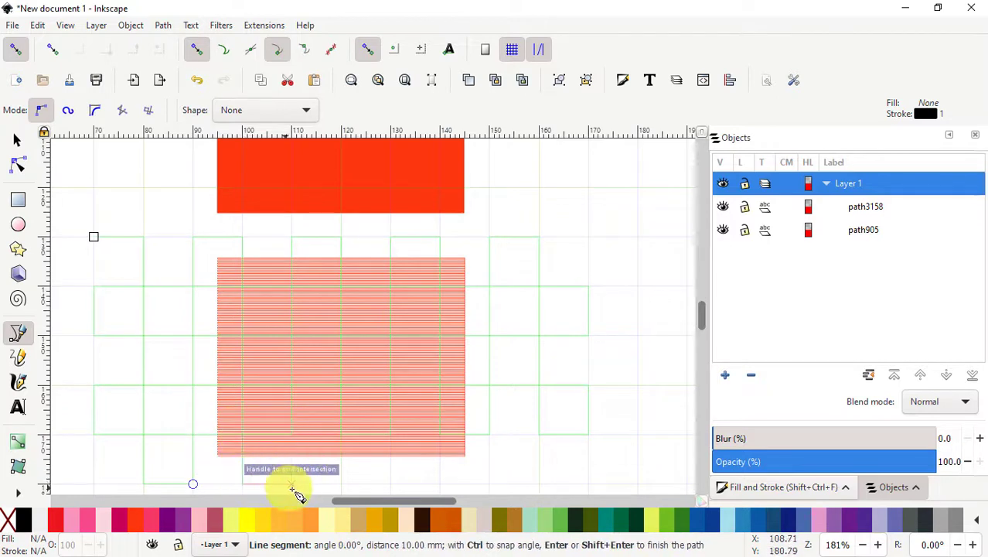
{"action": "mouse_move", "coordinate": [347, 443]}
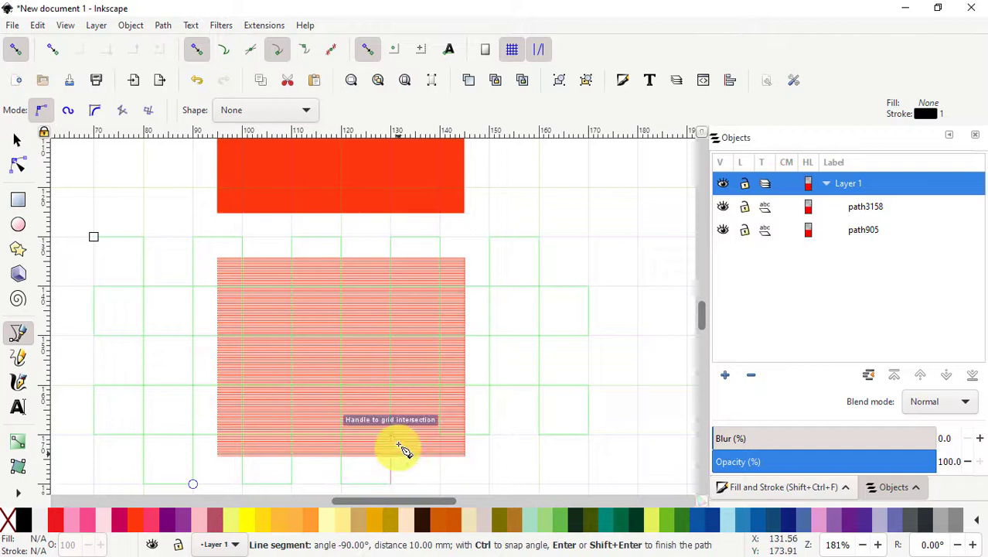
{"action": "mouse_move", "coordinate": [442, 486]}
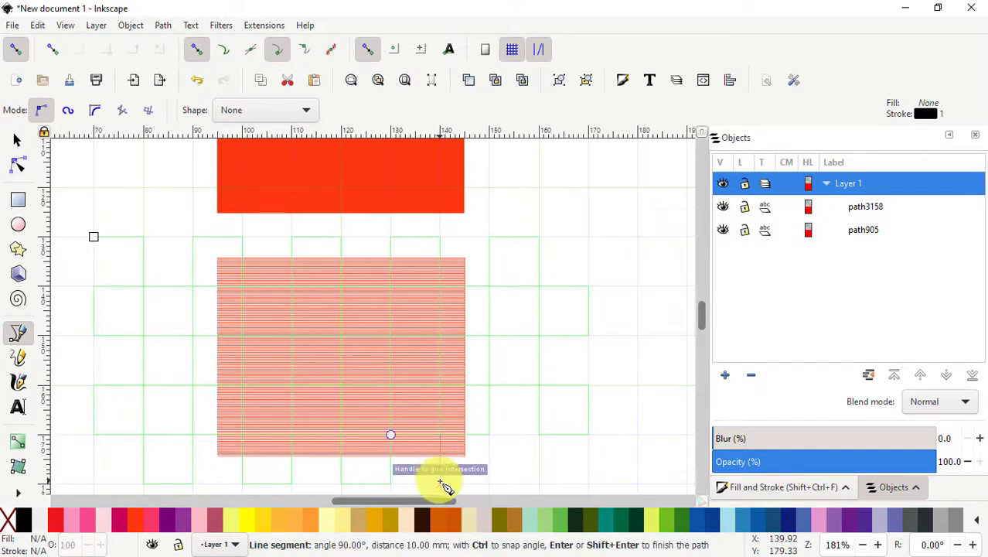
{"action": "mouse_move", "coordinate": [549, 446]}
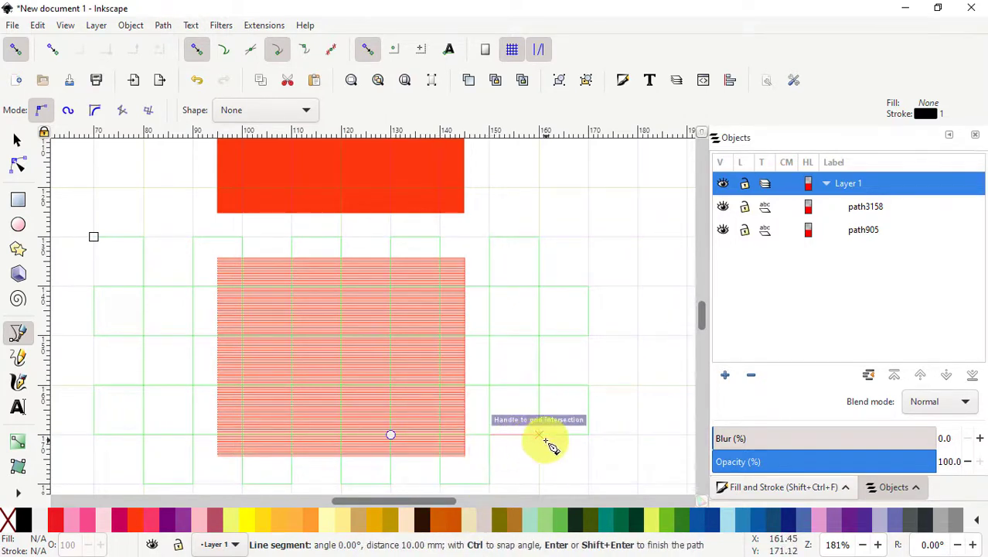
{"action": "mouse_move", "coordinate": [564, 492]}
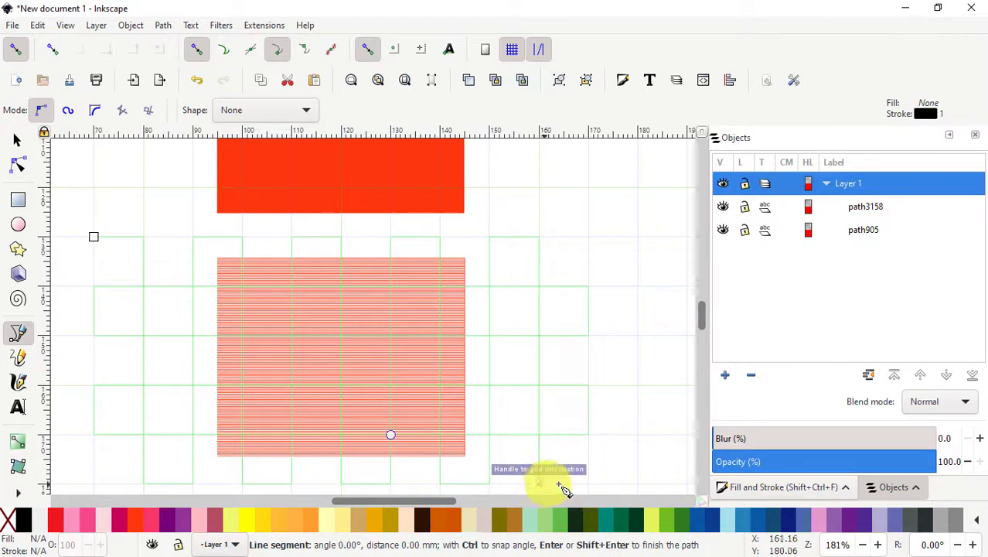
{"action": "mouse_move", "coordinate": [591, 492]}
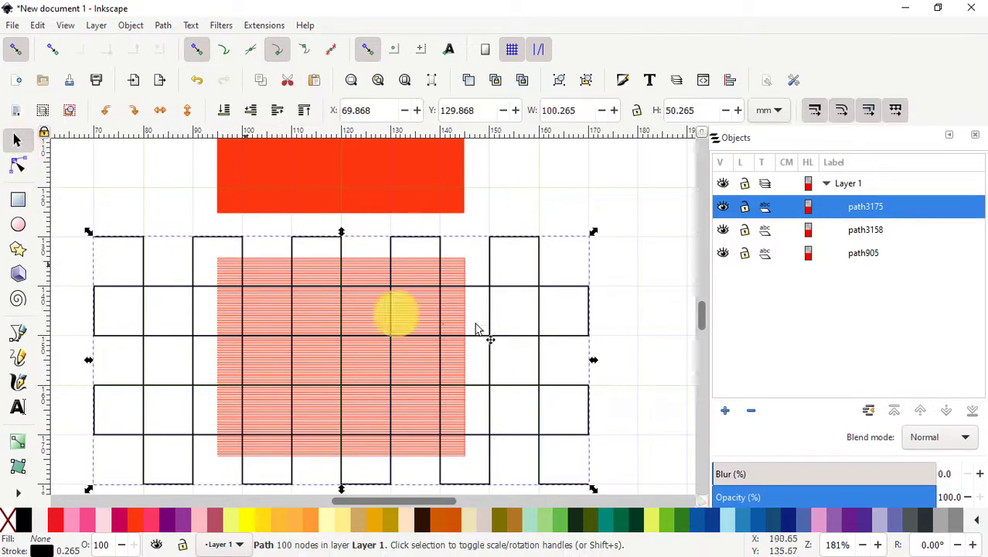
Rotate the grid path to run diagonally and shift it over the hatched square.
{"action": "left_click_drag", "start_coordinate": [396, 313], "coordinate": [549, 293]}
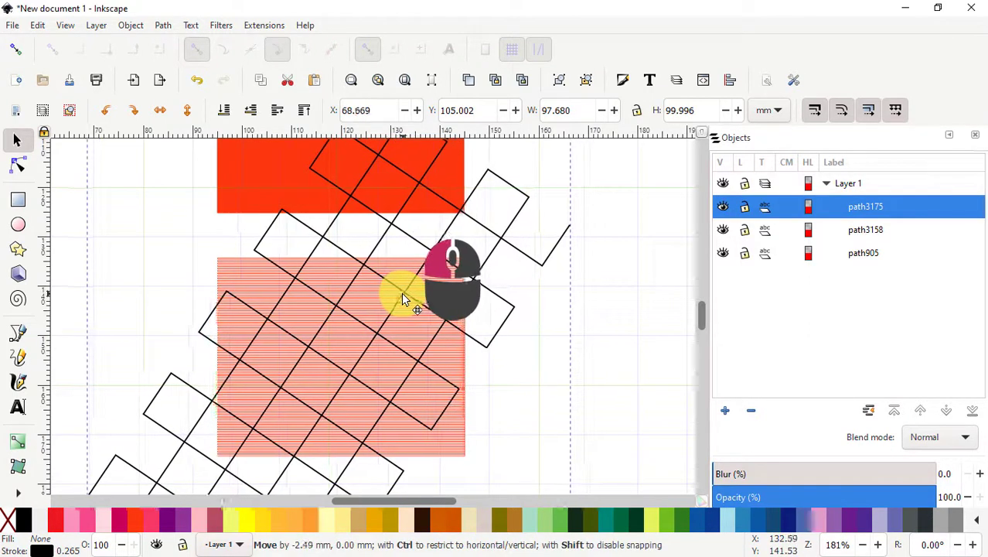
{"action": "left_click_drag", "start_coordinate": [418, 301], "coordinate": [408, 313]}
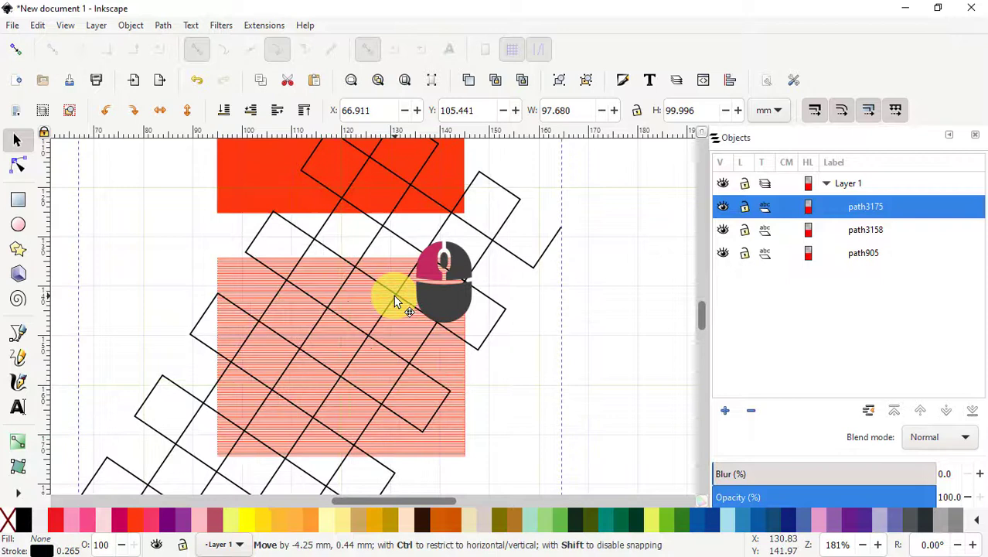
{"action": "left_click_drag", "start_coordinate": [394, 302], "coordinate": [402, 313]}
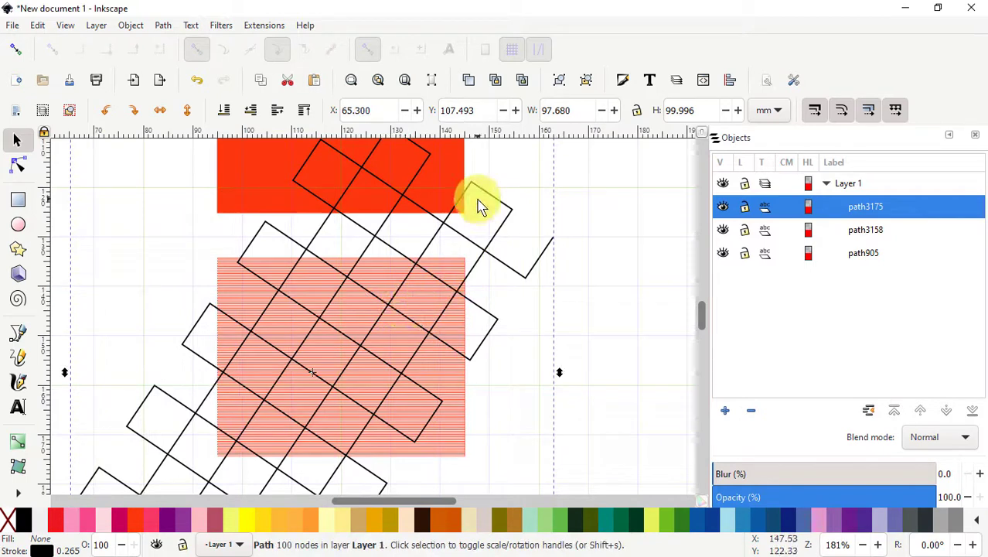
{"action": "scroll", "scroll_direction": "down", "scroll_amount": 3}
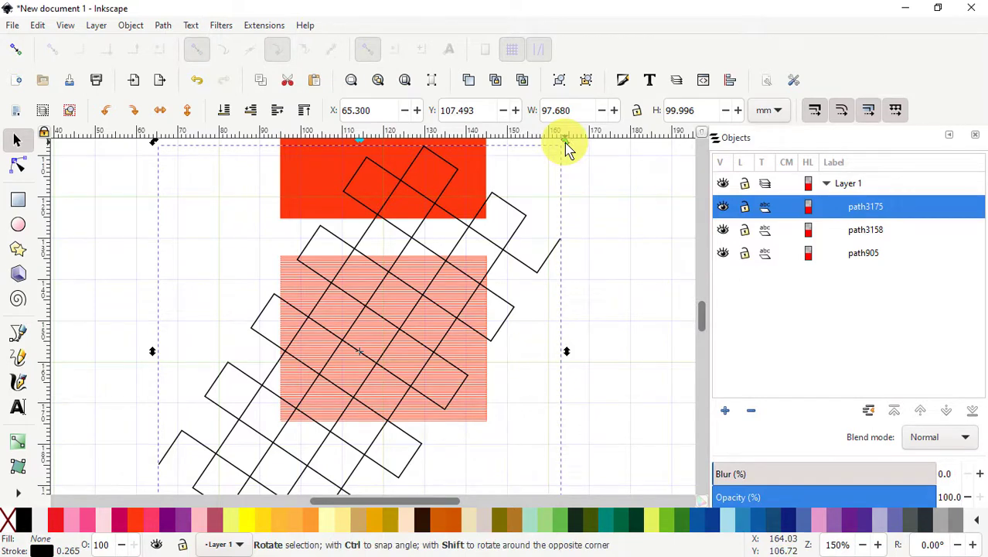
Give the grid a shallower diagonal angle and settle it fully over the hatched square.
{"action": "left_click_drag", "start_coordinate": [569, 146], "coordinate": [584, 167]}
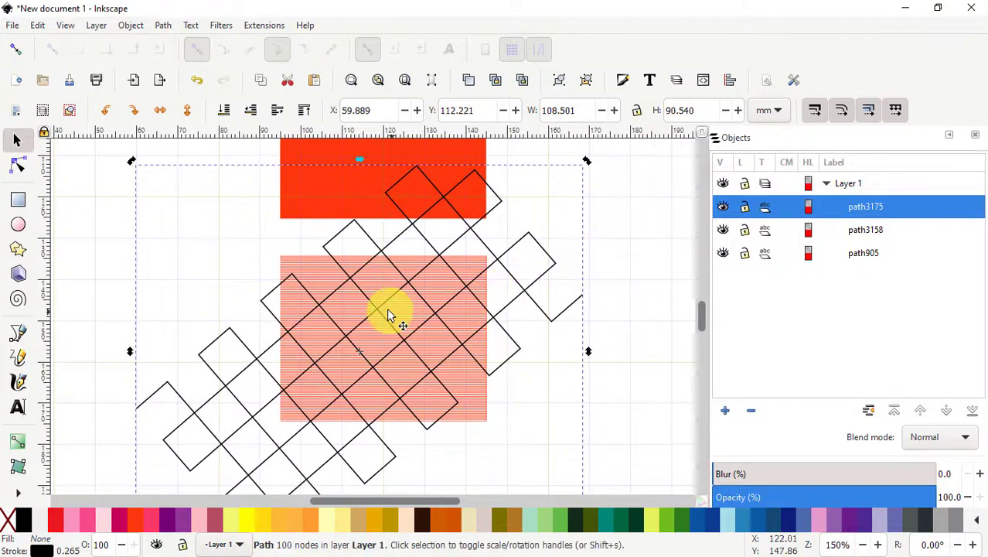
{"action": "left_click_drag", "start_coordinate": [389, 315], "coordinate": [402, 340]}
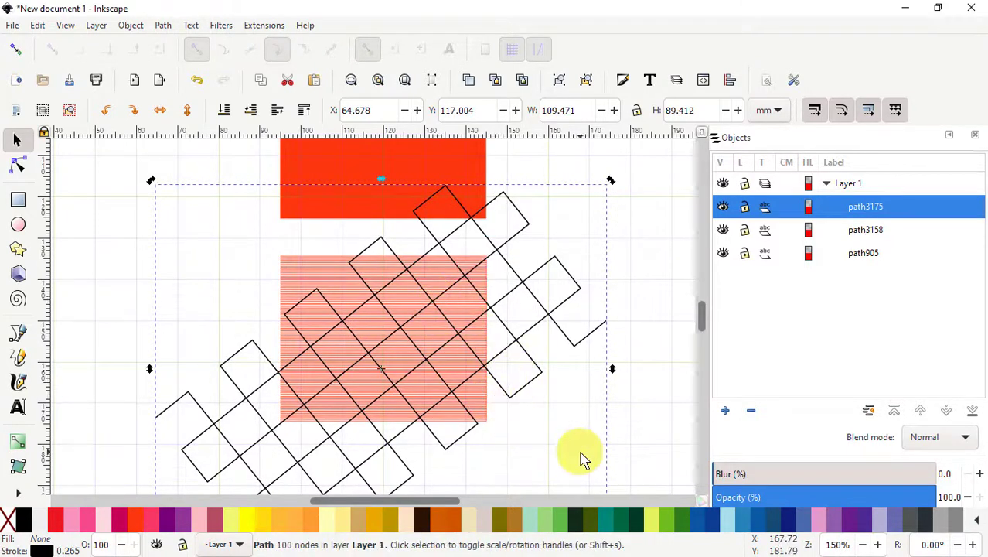
{"action": "mouse_move", "coordinate": [402, 387]}
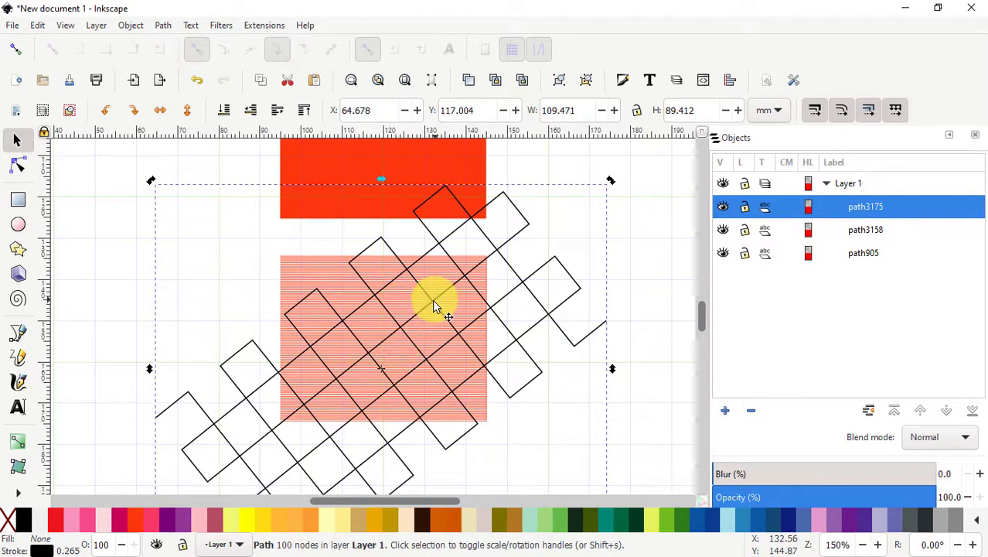
{"action": "left_click_drag", "start_coordinate": [445, 302], "coordinate": [420, 317]}
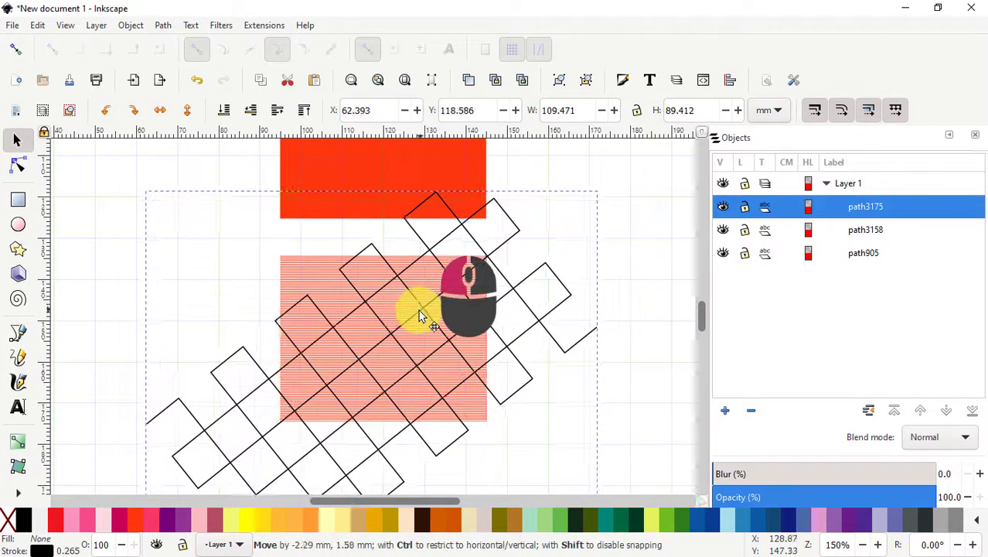
{"action": "left_click_drag", "start_coordinate": [433, 325], "coordinate": [420, 317]}
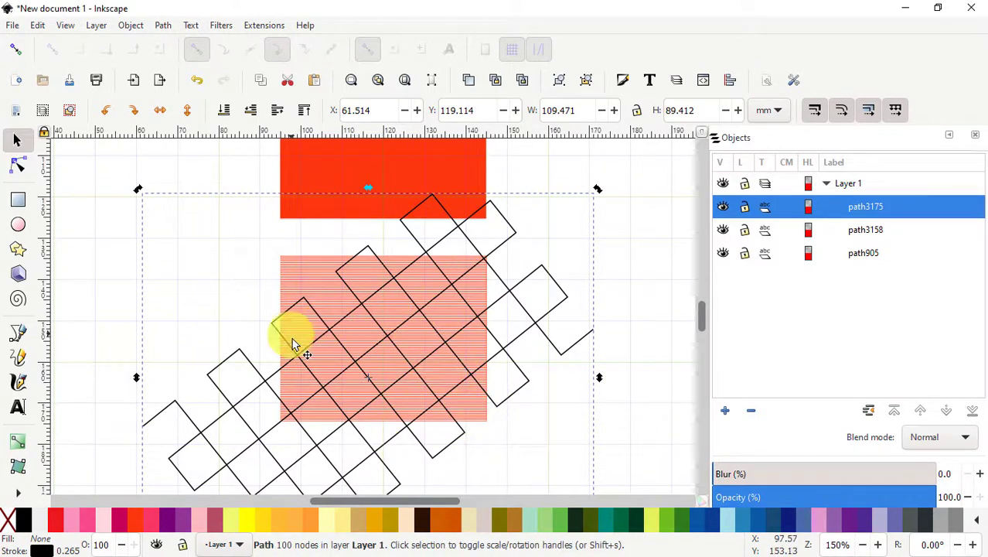
{"action": "mouse_move", "coordinate": [263, 417]}
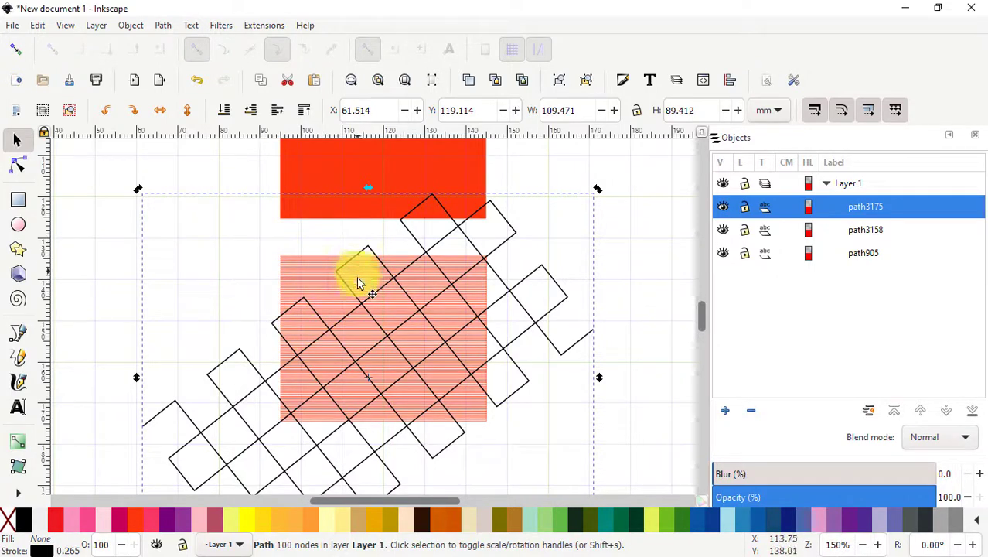
{"action": "left_click_drag", "start_coordinate": [368, 276], "coordinate": [340, 317]}
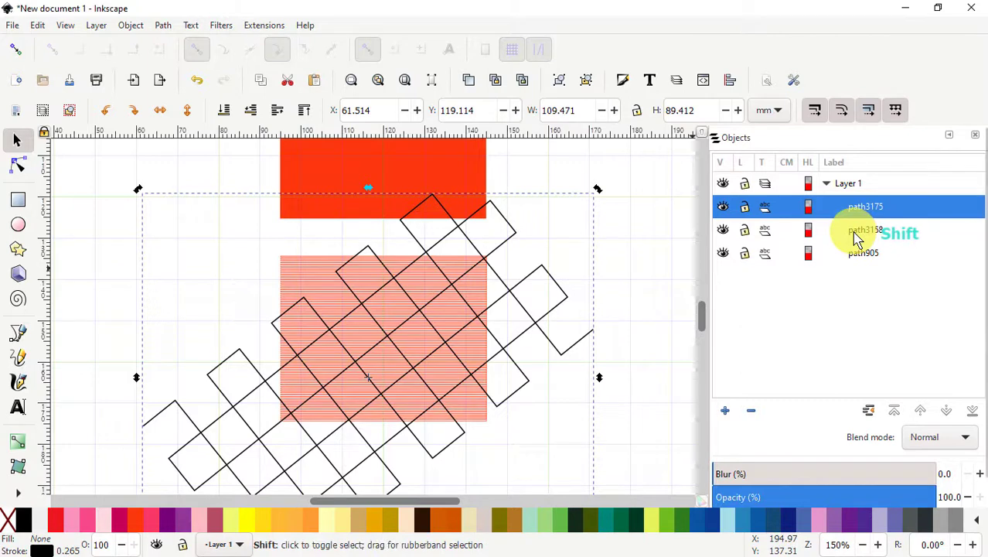
Add the hatched square to the selection and cut it along the grid into separate pieces.
{"action": "left_click", "coordinate": [866, 229]}
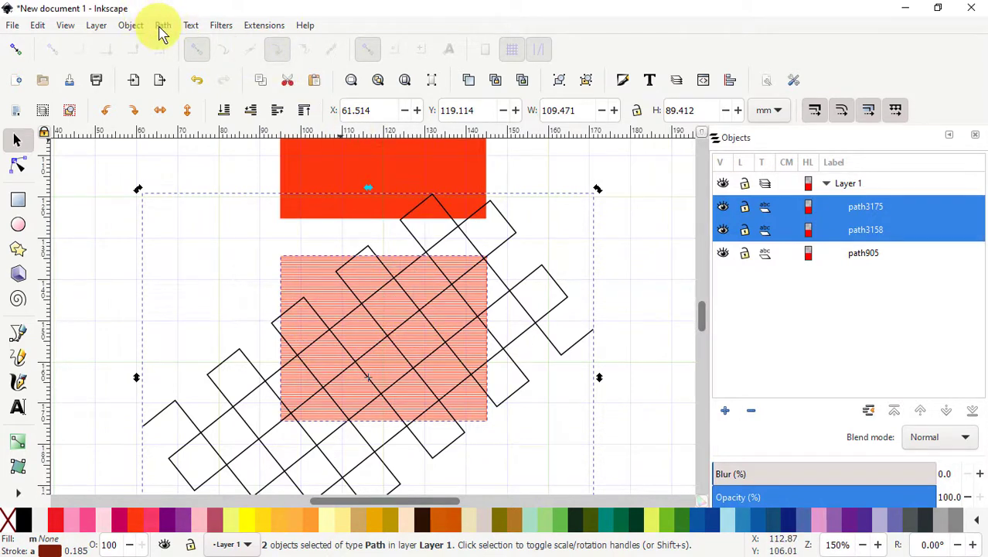
{"action": "left_click", "coordinate": [162, 24]}
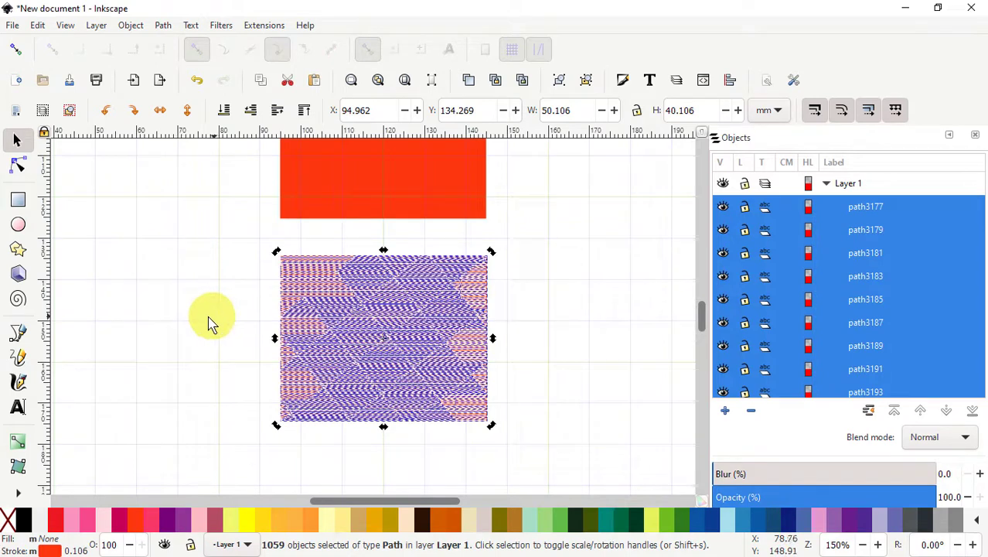
{"action": "mouse_move", "coordinate": [606, 393]}
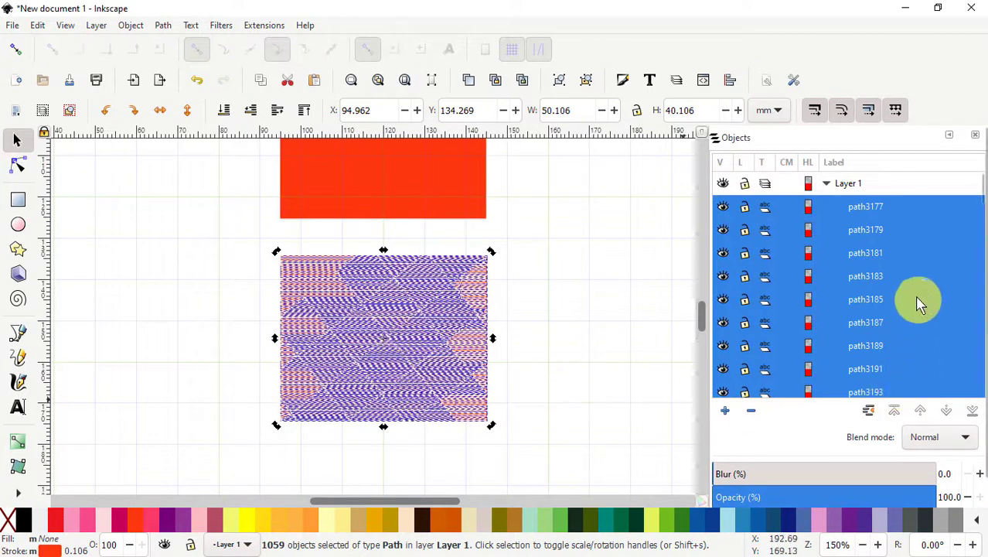
{"action": "scroll", "scroll_direction": "down", "scroll_amount": 3}
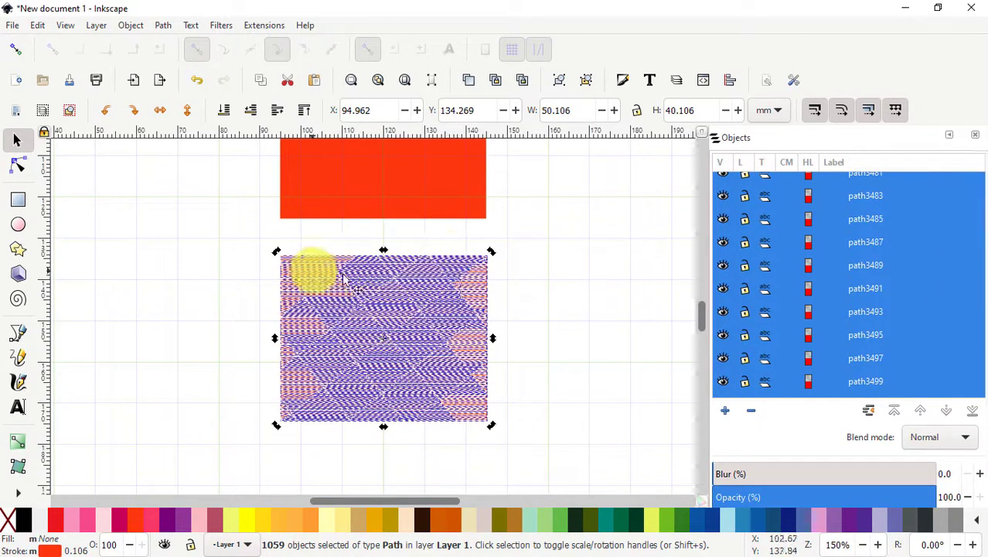
{"action": "mouse_move", "coordinate": [433, 278]}
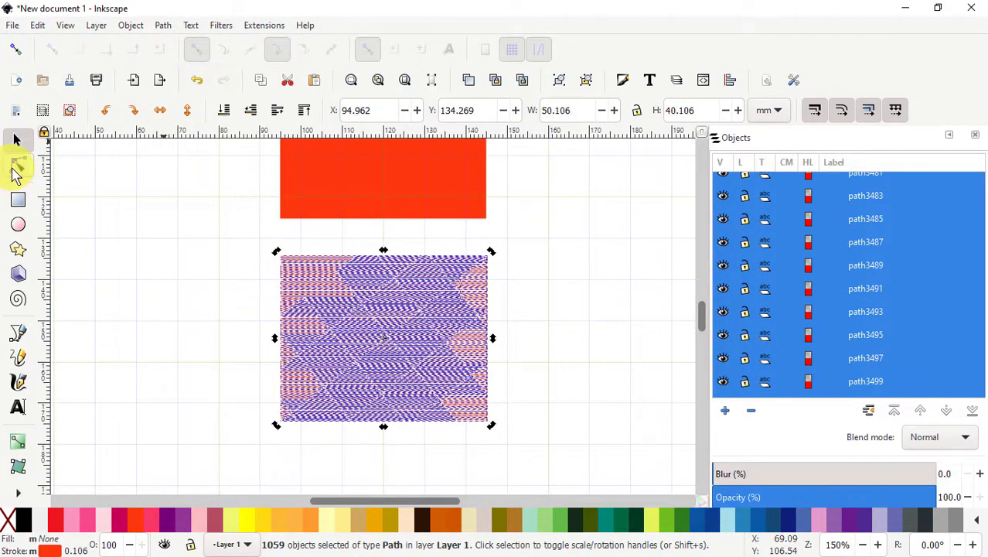
Select the square's cut stitch paths and combine them into a single path.
{"action": "left_click", "coordinate": [19, 164]}
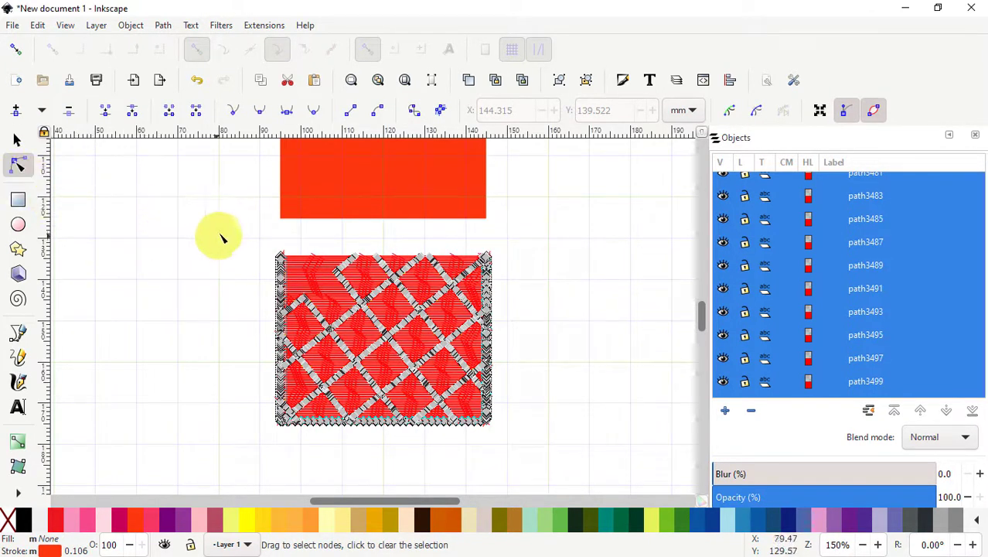
{"action": "mouse_move", "coordinate": [238, 415]}
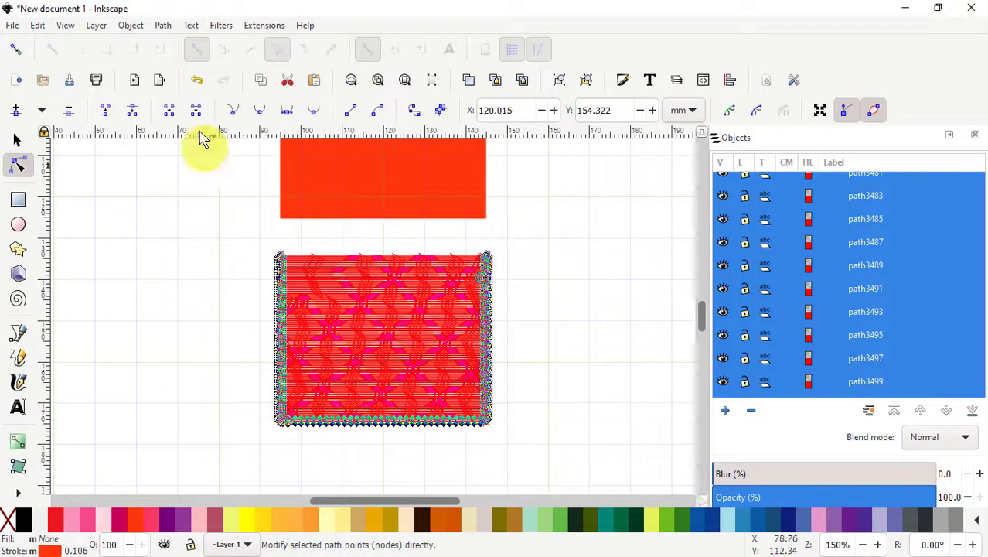
{"action": "mouse_move", "coordinate": [105, 110]}
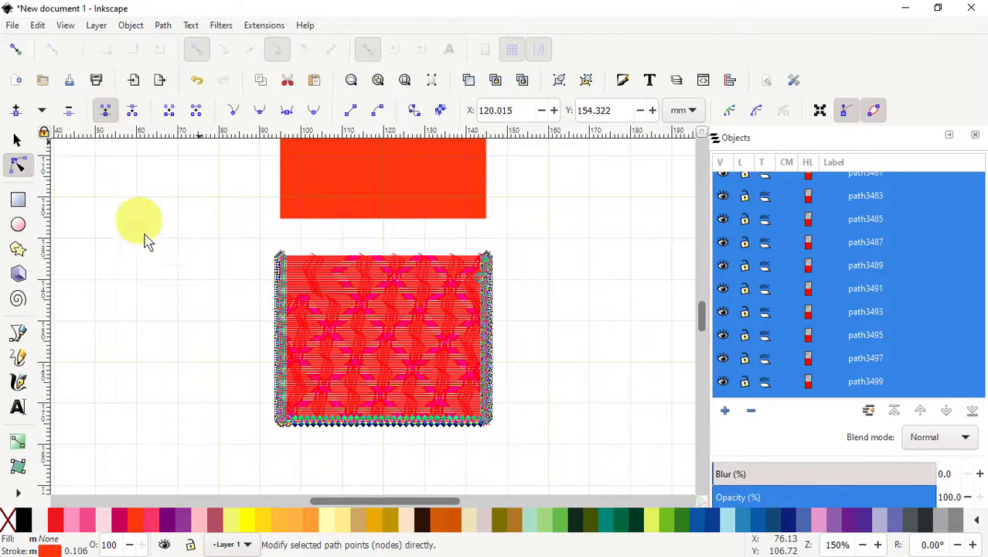
{"action": "left_click_drag", "start_coordinate": [139, 220], "coordinate": [193, 332]}
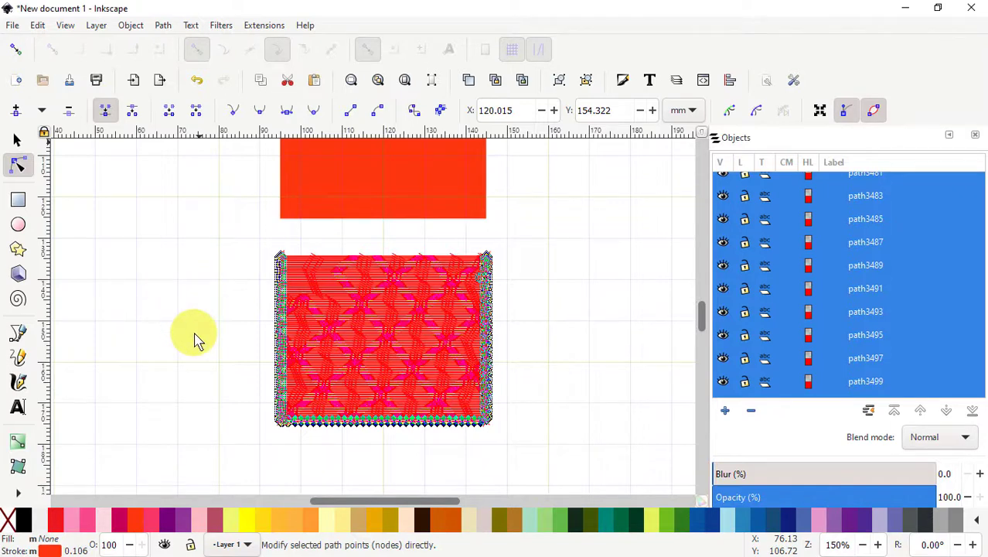
{"action": "mouse_move", "coordinate": [225, 333]}
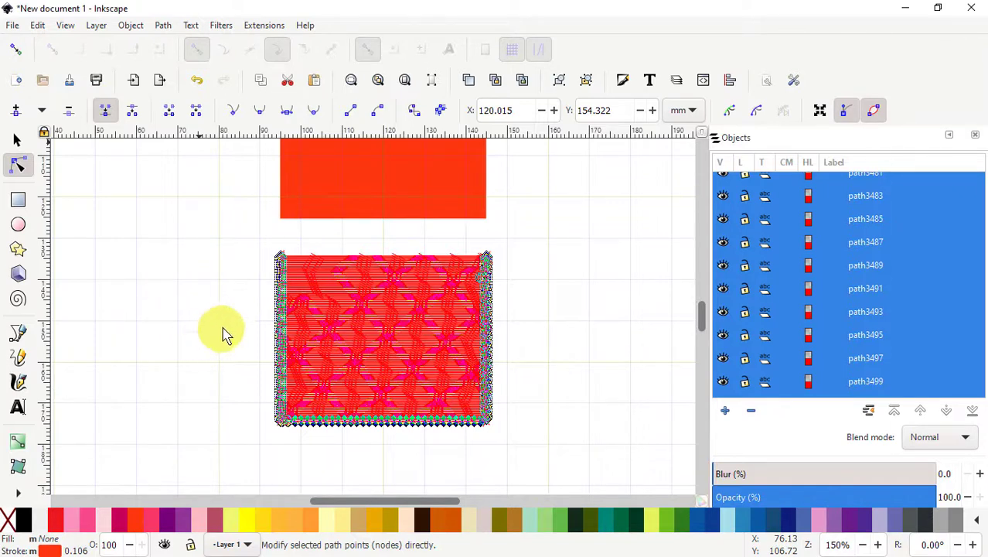
{"action": "mouse_move", "coordinate": [232, 317]}
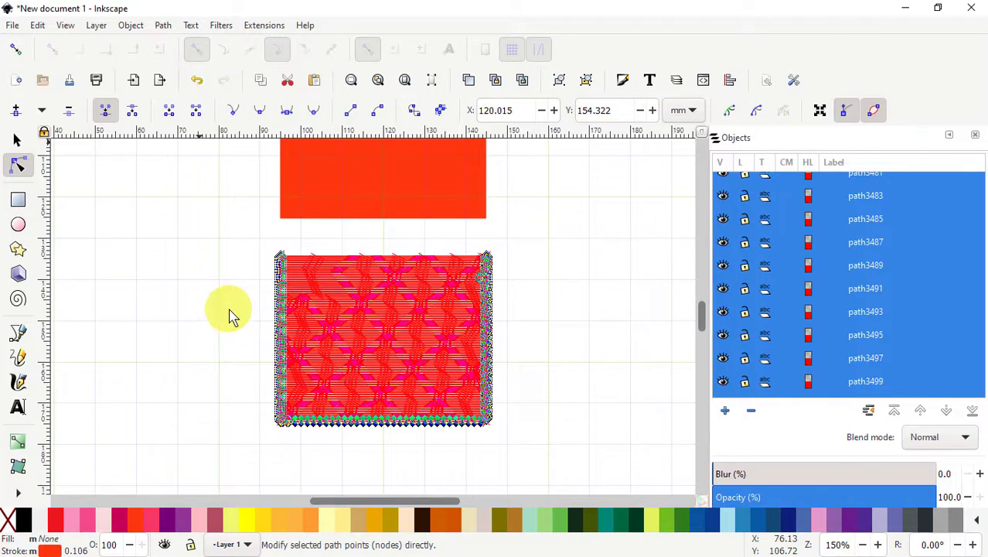
{"action": "mouse_move", "coordinate": [229, 277]}
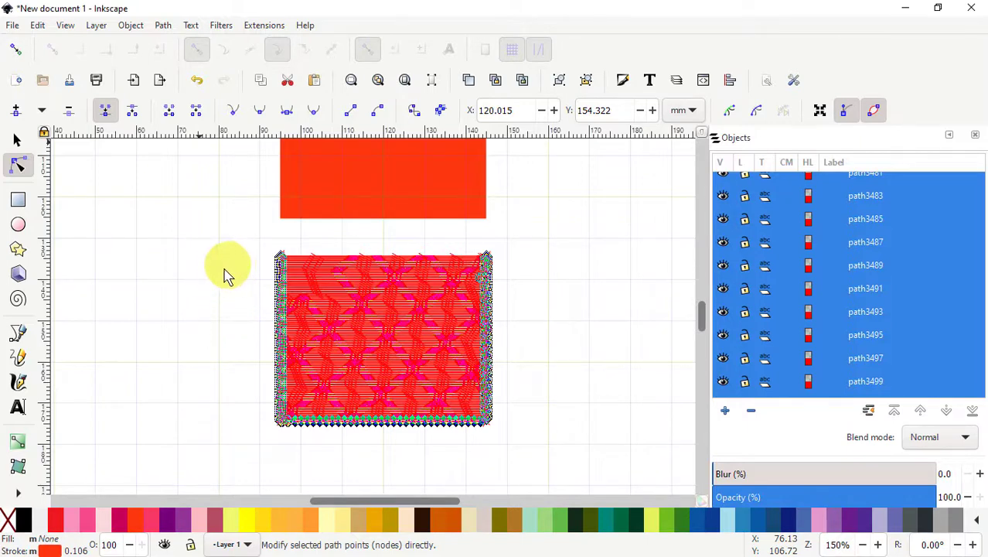
{"action": "mouse_move", "coordinate": [71, 45]}
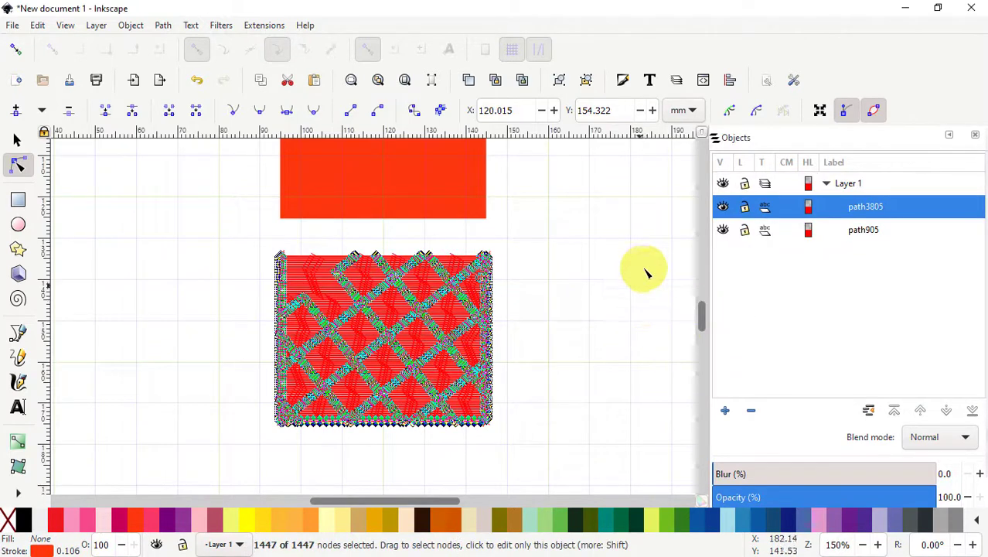
{"action": "mouse_move", "coordinate": [387, 328]}
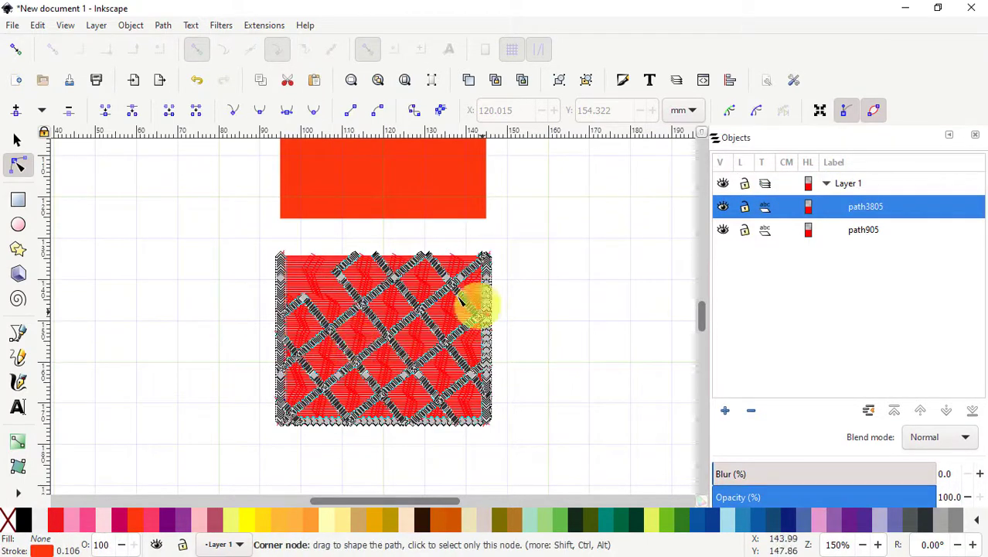
{"action": "mouse_move", "coordinate": [417, 344]}
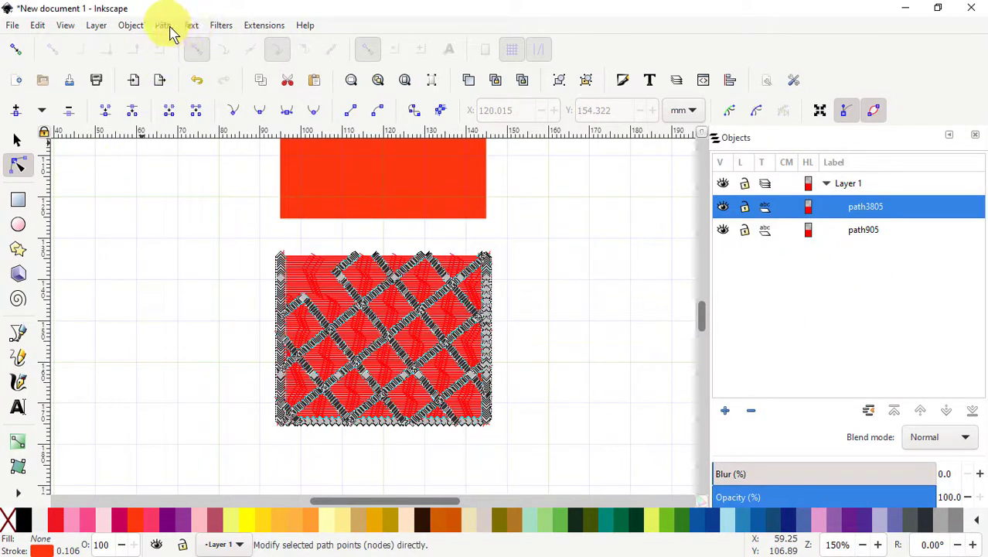
Set the combined path to manual stitch placement in Ink/Stitch Params and apply it.
{"action": "left_click", "coordinate": [263, 25]}
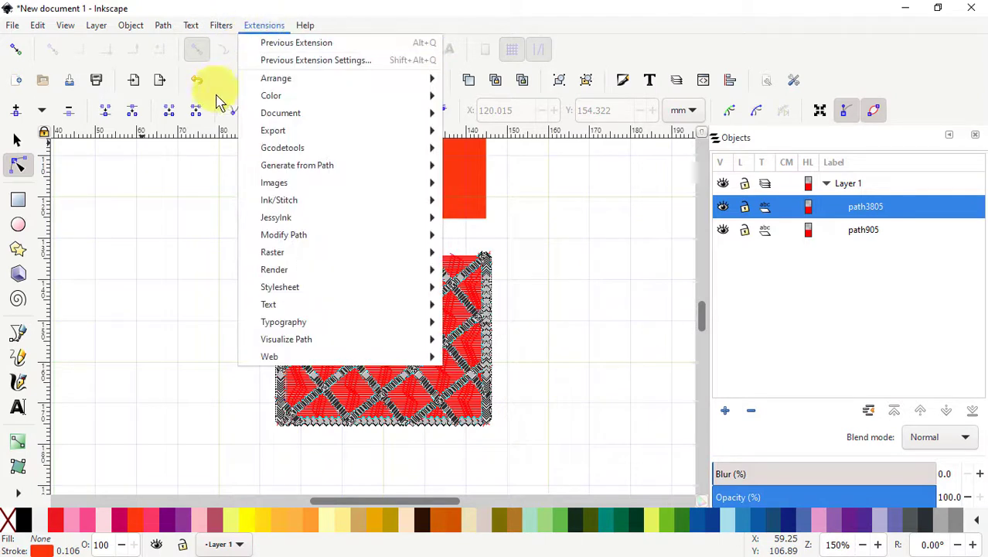
{"action": "mouse_move", "coordinate": [279, 199]}
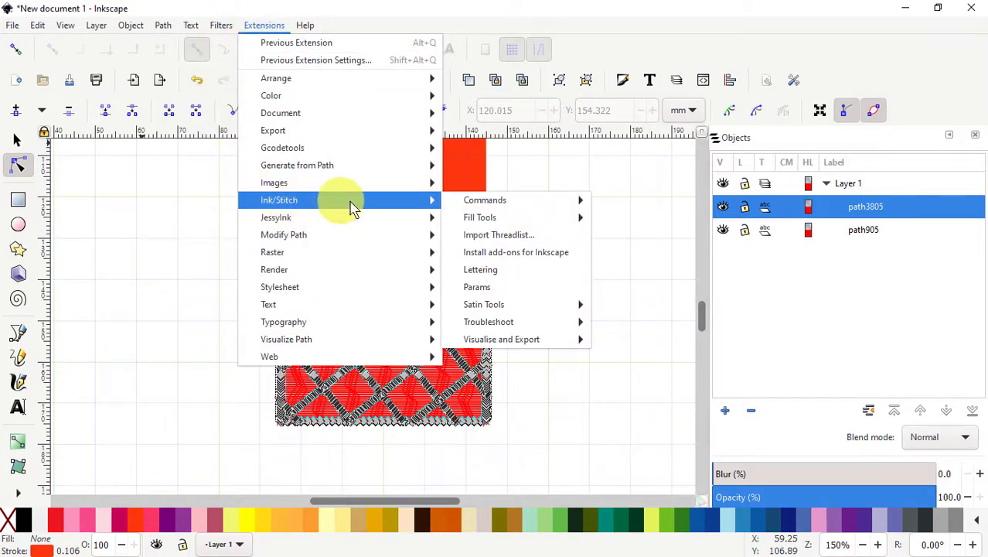
{"action": "mouse_move", "coordinate": [487, 290]}
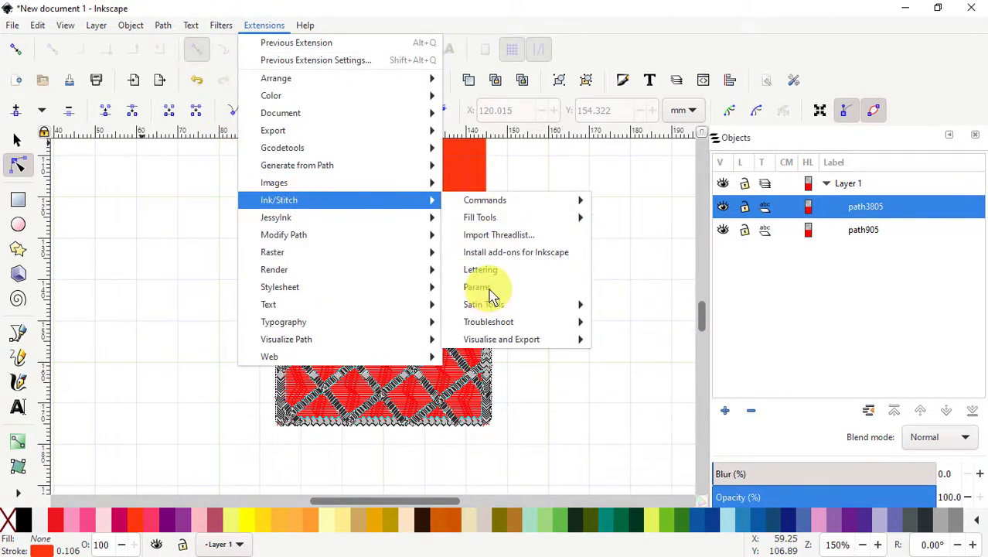
{"action": "left_click", "coordinate": [476, 286]}
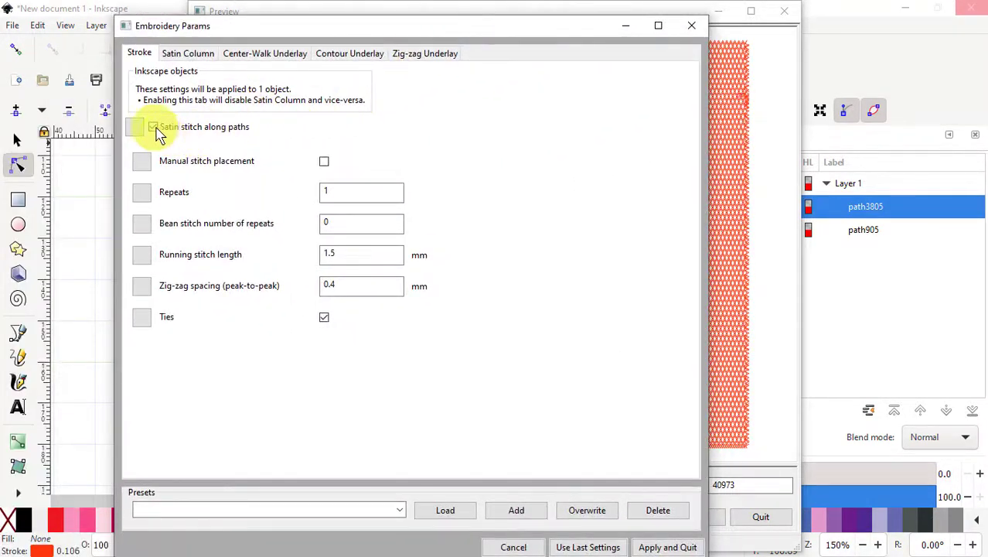
{"action": "left_click", "coordinate": [152, 127]}
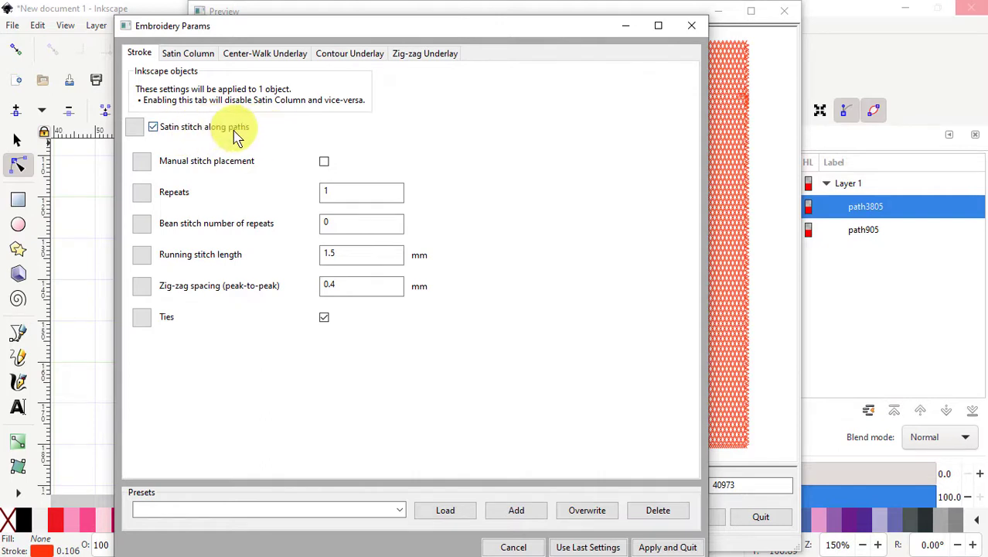
{"action": "mouse_move", "coordinate": [142, 167]}
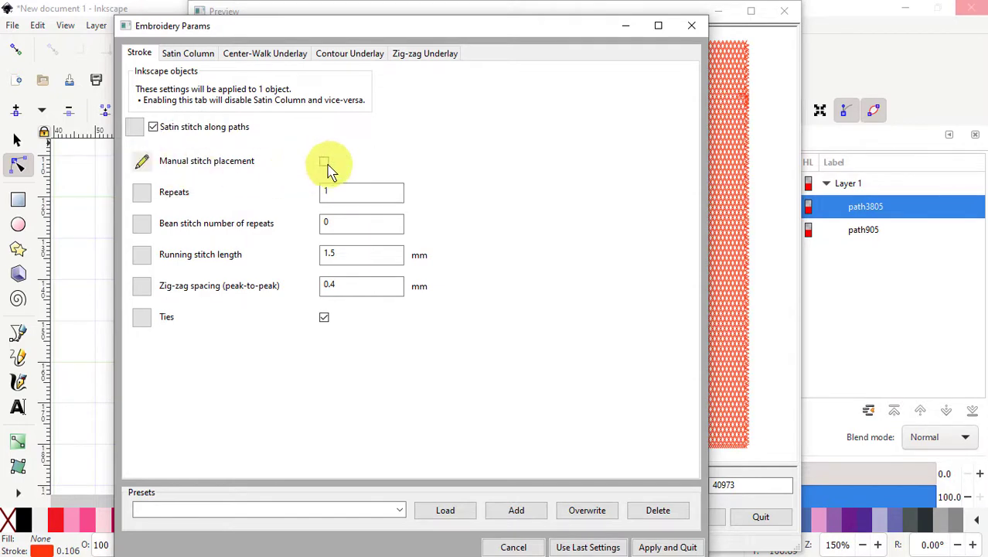
{"action": "left_click", "coordinate": [324, 161]}
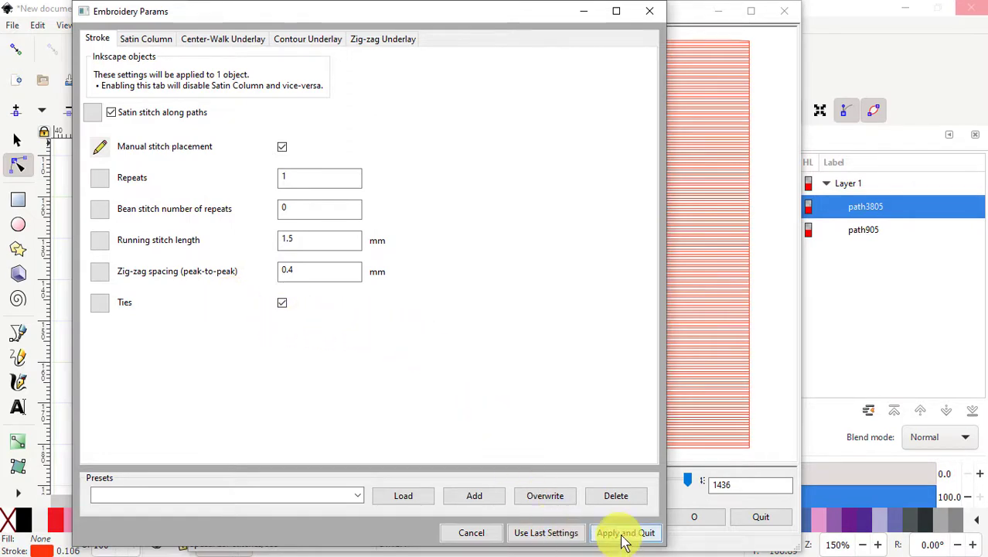
{"action": "left_click", "coordinate": [625, 532]}
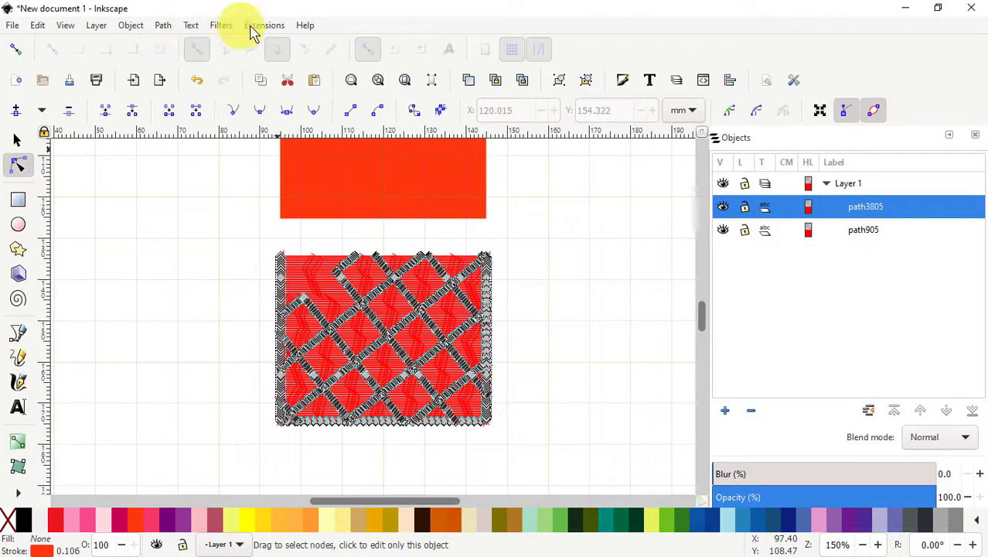
Launch the Ink/Stitch Simulator / Realistic Preview to play the square's 1436 stitches.
{"action": "left_click", "coordinate": [263, 25]}
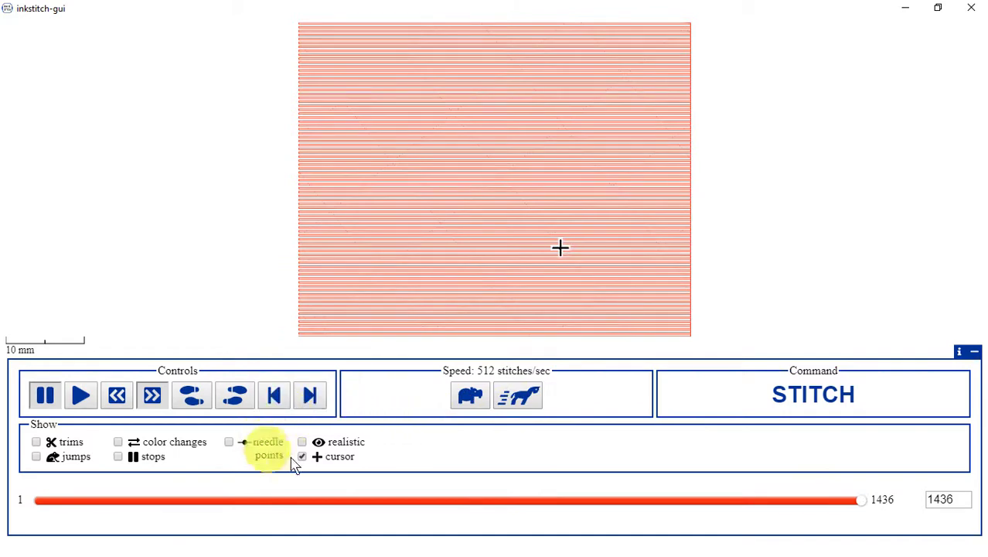
Enable the Realistic preview to show the diamond grid stitching, then close the simulator.
{"action": "left_click", "coordinate": [301, 442]}
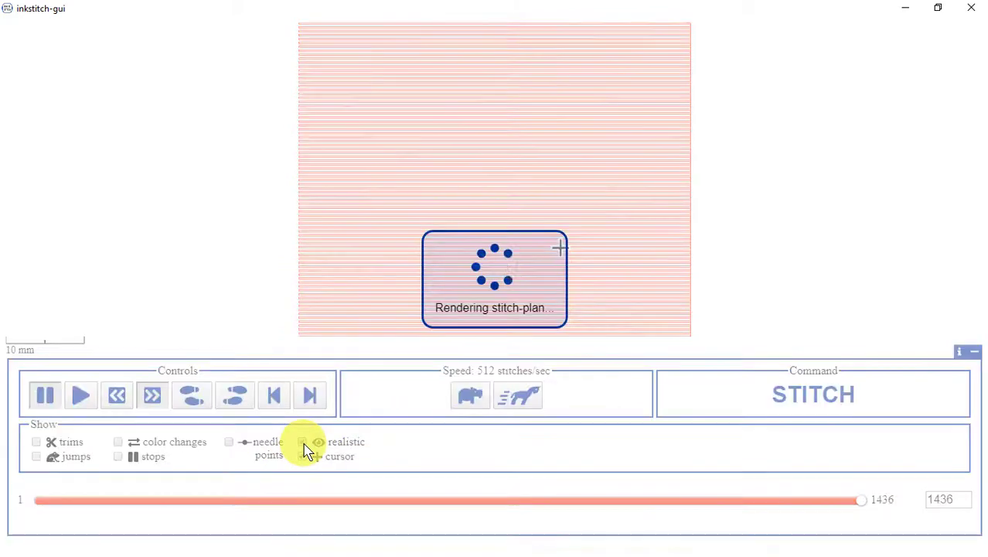
{"action": "left_click", "coordinate": [302, 442]}
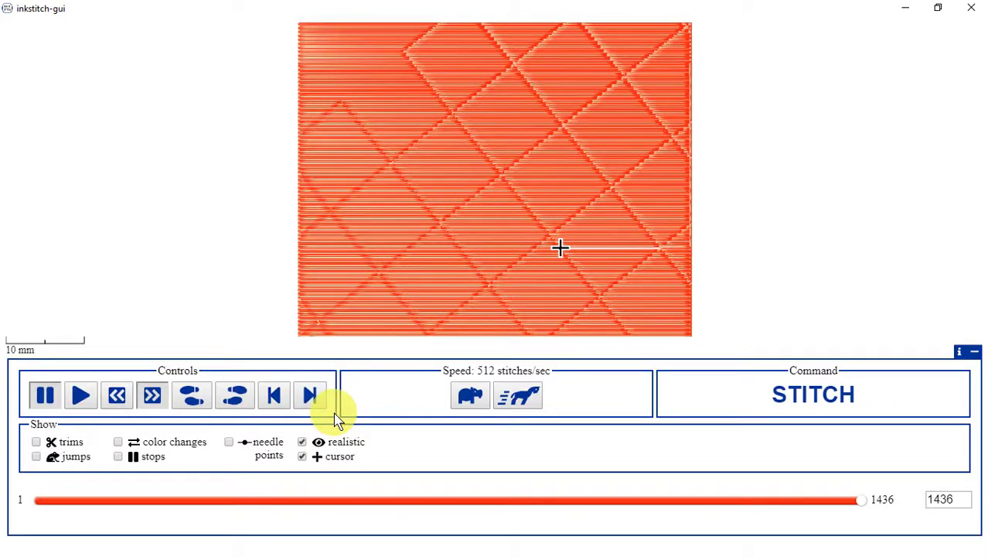
{"action": "mouse_move", "coordinate": [433, 247]}
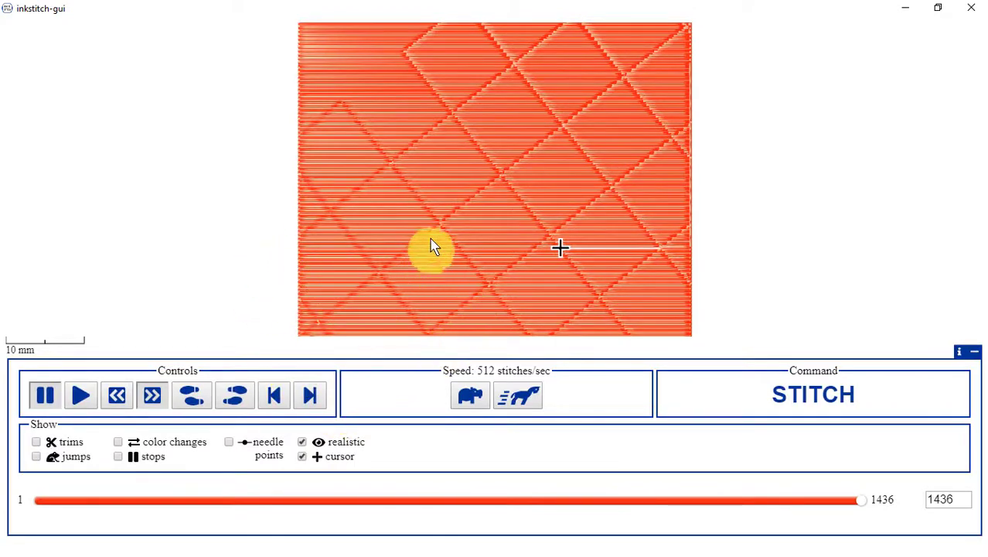
{"action": "mouse_move", "coordinate": [541, 229]}
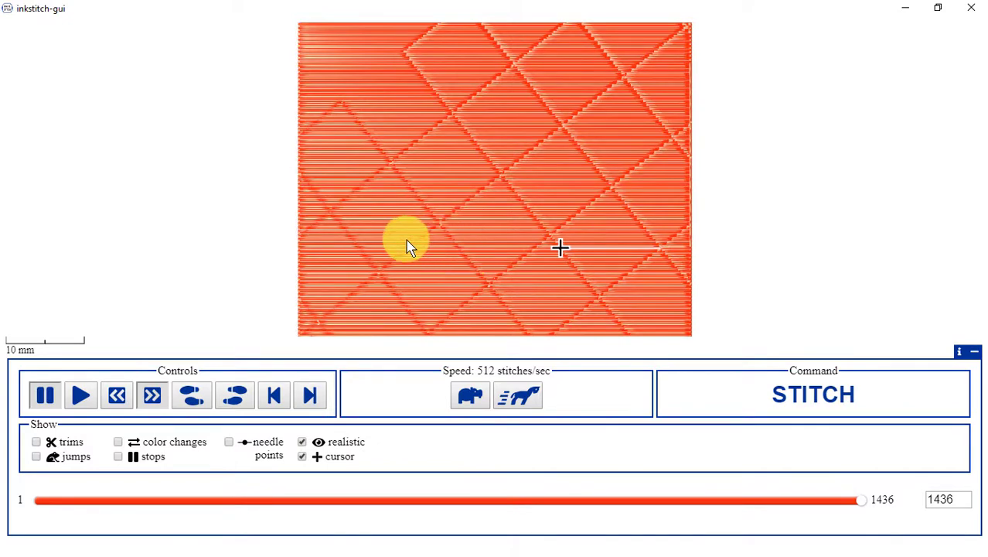
{"action": "mouse_move", "coordinate": [402, 248]}
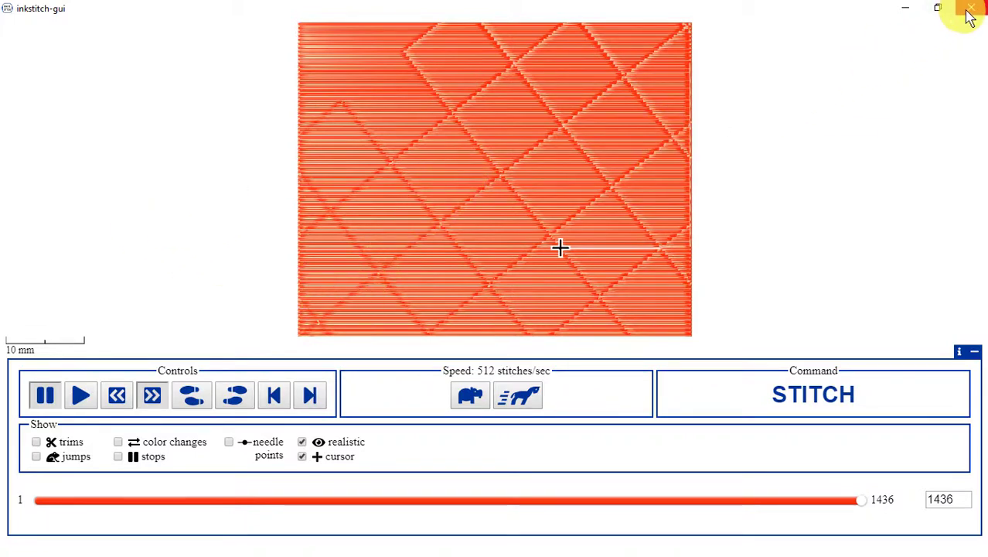
{"action": "mouse_move", "coordinate": [972, 14]}
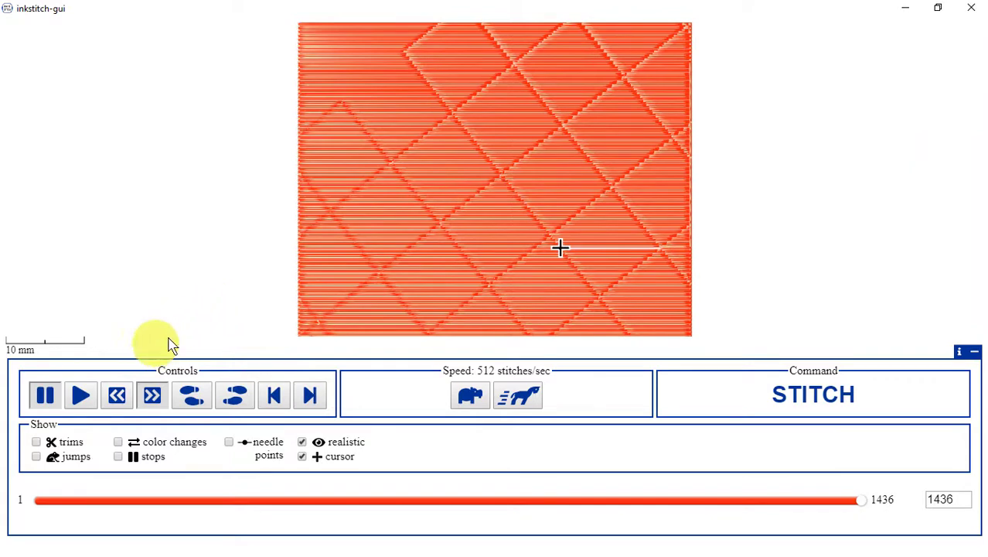
{"action": "mouse_move", "coordinate": [171, 319]}
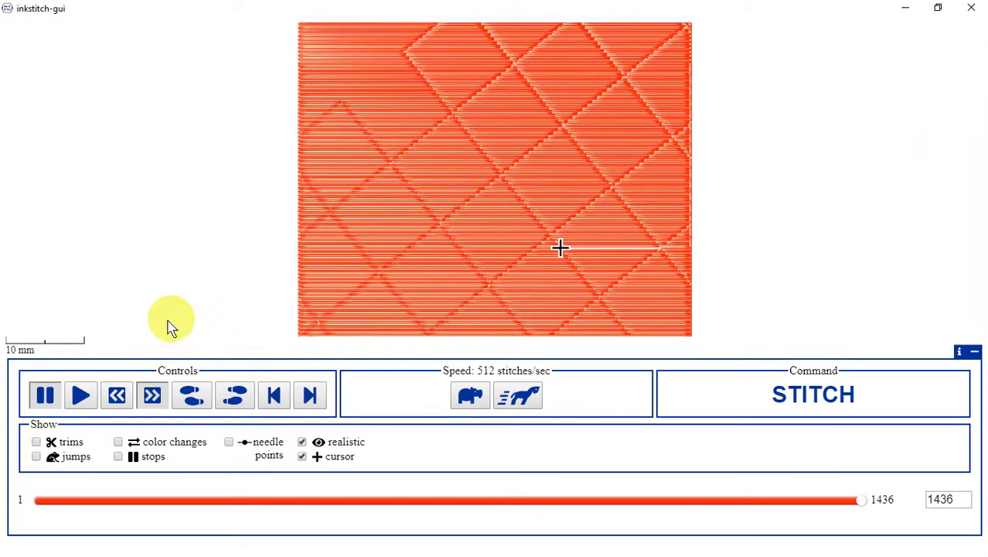
{"action": "mouse_move", "coordinate": [971, 11]}
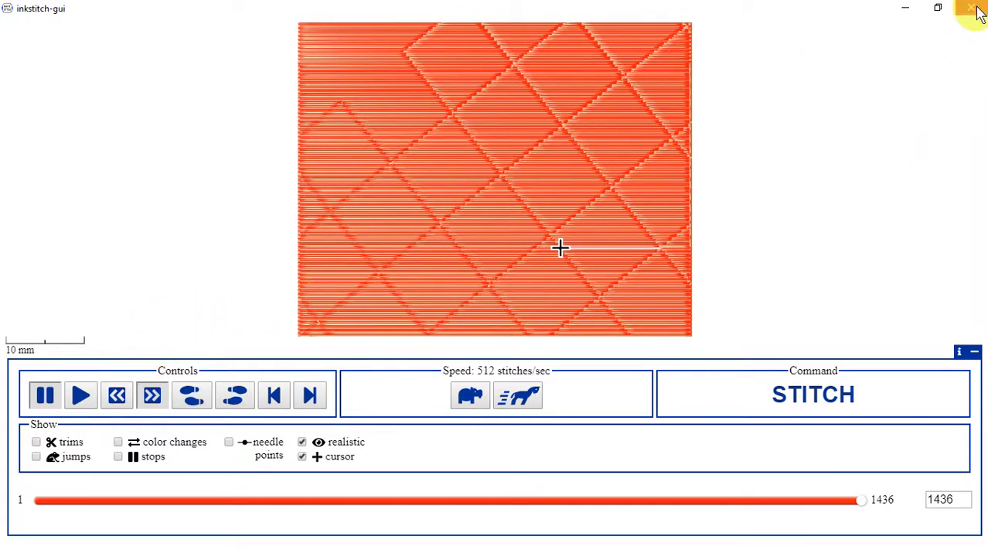
{"action": "left_click", "coordinate": [974, 8]}
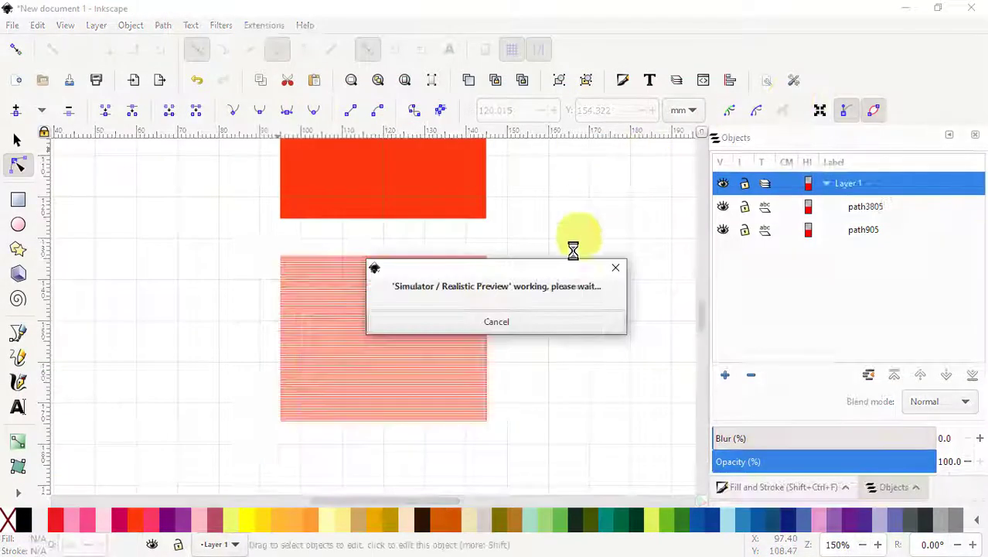